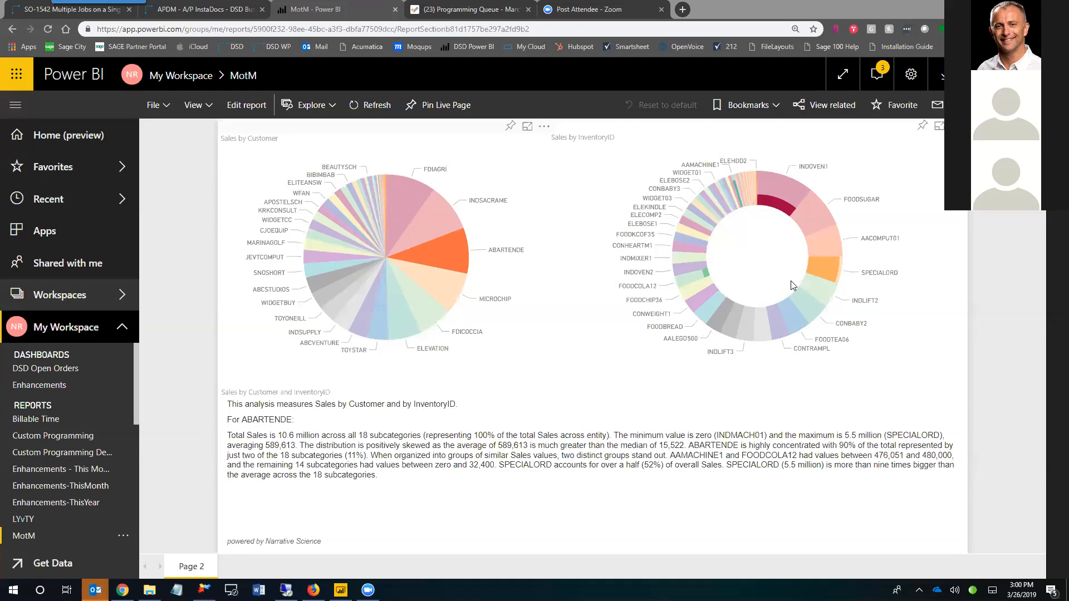
mouse_move(832, 5)
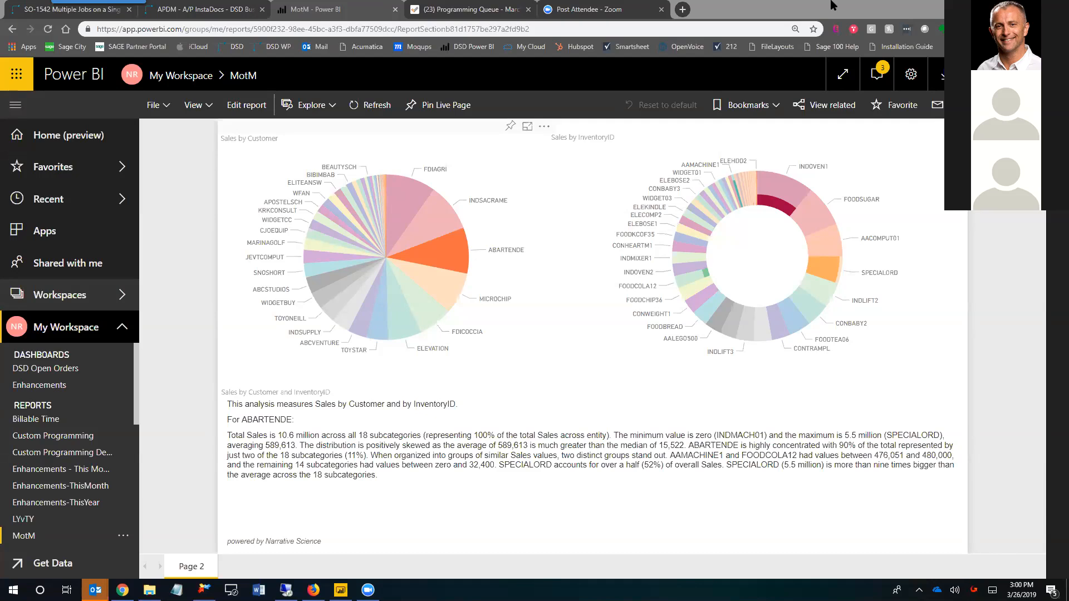
mouse_move(868, 6)
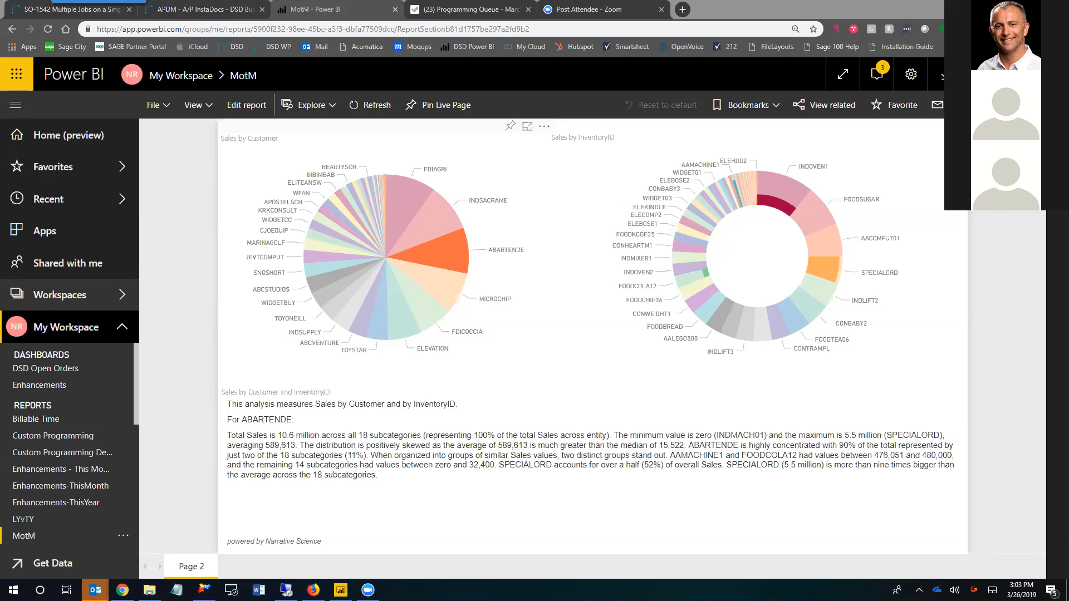
mouse_move(748, 82)
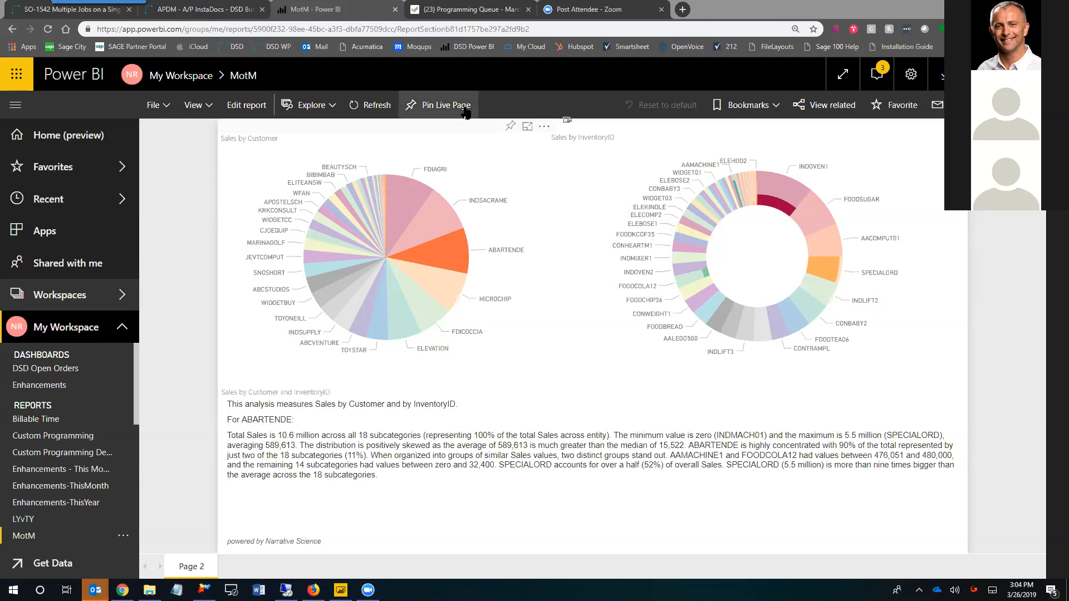
mouse_move(691, 124)
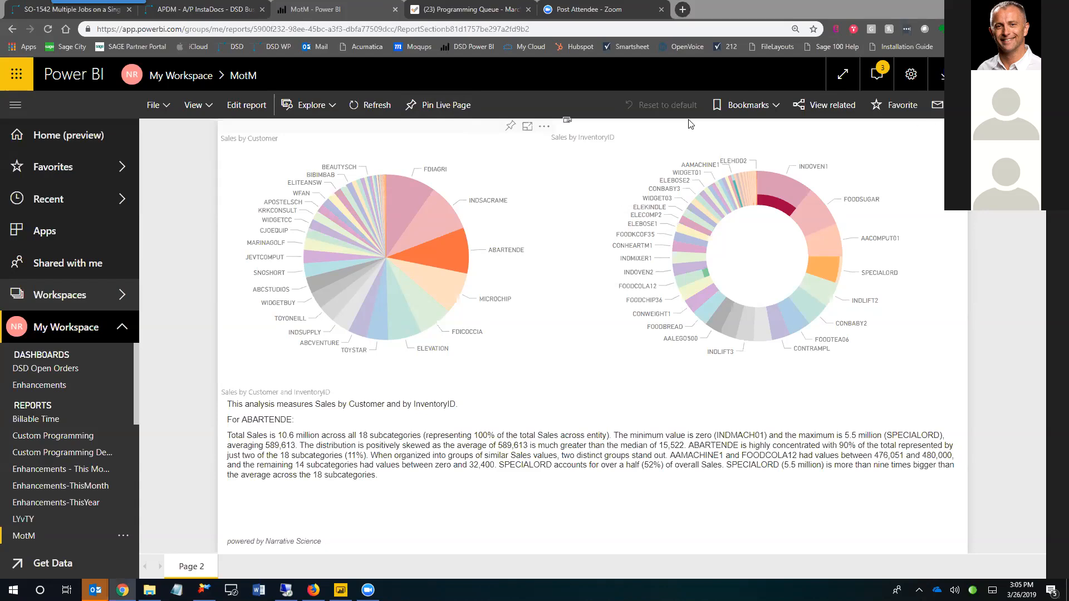
mouse_move(881, 134)
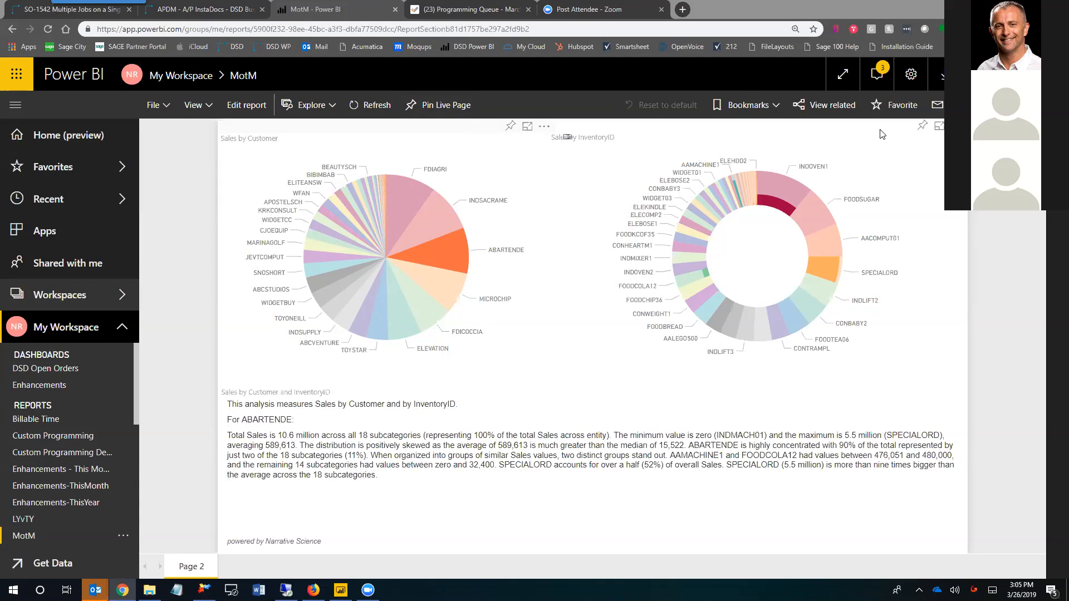
mouse_move(798, 116)
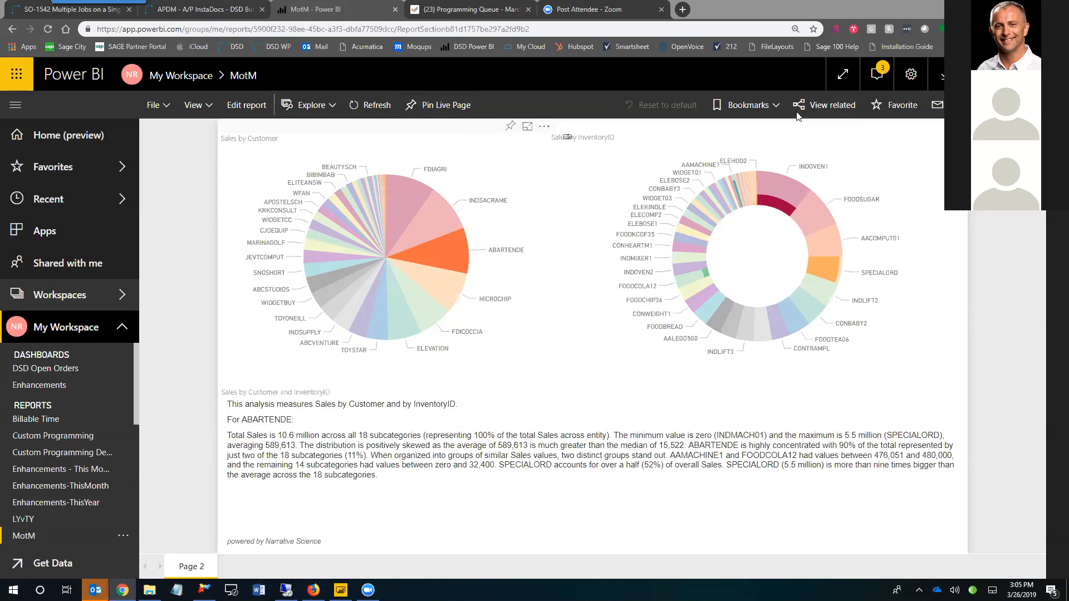
mouse_move(674, 118)
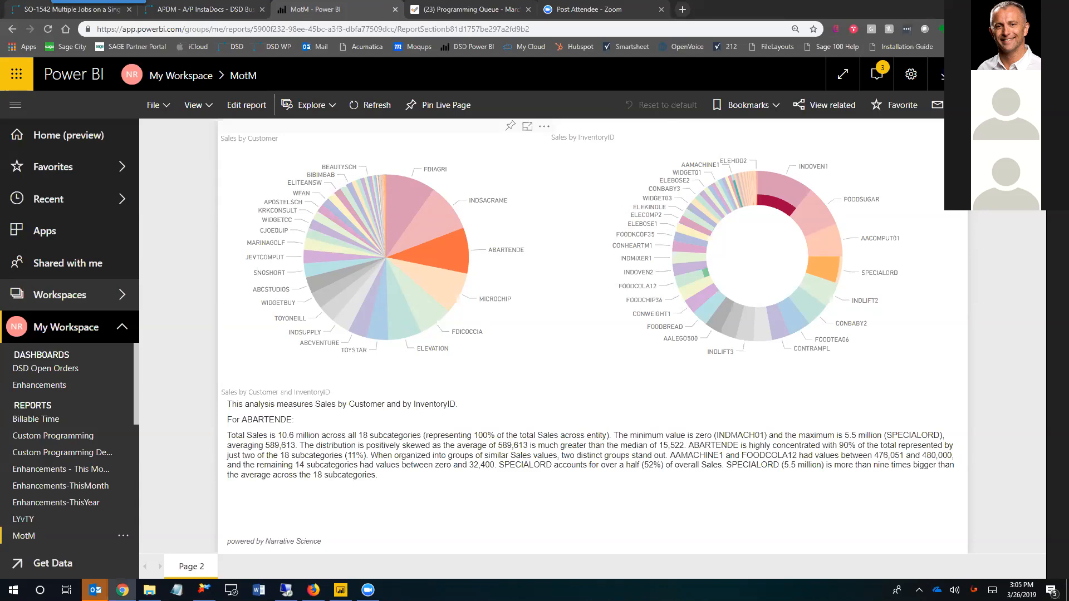
mouse_move(942, 195)
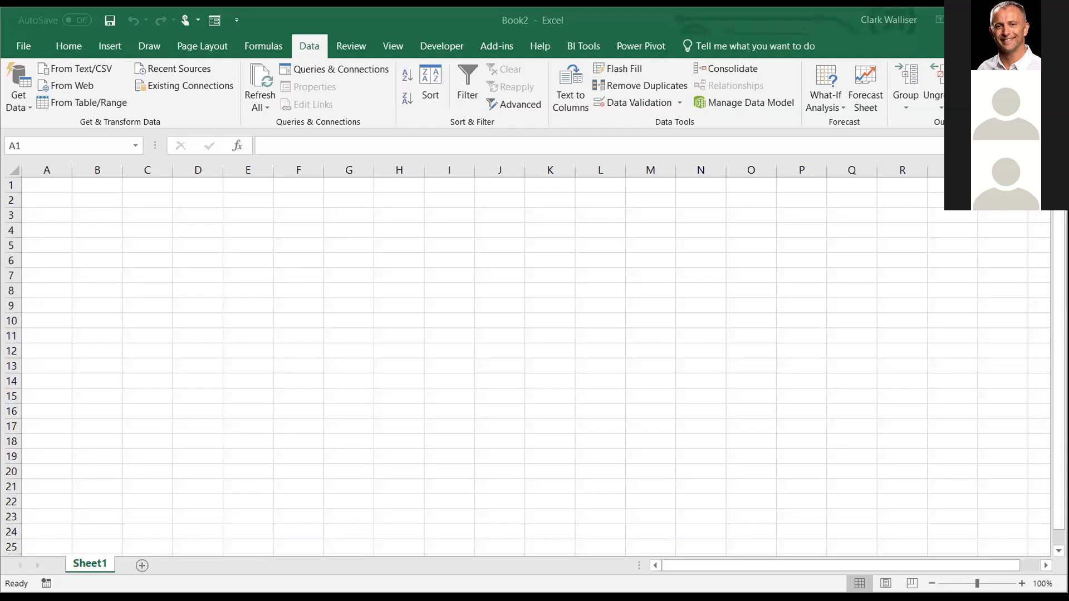
mouse_move(612, 405)
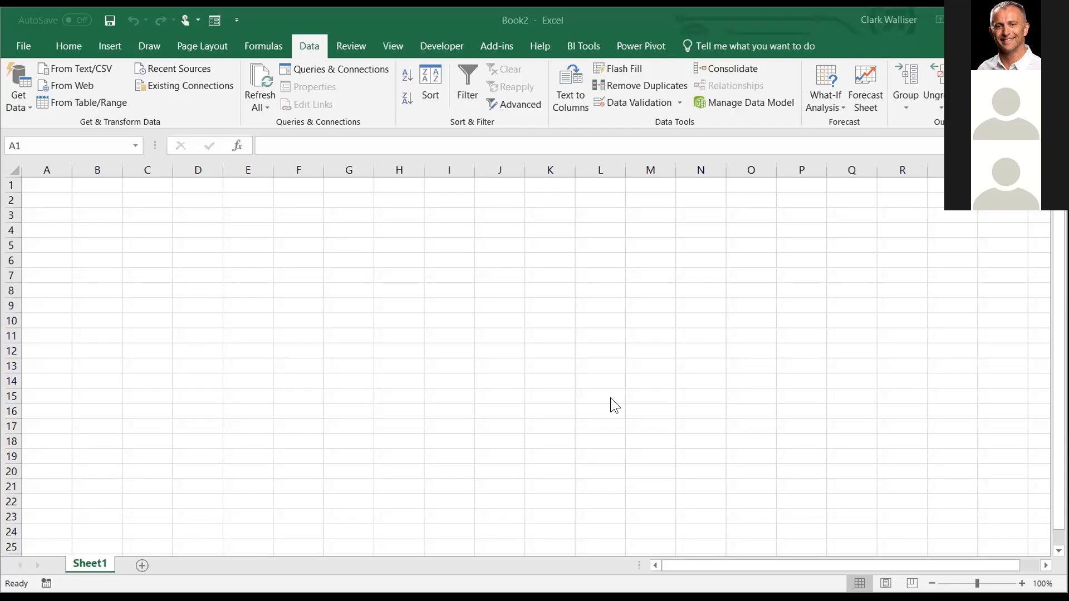
mouse_move(418, 219)
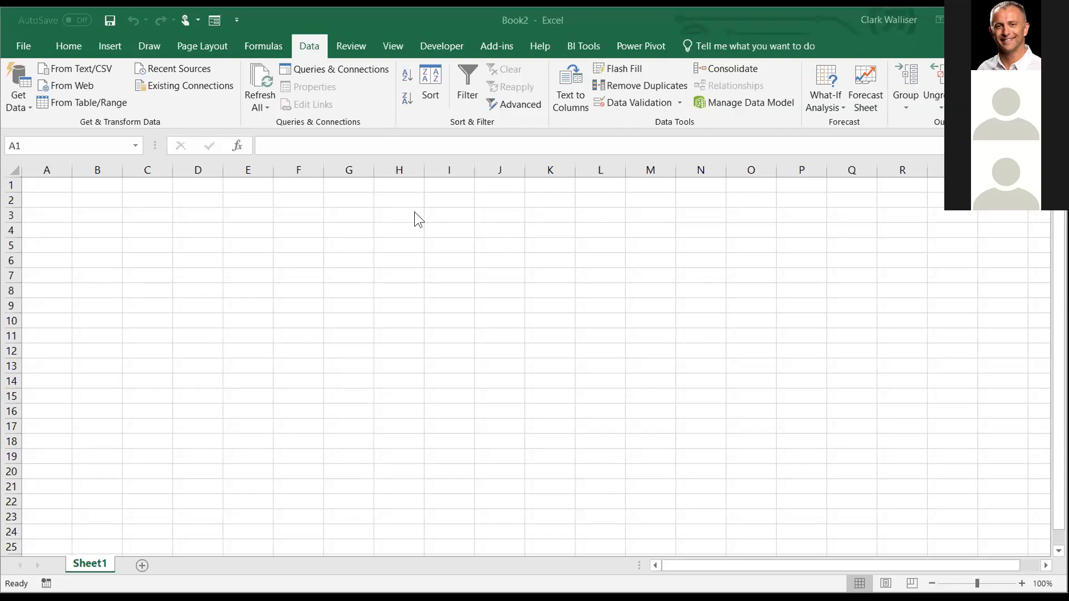
mouse_move(419, 216)
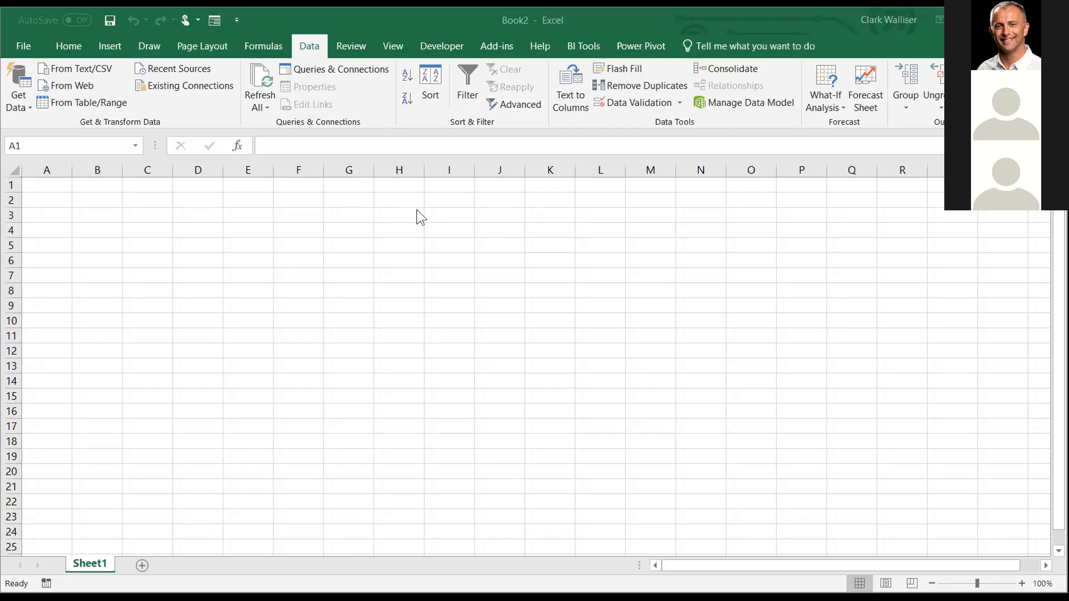
mouse_move(89, 137)
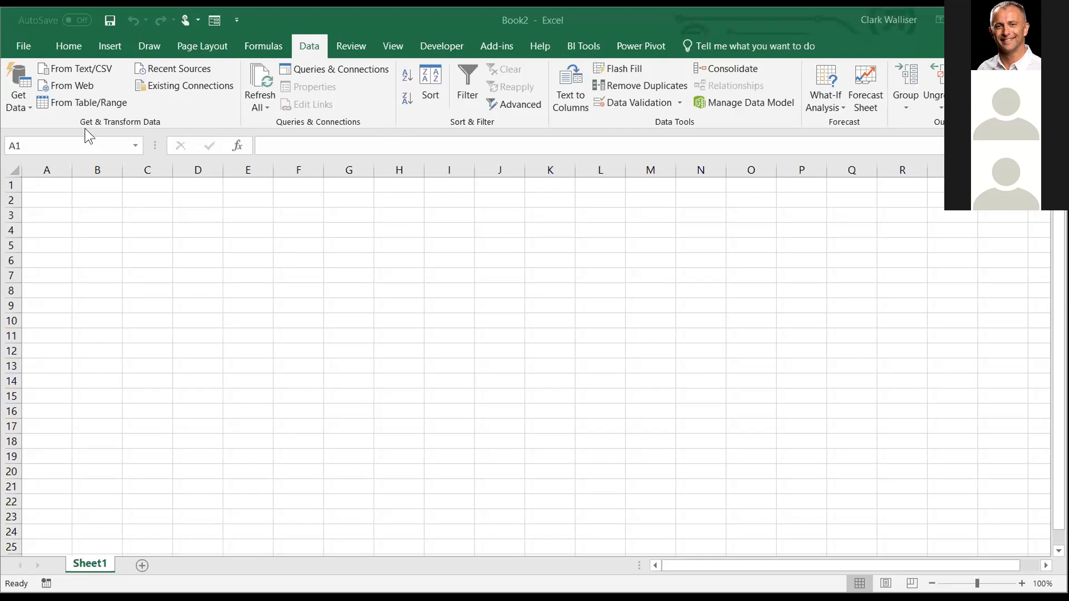
mouse_move(33, 115)
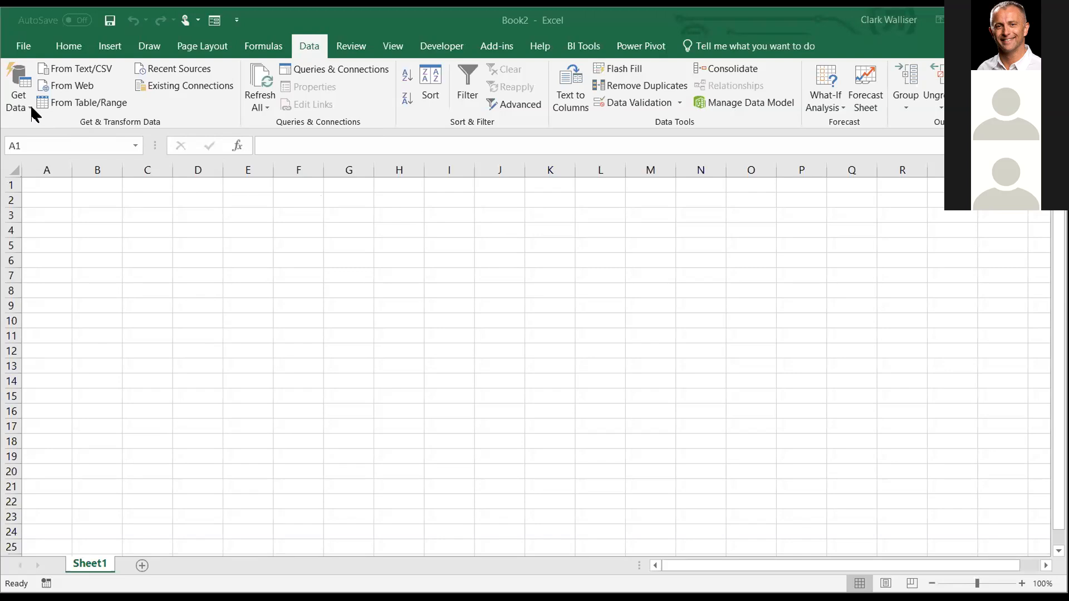
mouse_move(35, 115)
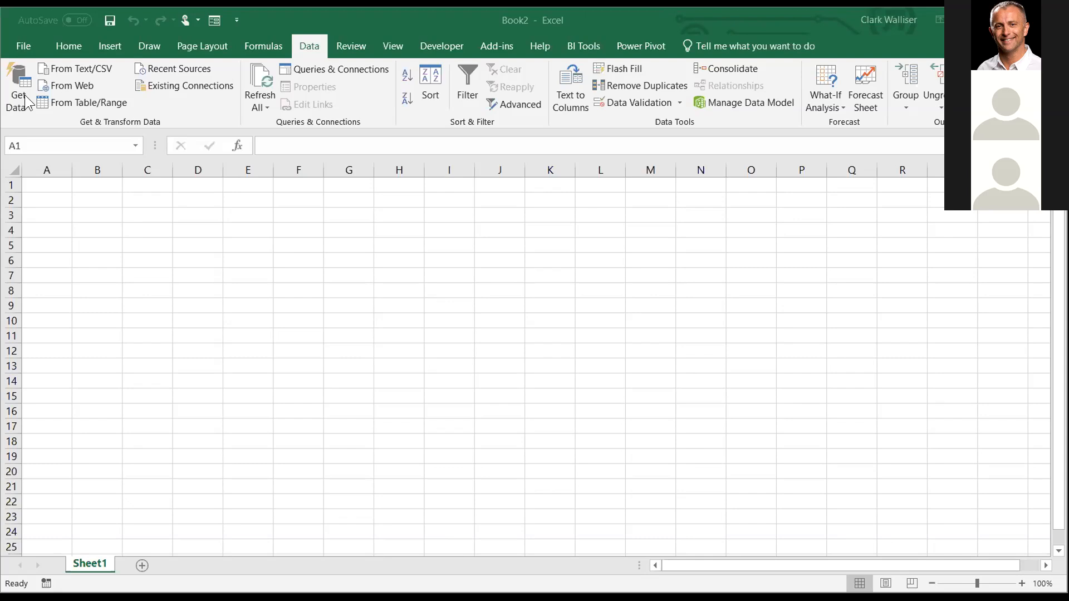
Step: Open the Get Data list of data import sources
click(46, 184)
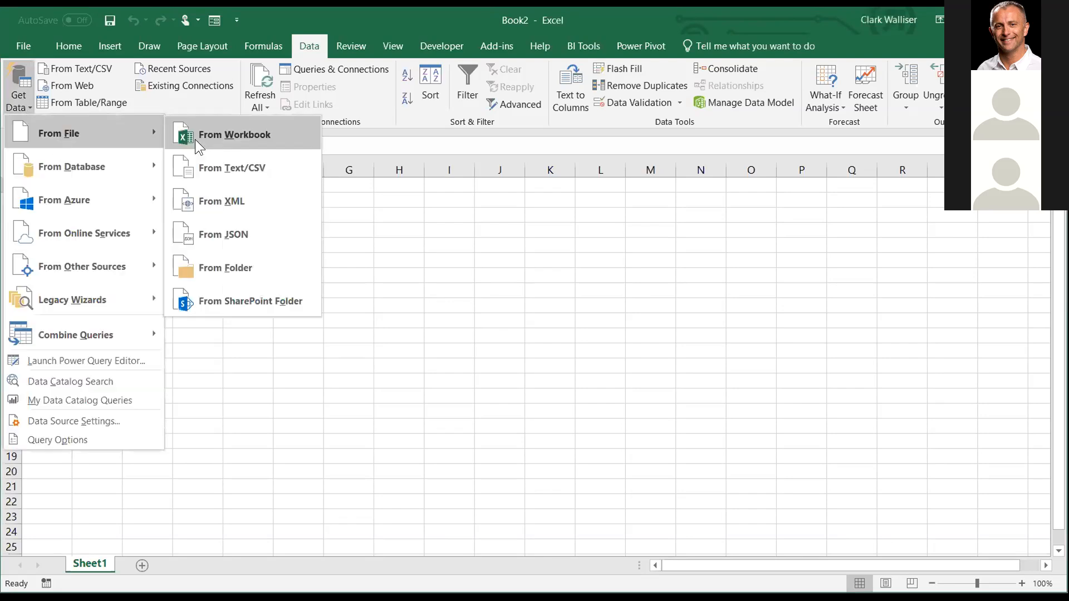
mouse_move(84, 166)
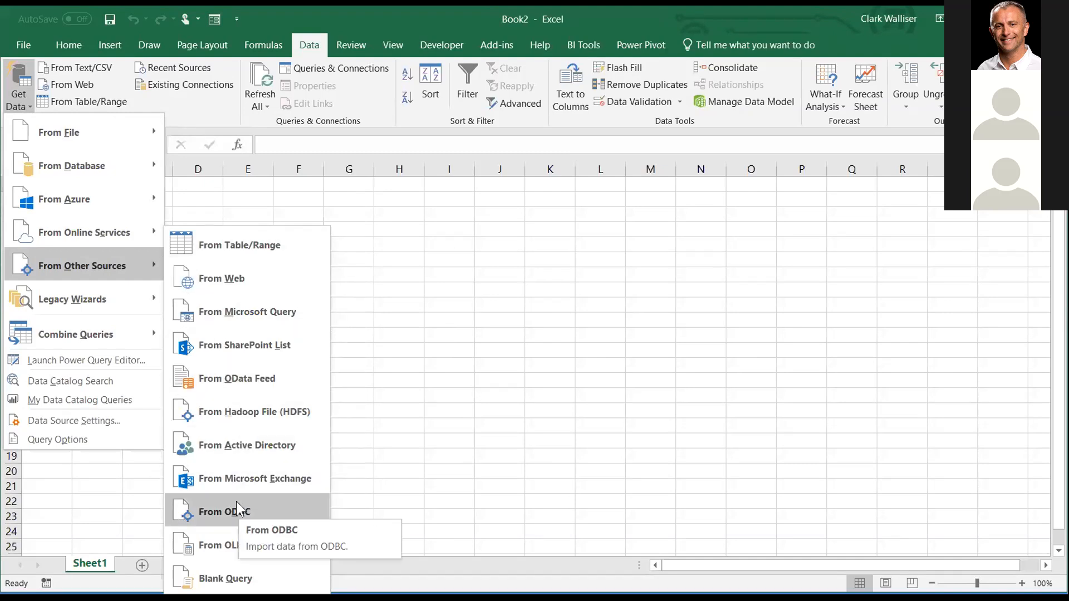
mouse_move(254, 410)
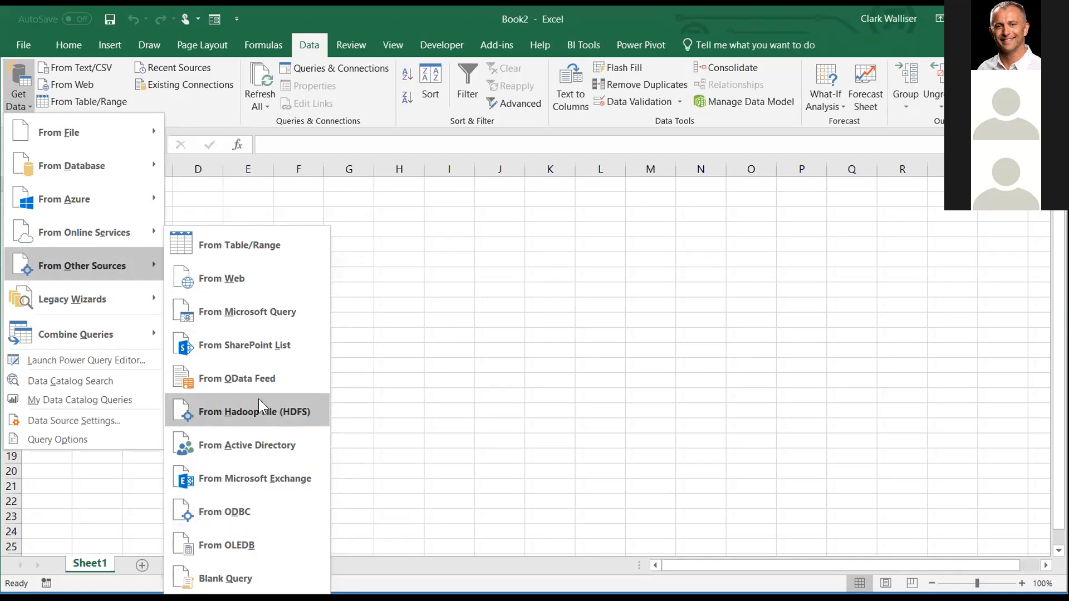
mouse_move(273, 321)
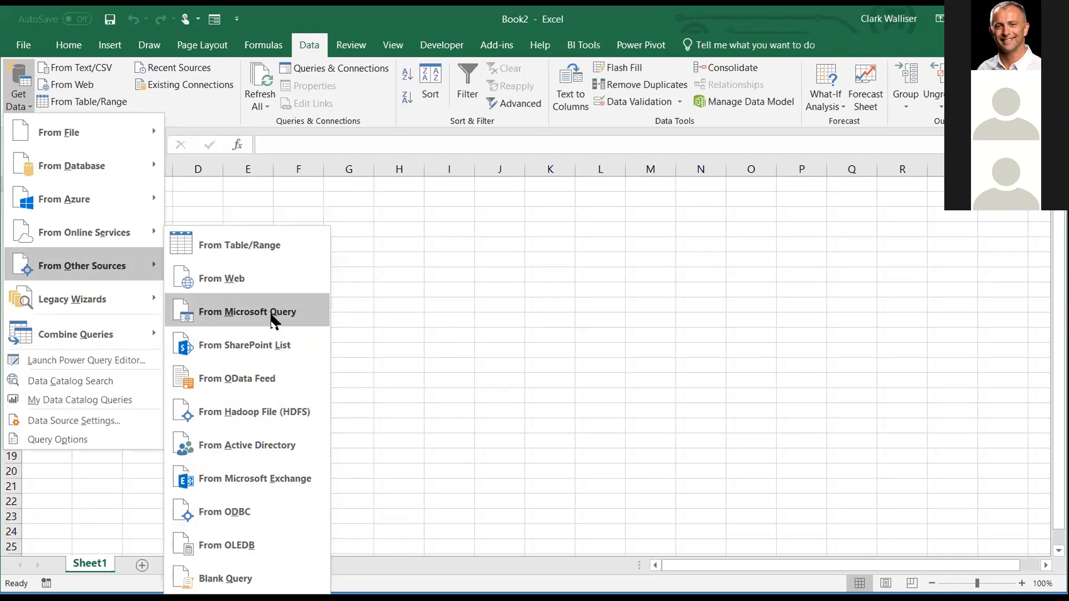
mouse_move(246, 312)
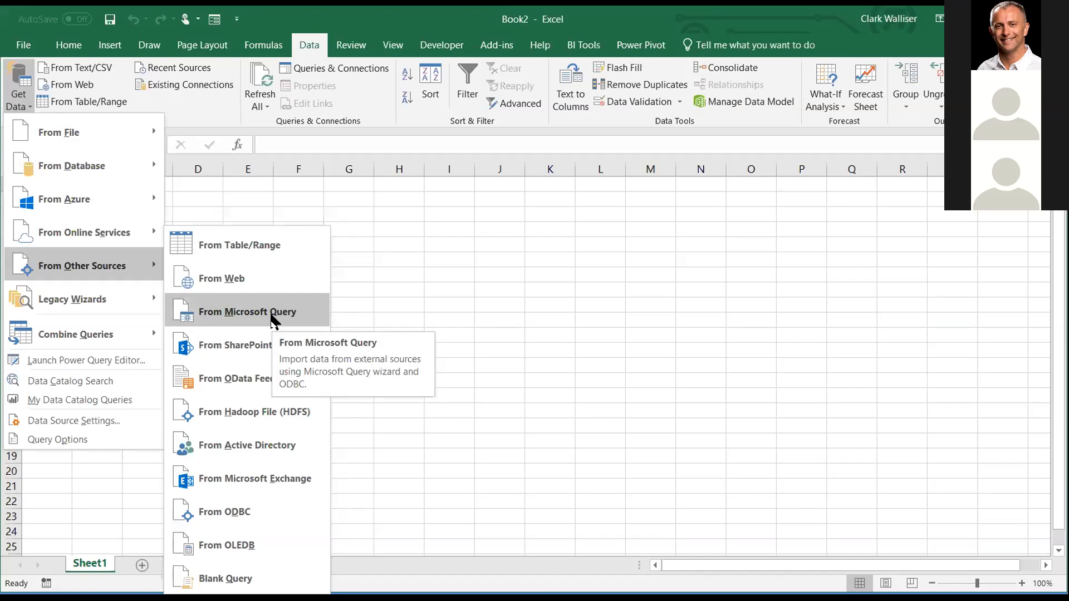
mouse_move(225, 511)
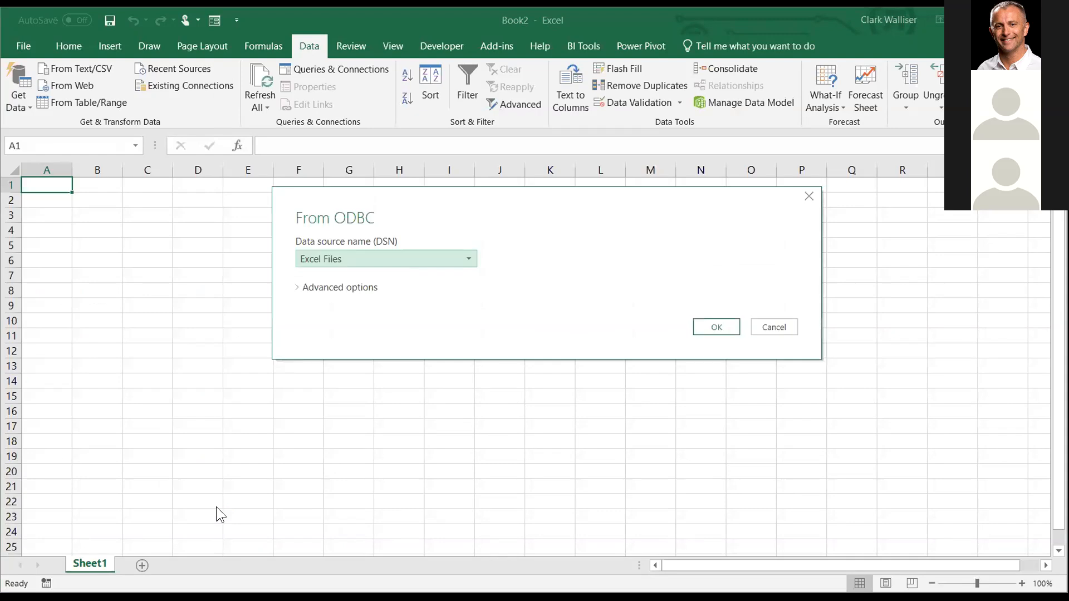
mouse_move(469, 267)
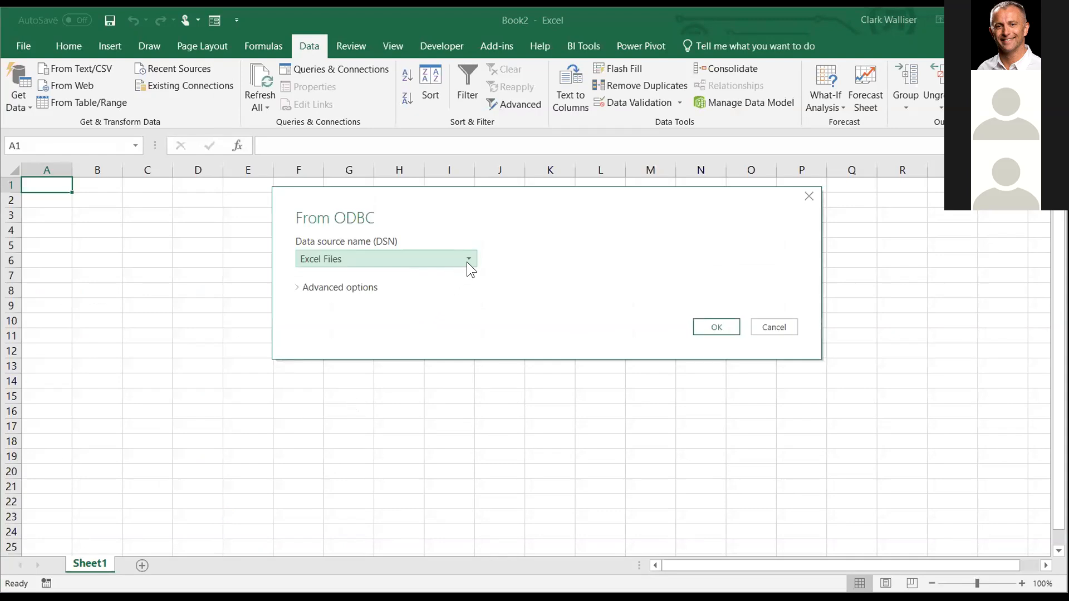
Step: Choose SOTAMAS90 as the ODBC data source name and connect to it
click(467, 259)
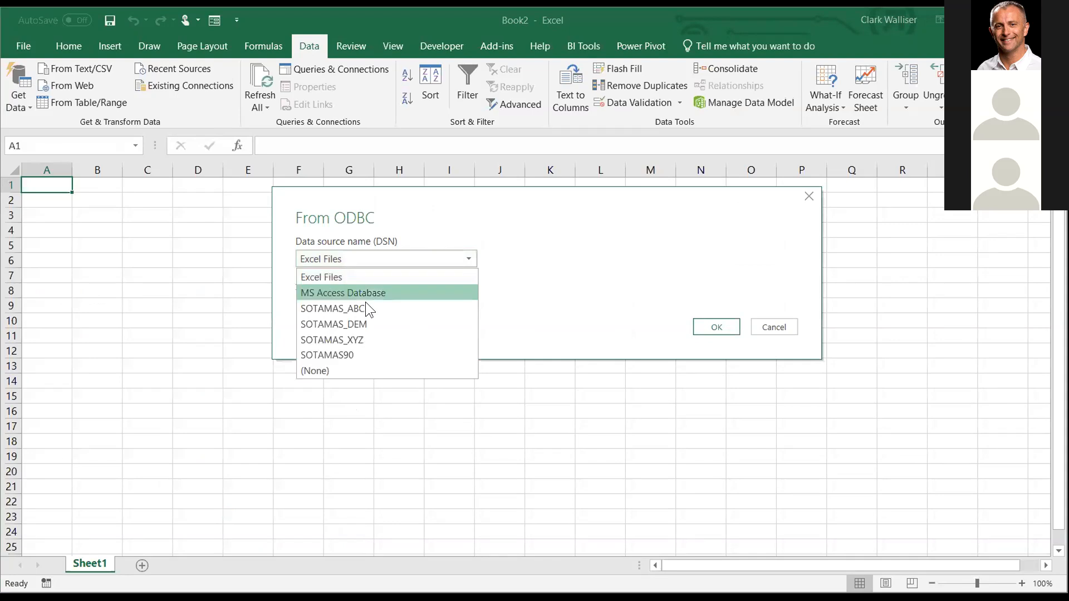
mouse_move(351, 355)
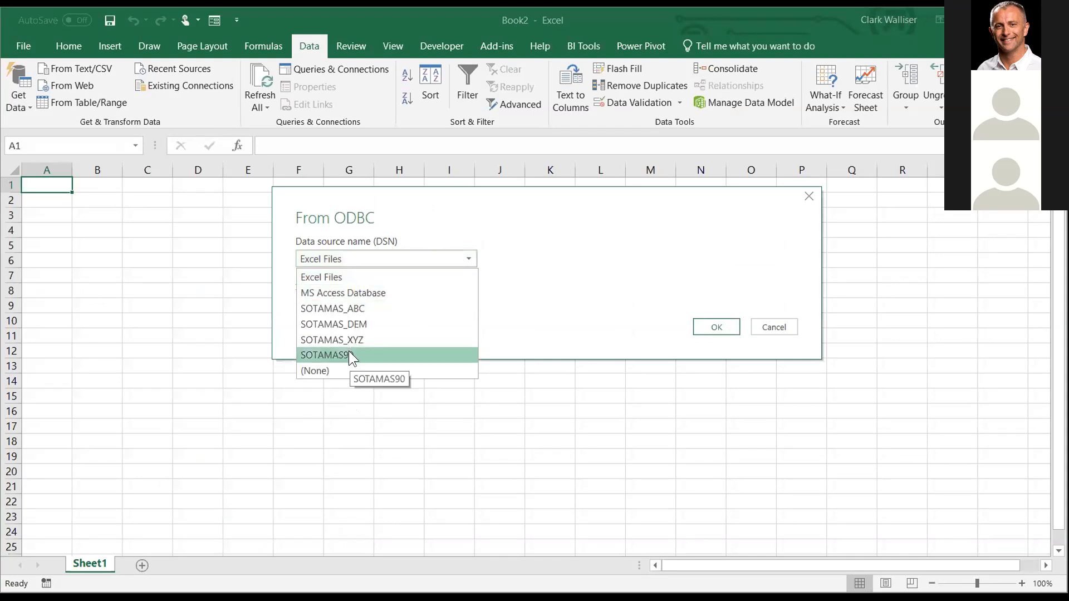
click(327, 354)
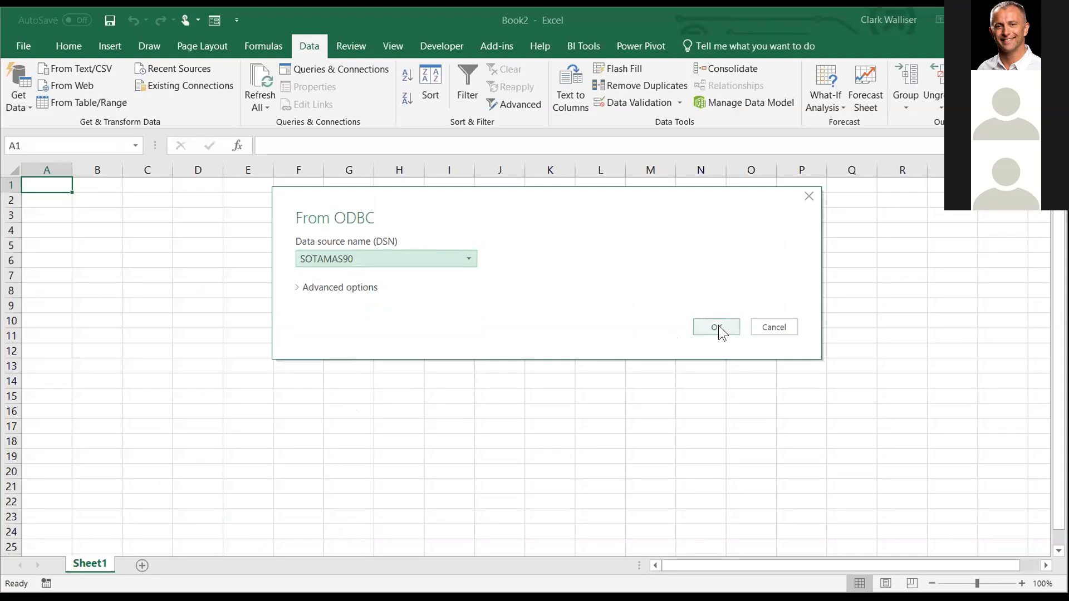
click(715, 327)
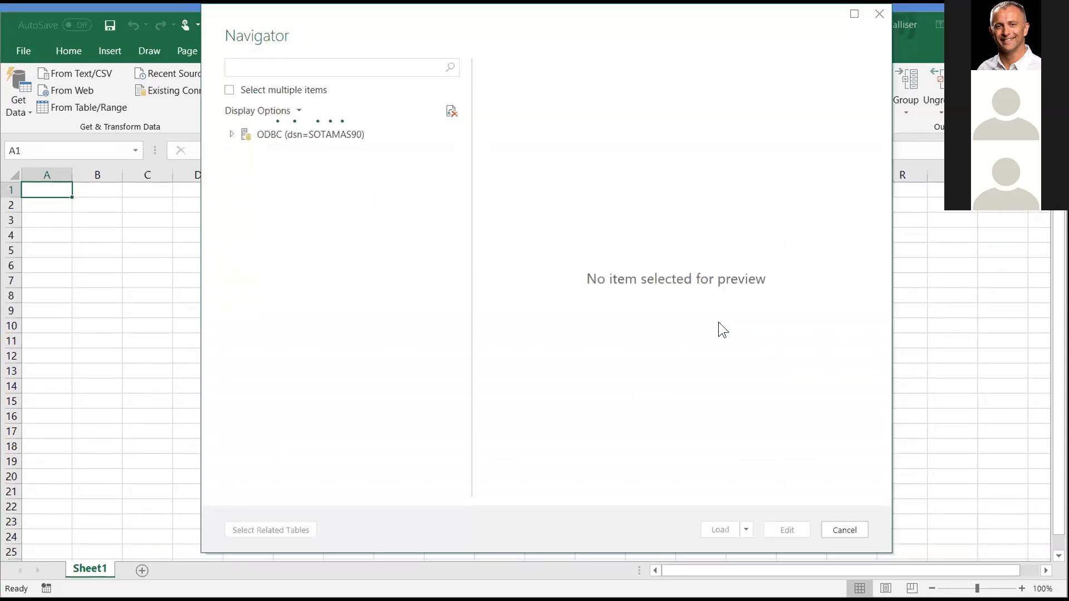
Step: Expand the ODBC (dsn=SOTAMAS90) node to list its 1340 tables
click(232, 134)
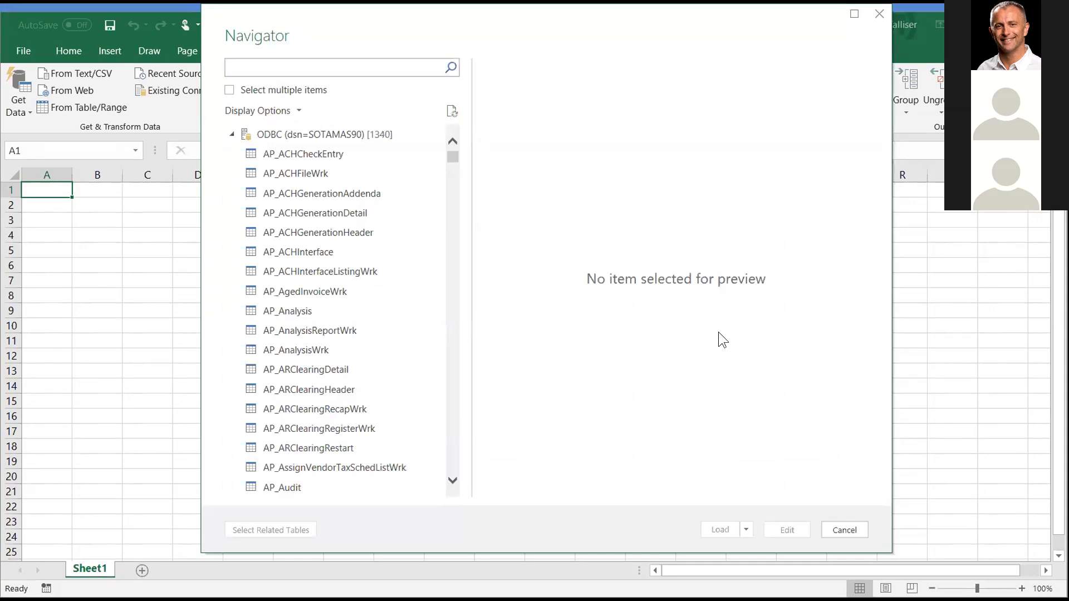
mouse_move(557, 342)
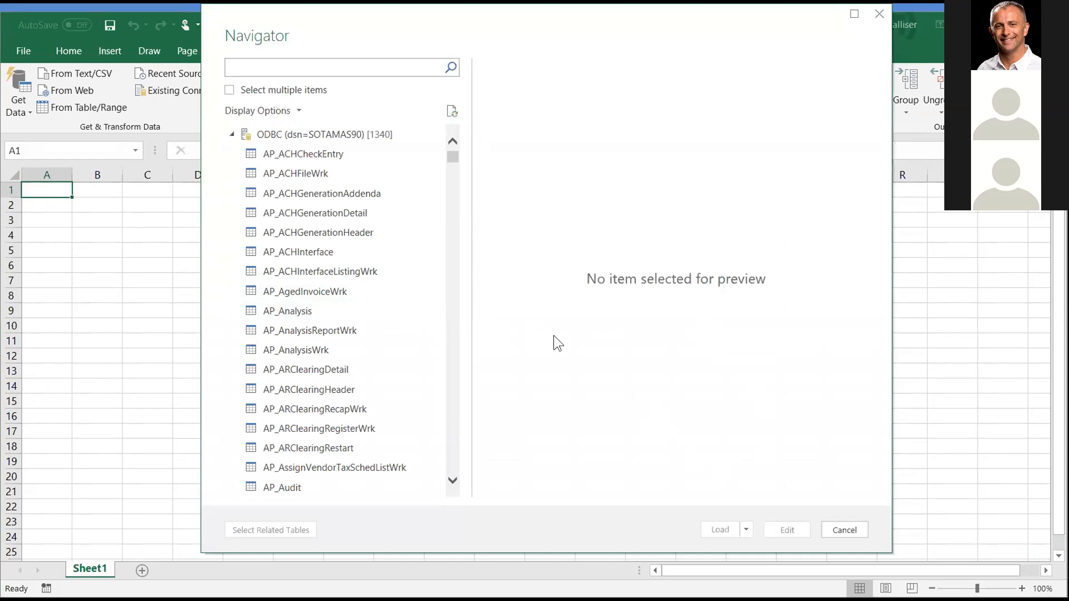
mouse_move(844, 518)
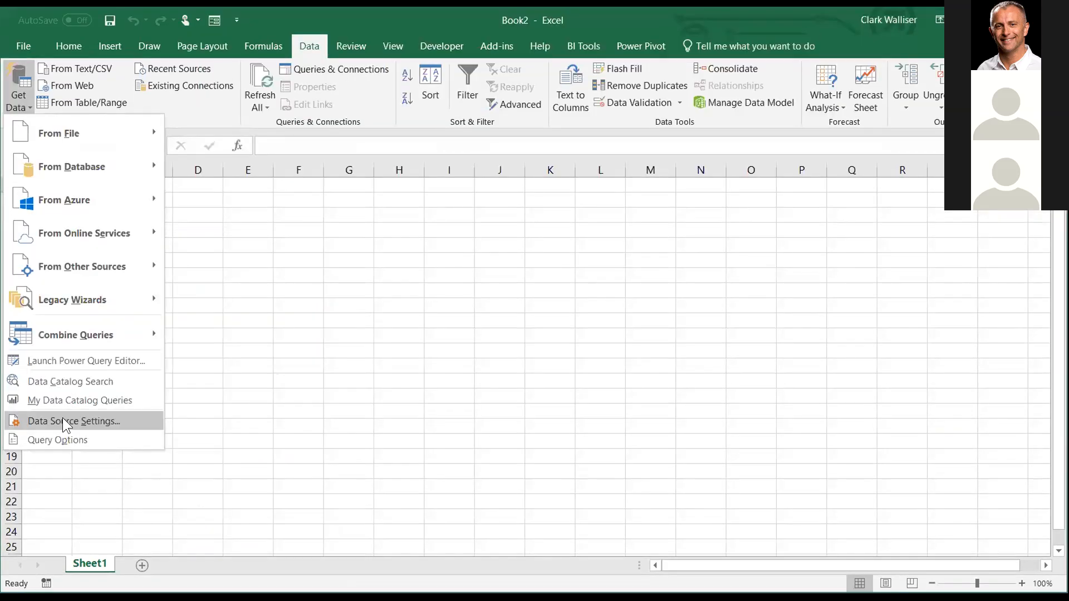
Step: Open Data Source Settings permissions for dsn=SOTAMAS90 and edit its stored credentials
click(73, 420)
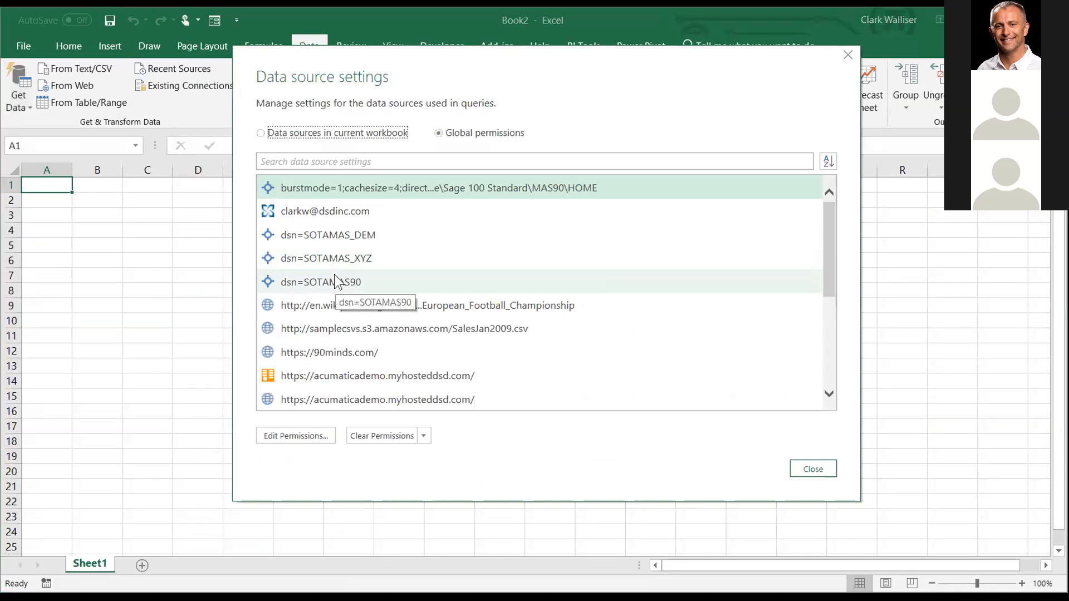
click(295, 435)
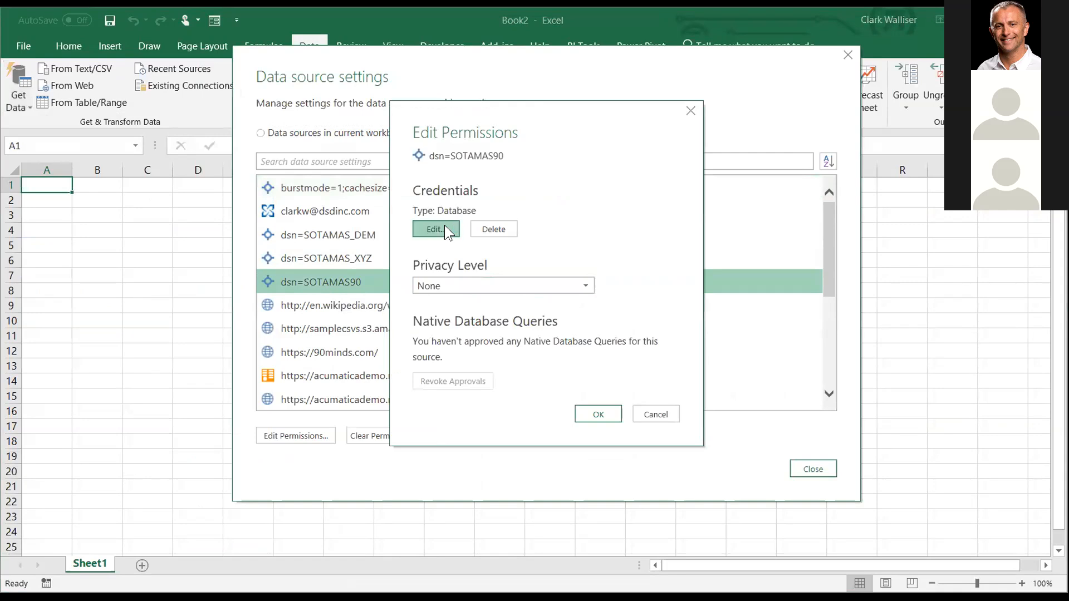
click(435, 229)
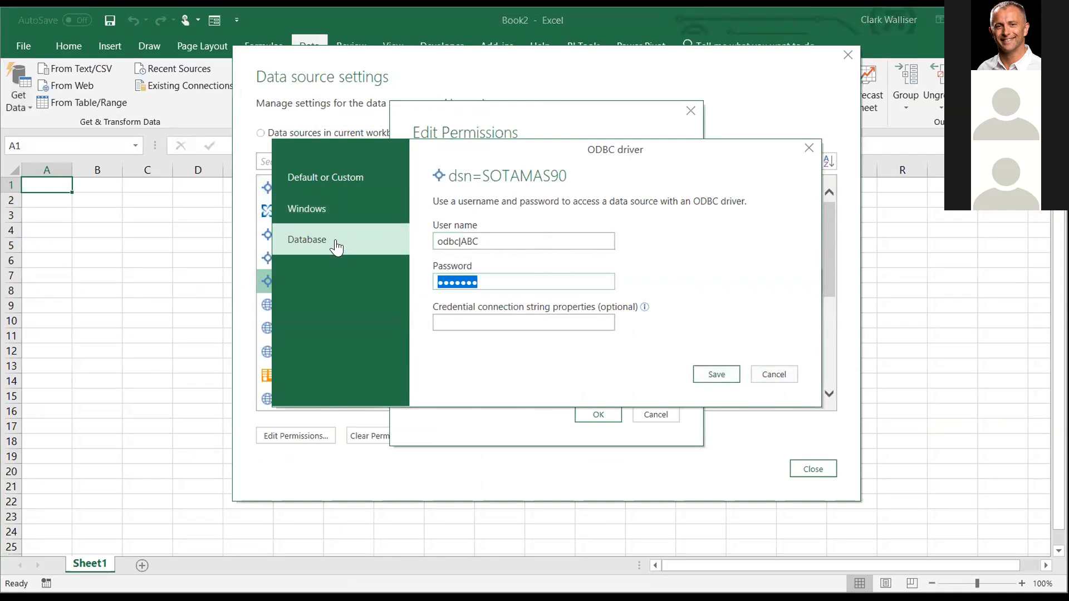
mouse_move(637, 287)
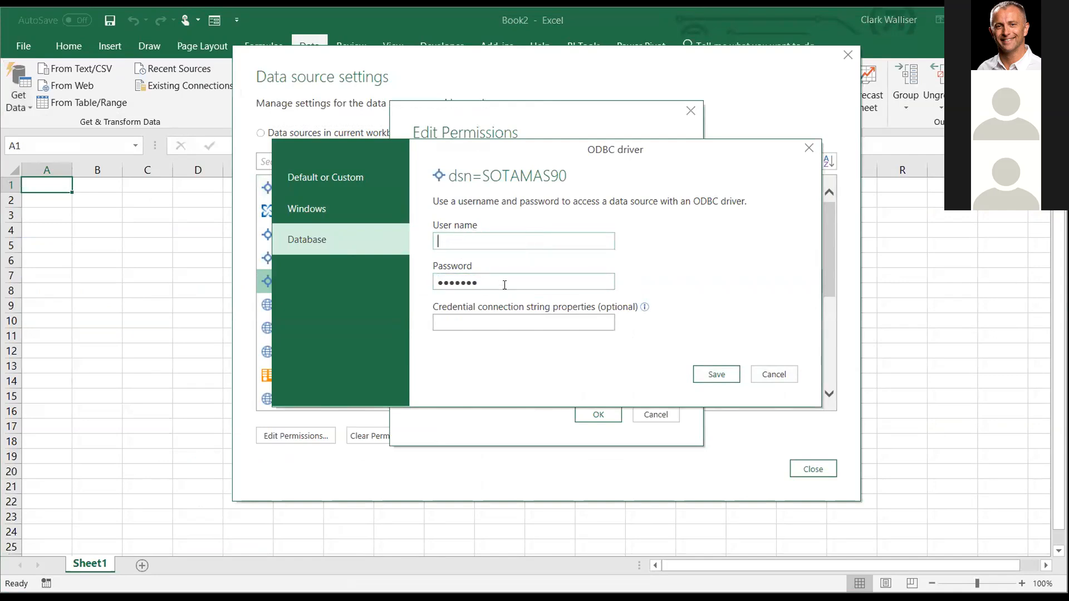
Step: Clear the stored SOTAMAS90 password, then back out of the credential editor
click(522, 282)
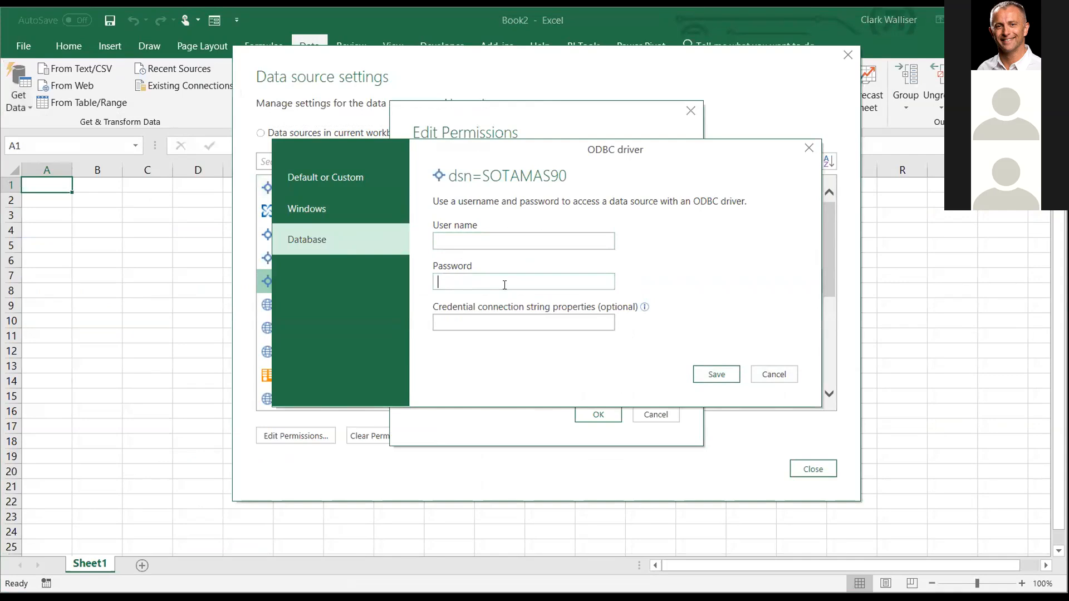
click(715, 374)
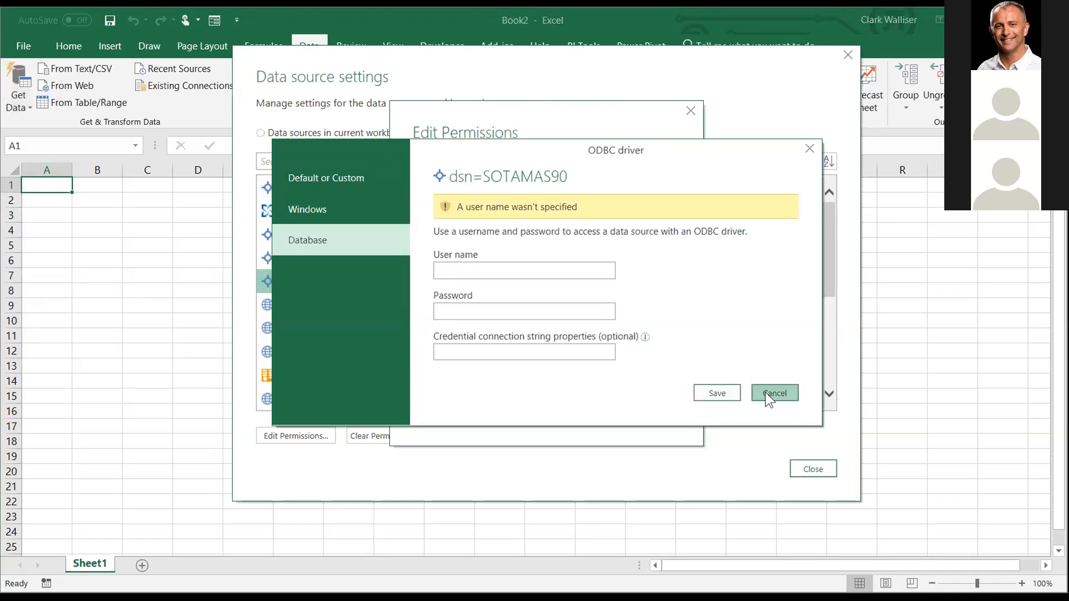
click(774, 392)
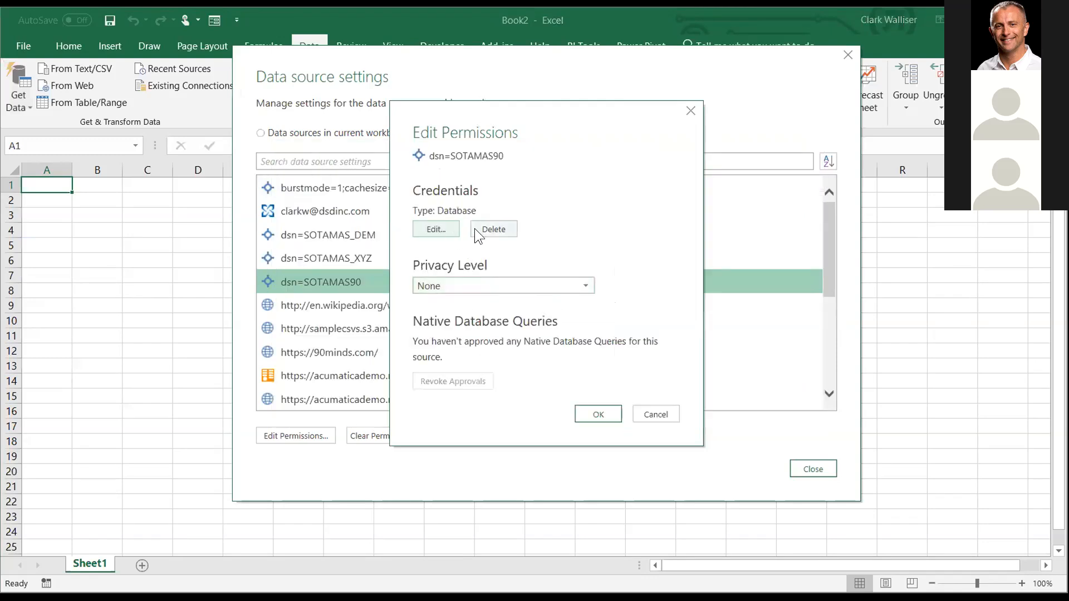
Step: Delete the SOTAMAS90 credentials and permissions entry, then close Data Source Settings
click(493, 228)
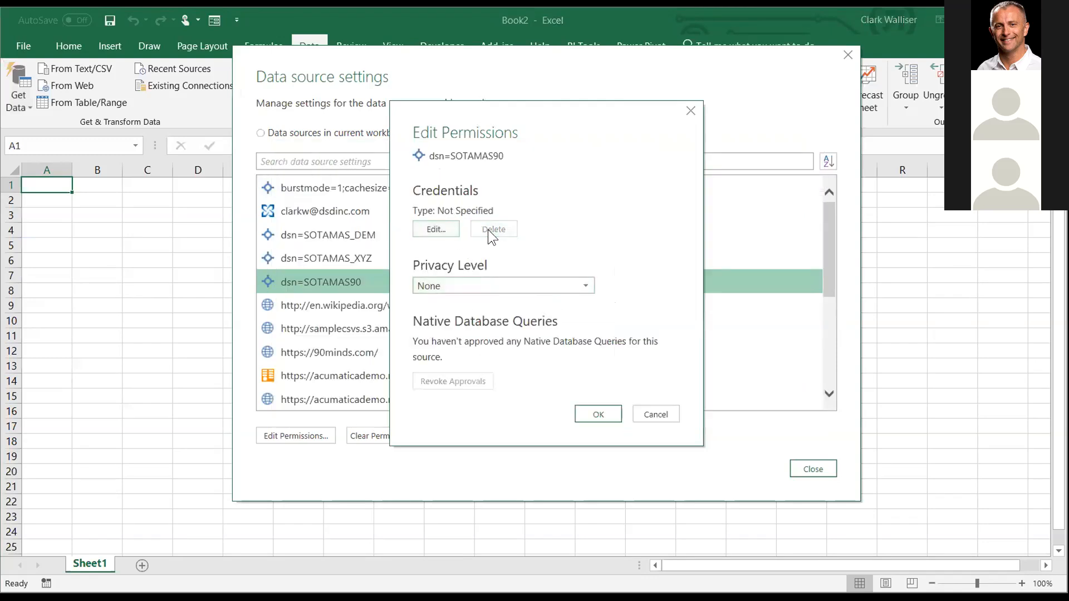
click(598, 415)
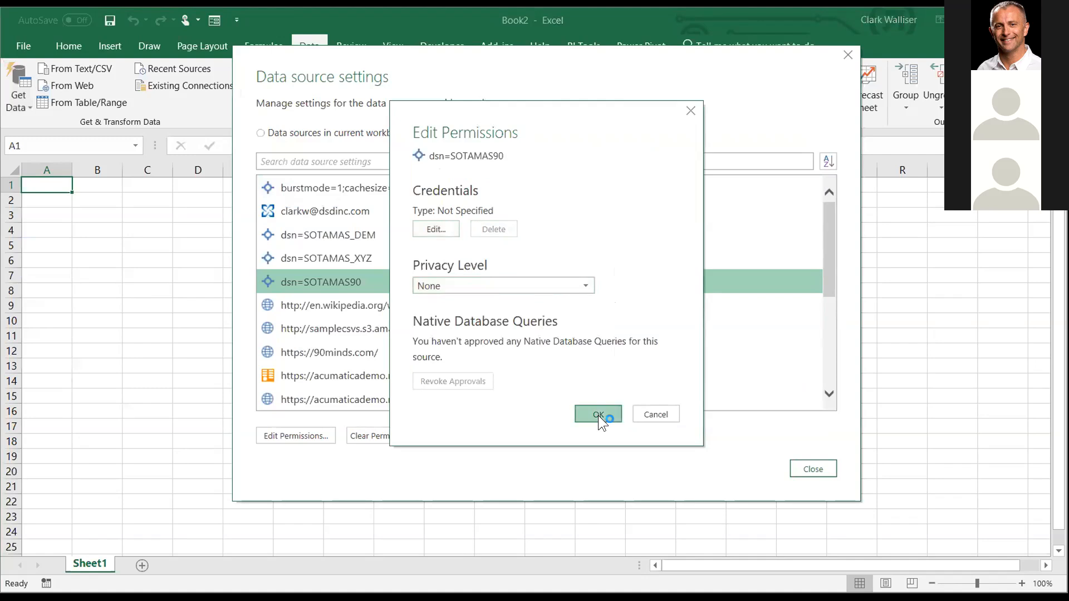
click(492, 229)
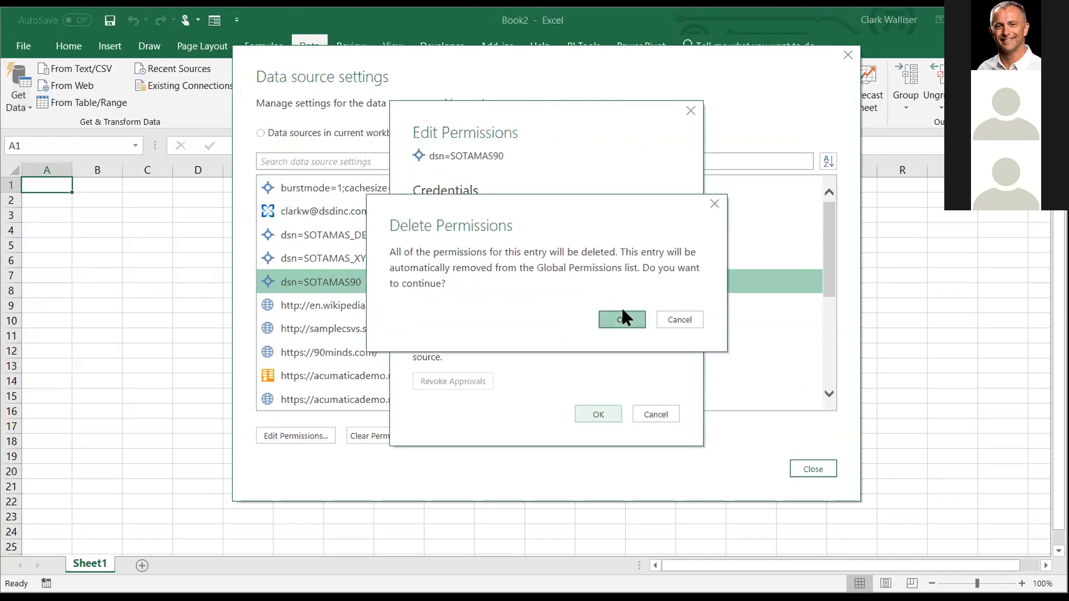
click(620, 319)
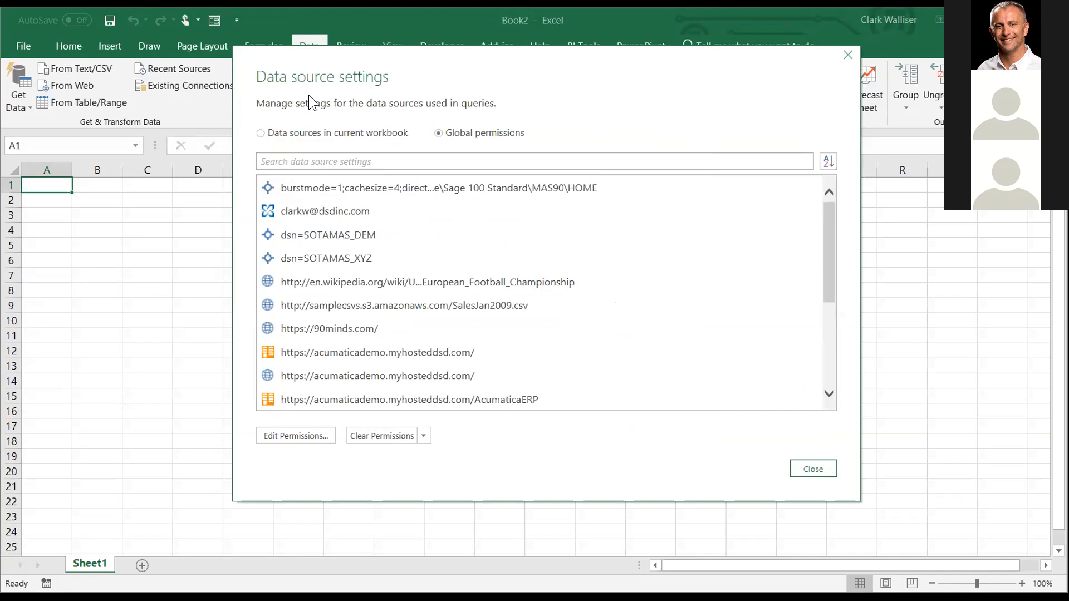
click(812, 468)
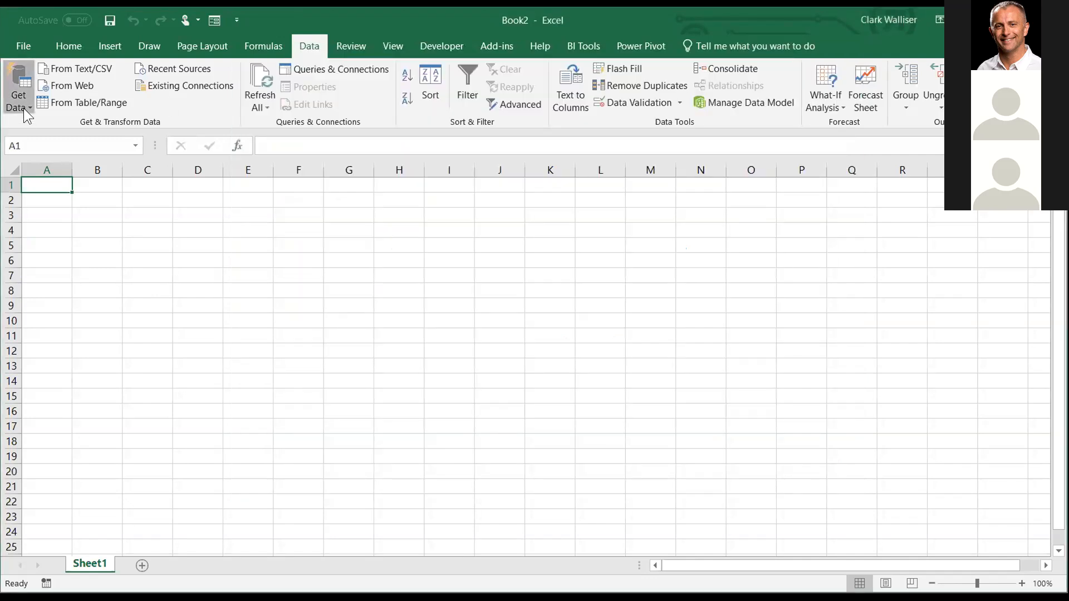
Step: Start a From ODBC import, pick SOTAMAS90 as the DSN, and connect
click(18, 89)
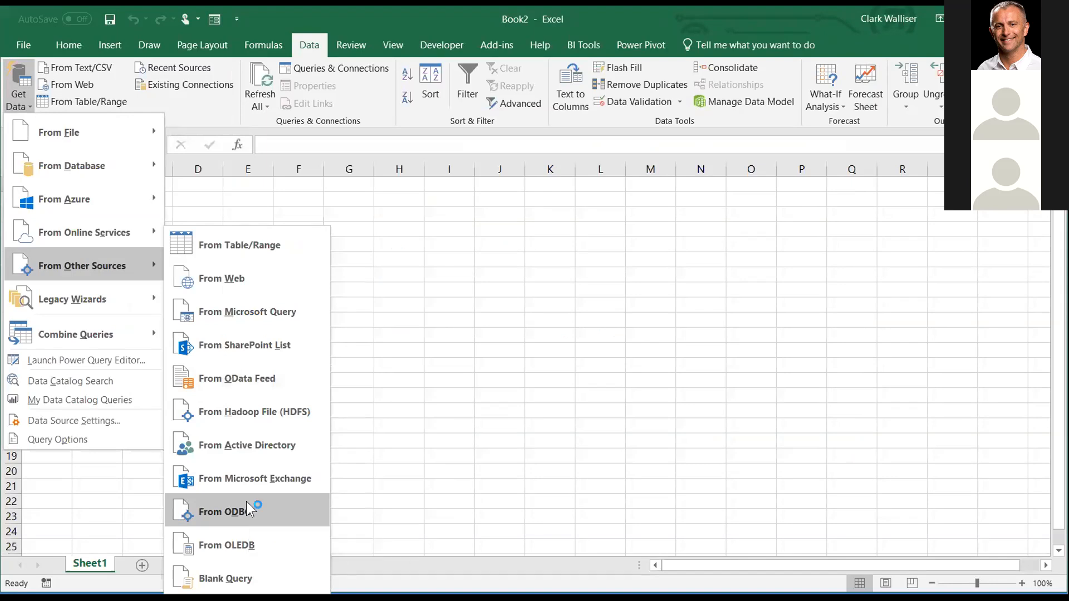
click(225, 511)
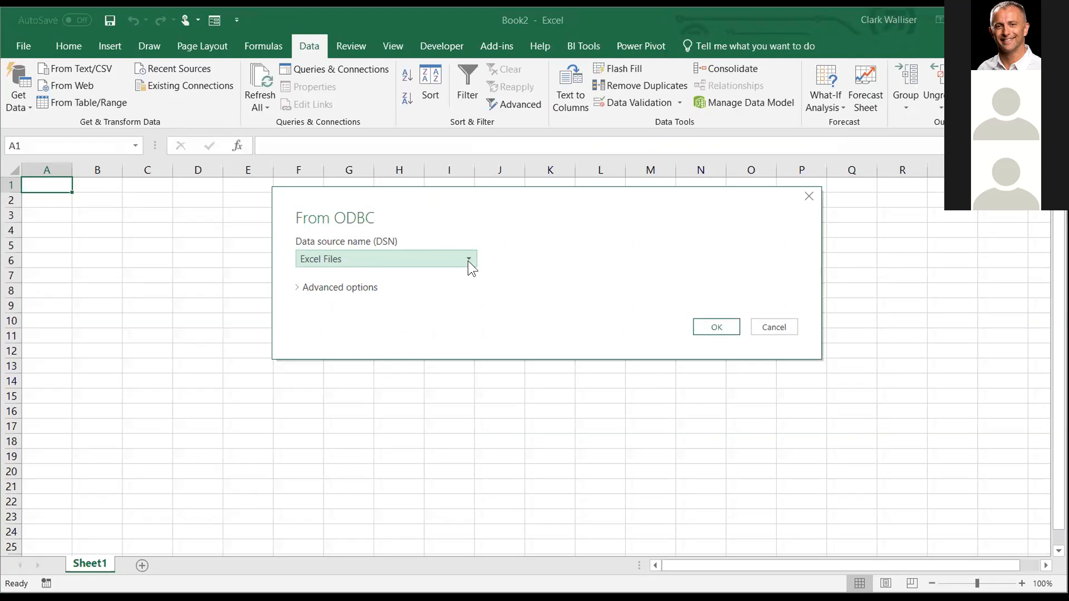
click(468, 258)
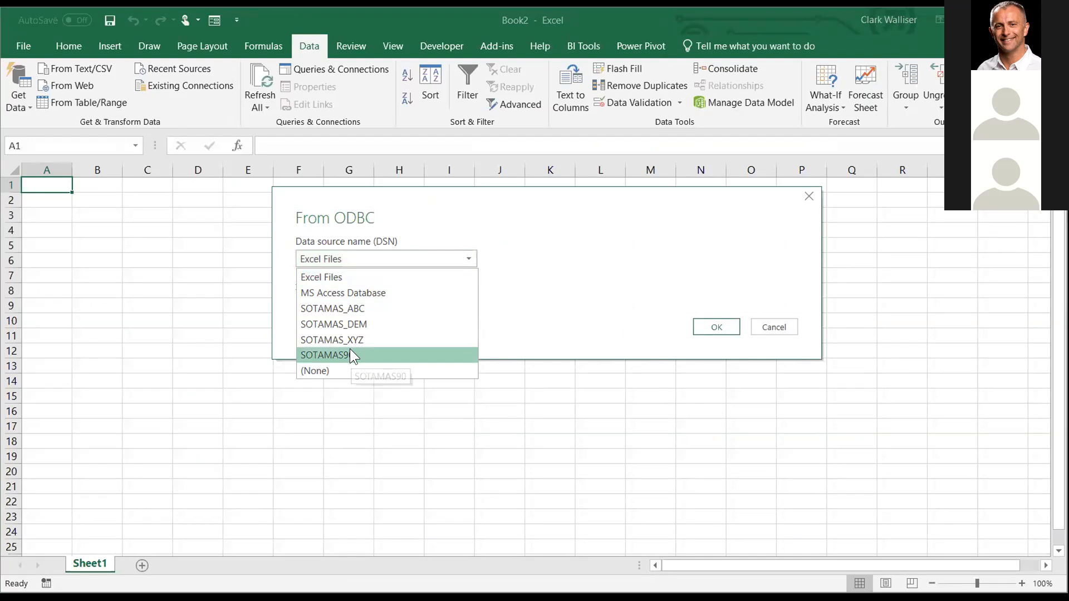
click(329, 354)
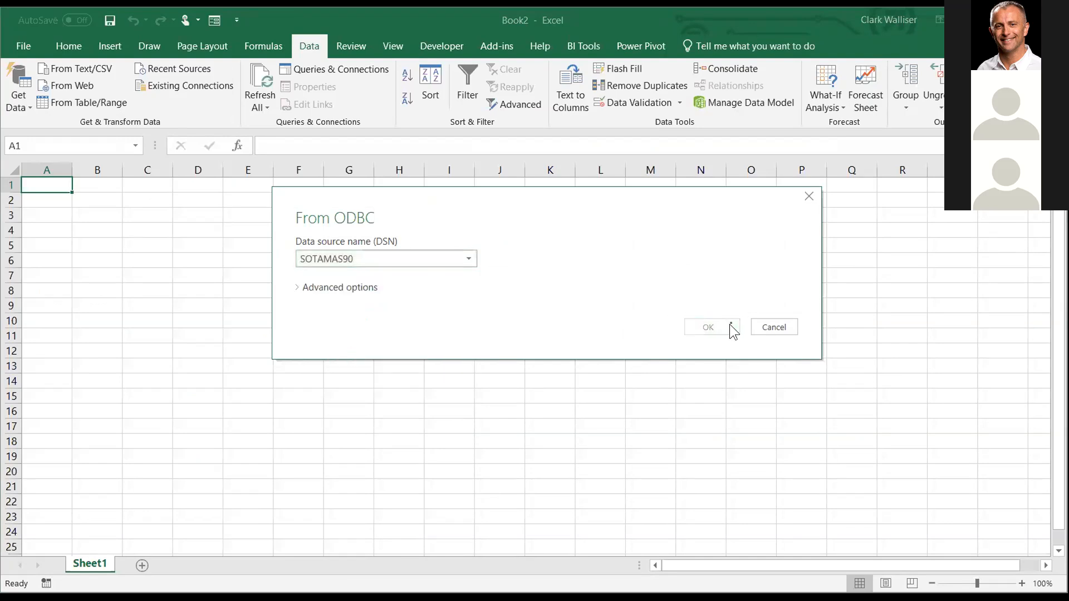
click(707, 326)
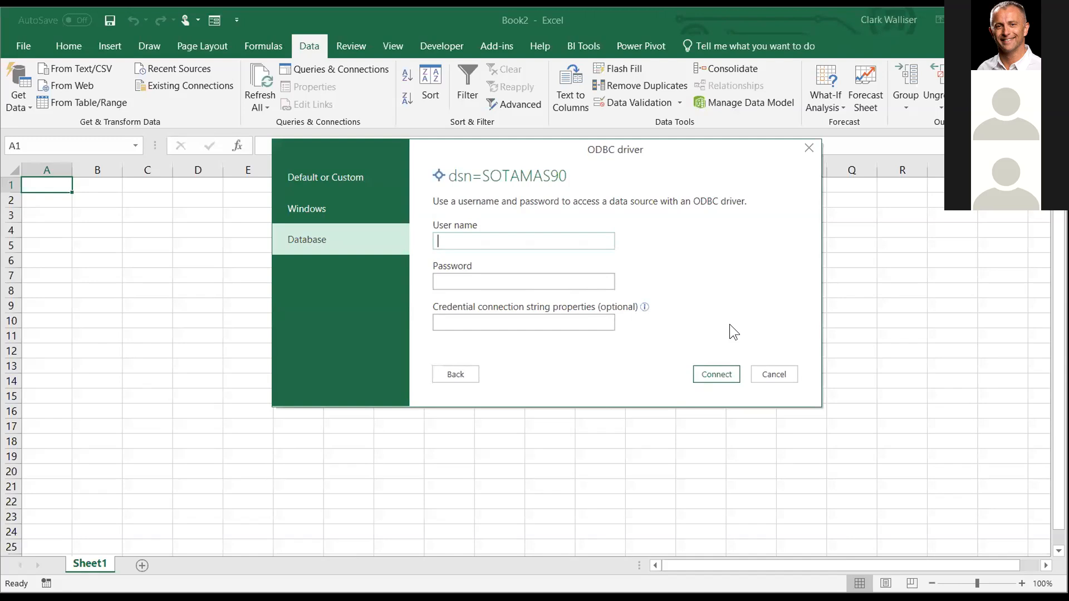
Step: Enter the database user name and password on the Database page, then connect
text(odbc)
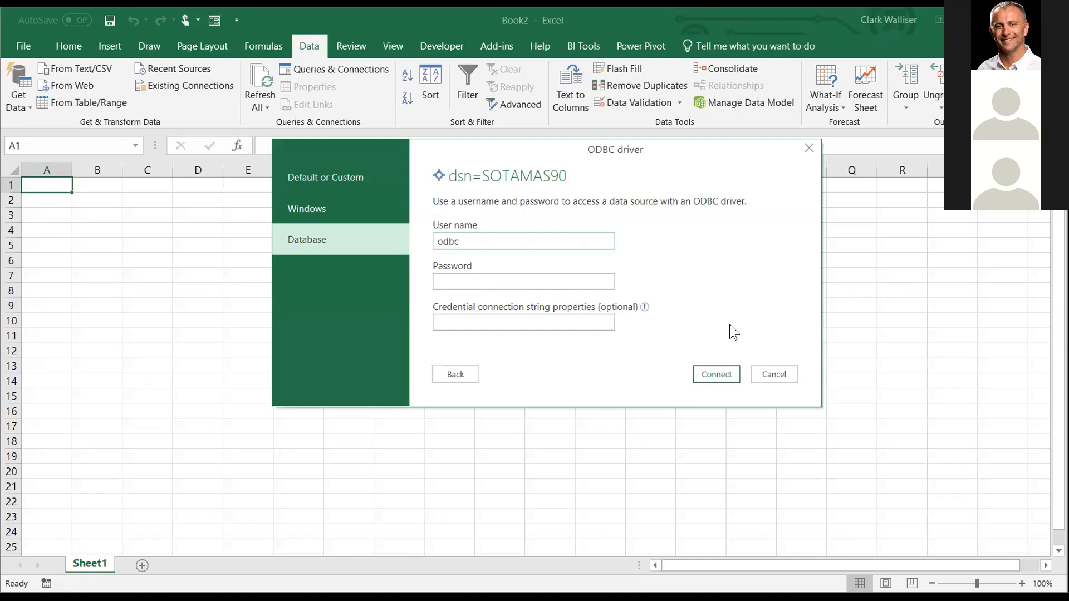
click(523, 240)
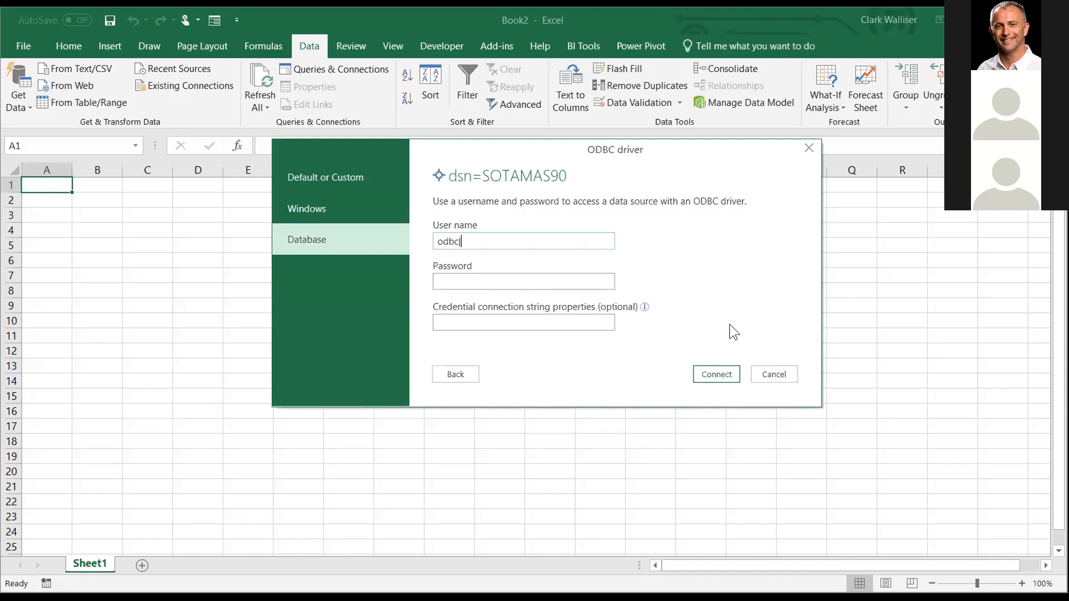
text(ABC)
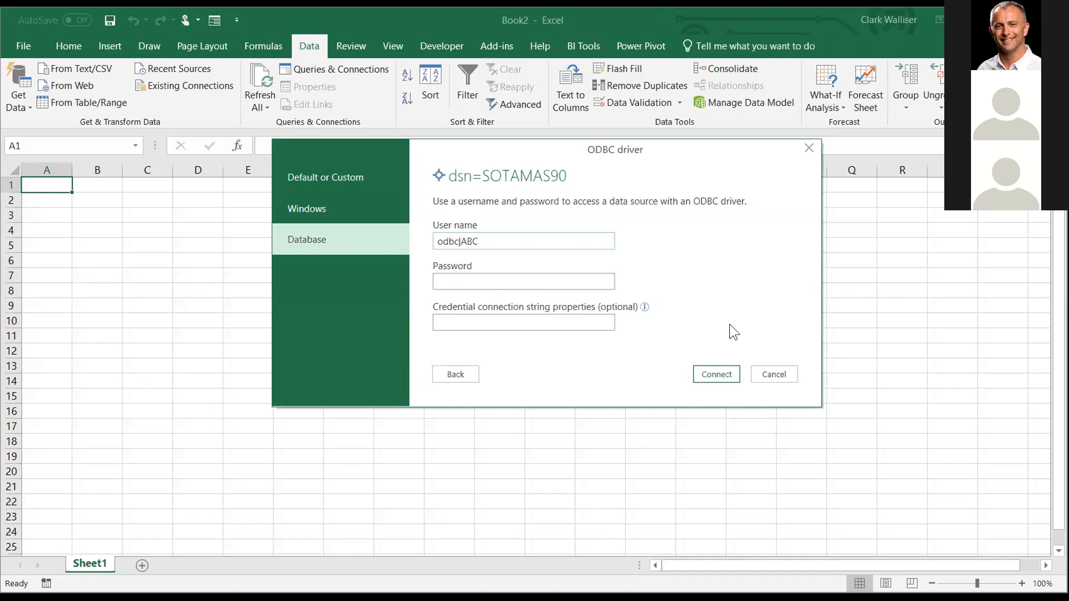
click(523, 282)
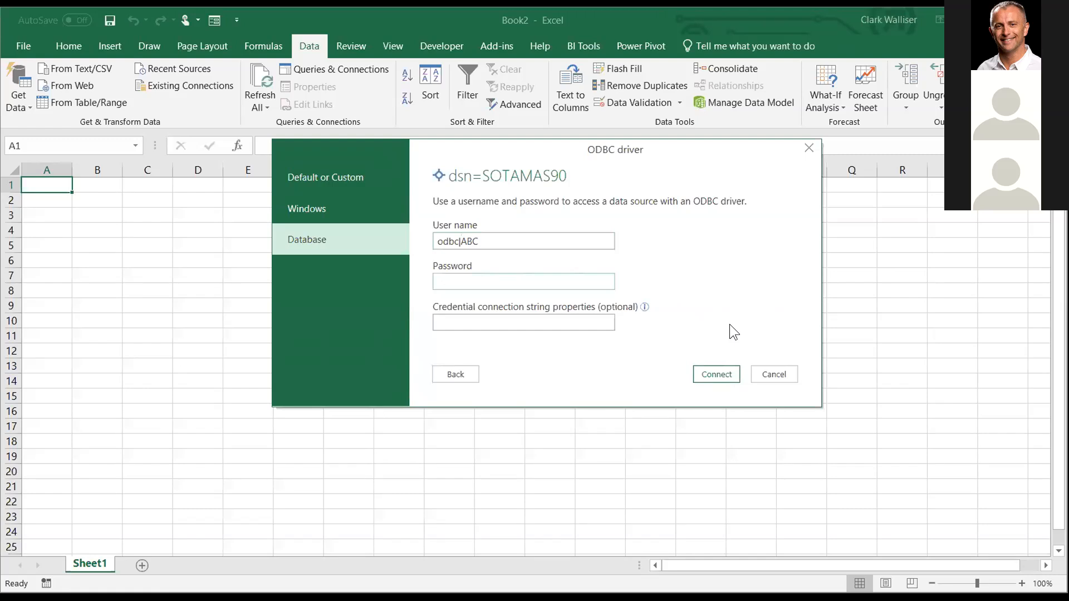
click(523, 281)
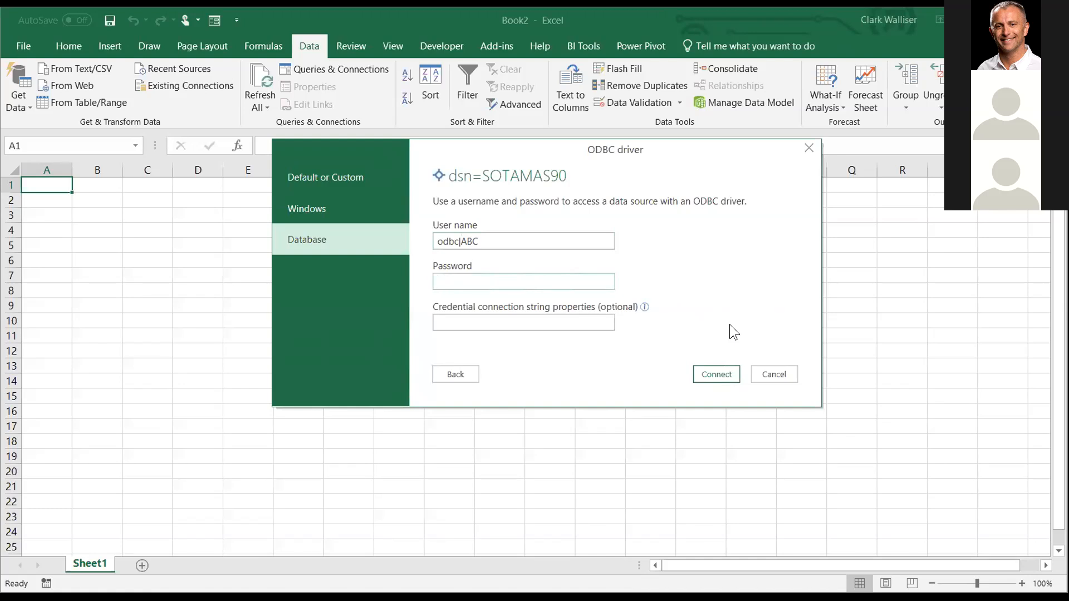
text(••••)
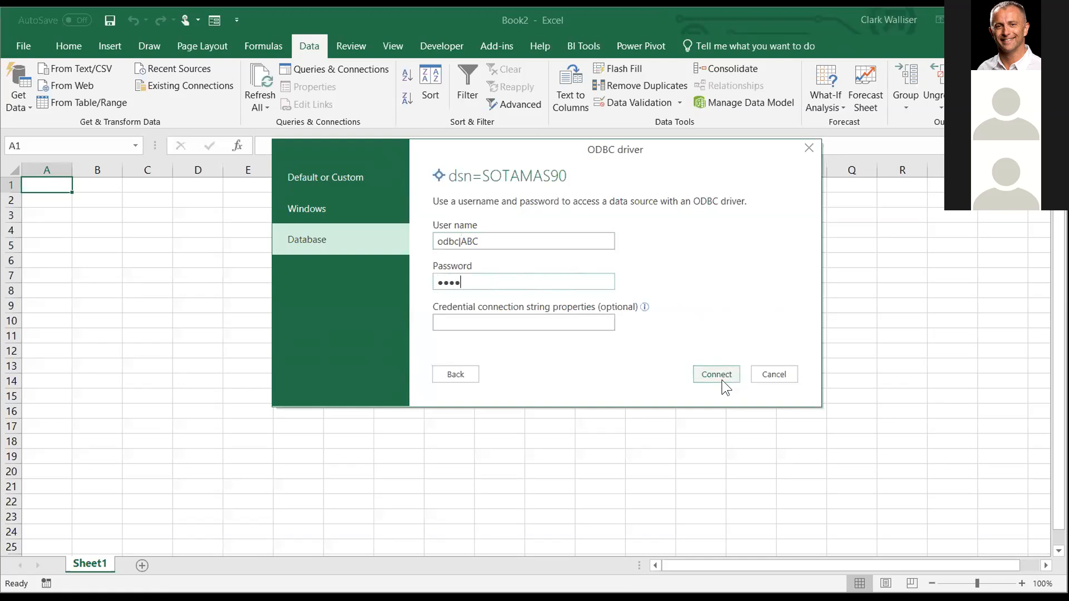
click(715, 374)
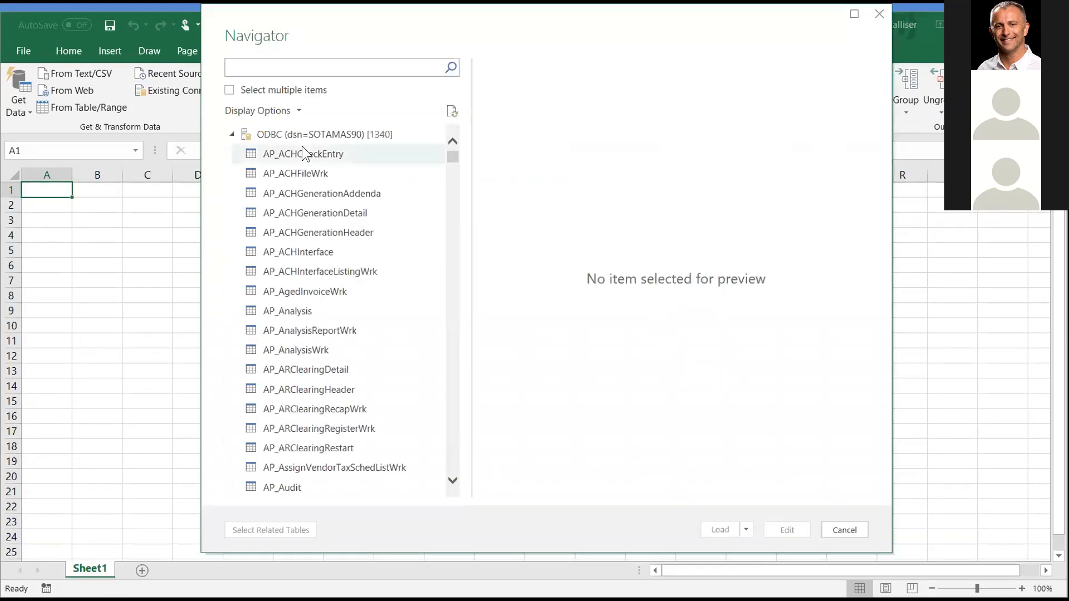
mouse_move(240, 121)
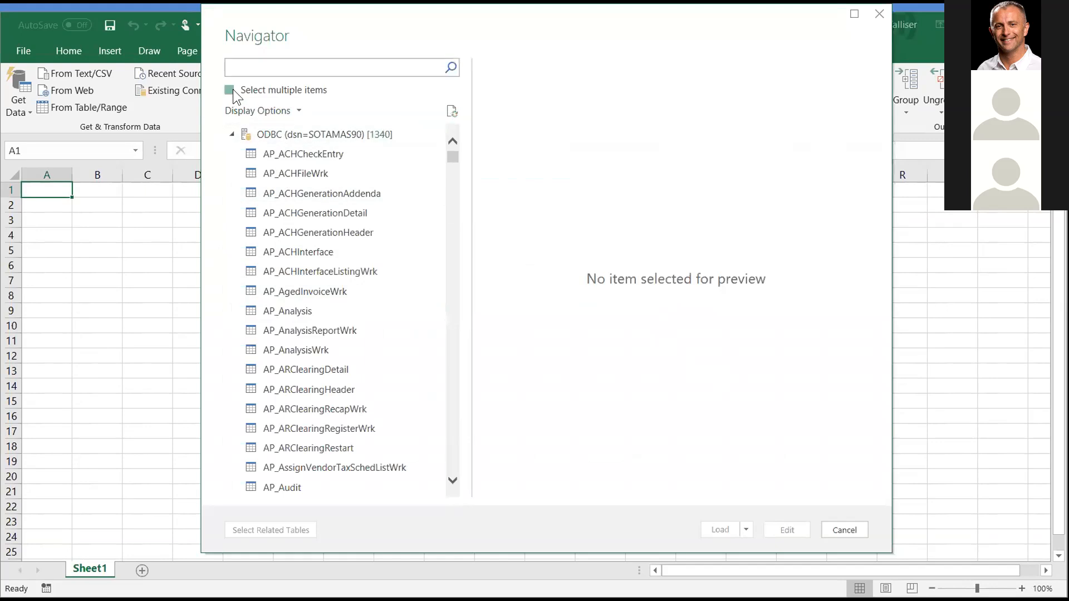
Step: Enable Select multiple items and search 'AR_invoicehistory' to show nine matching tables
click(229, 89)
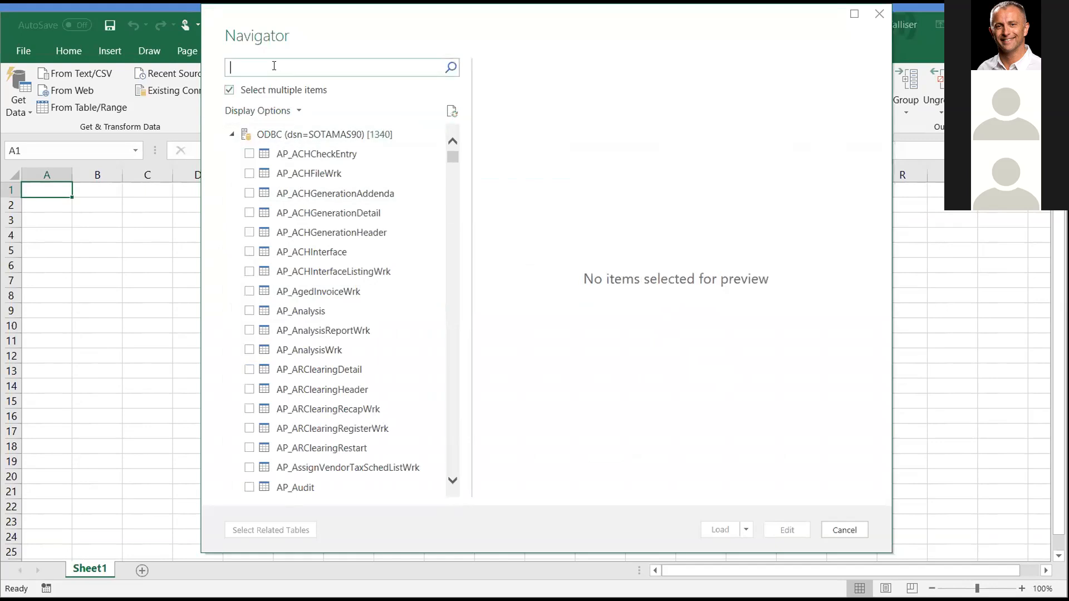
text(invoicehistory)
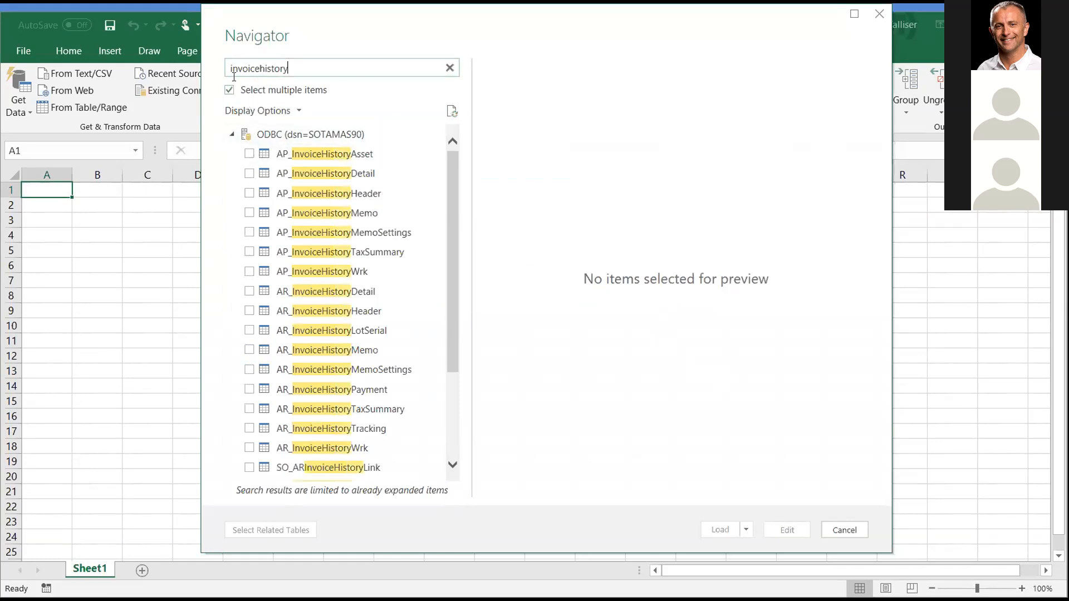
text(A)
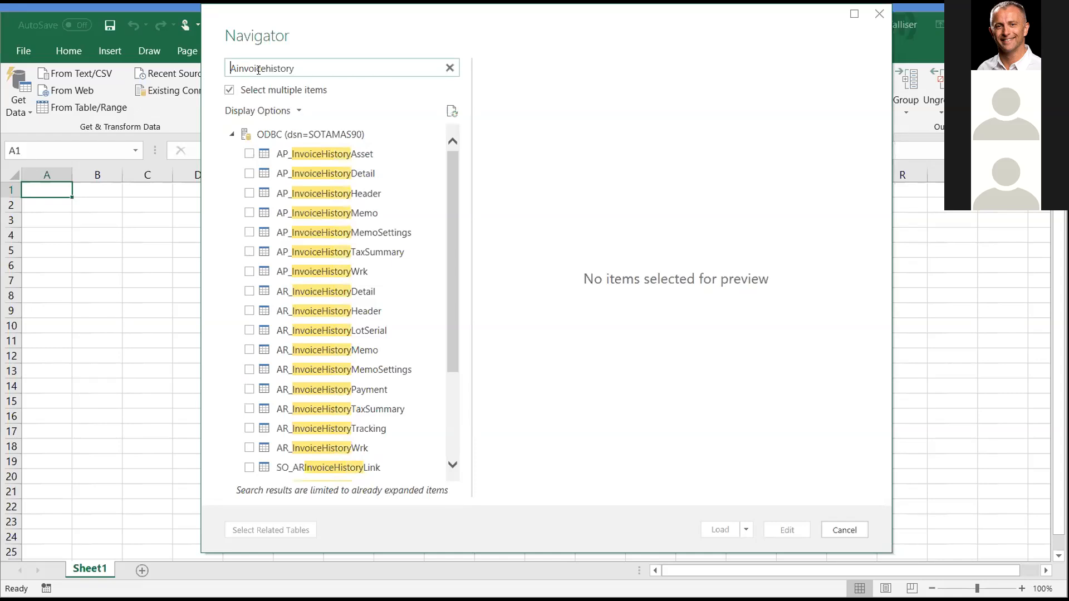
text(AR_invoicehistory)
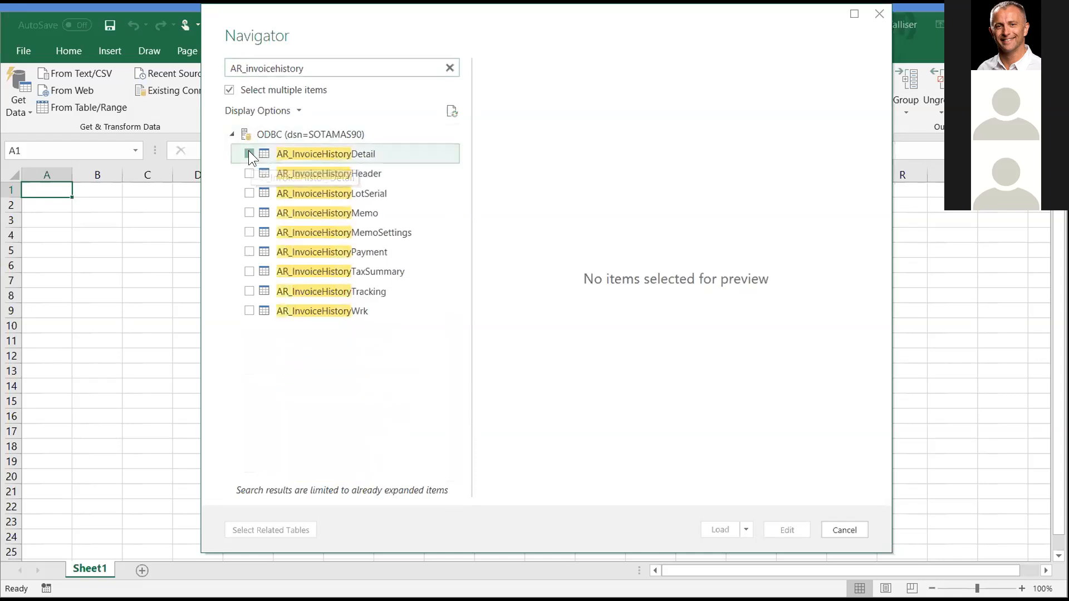
Step: Check AR_InvoiceHistoryDetail and AR_InvoiceHistoryHeader, scroll Header's preview, and open both in Power Query
click(250, 173)
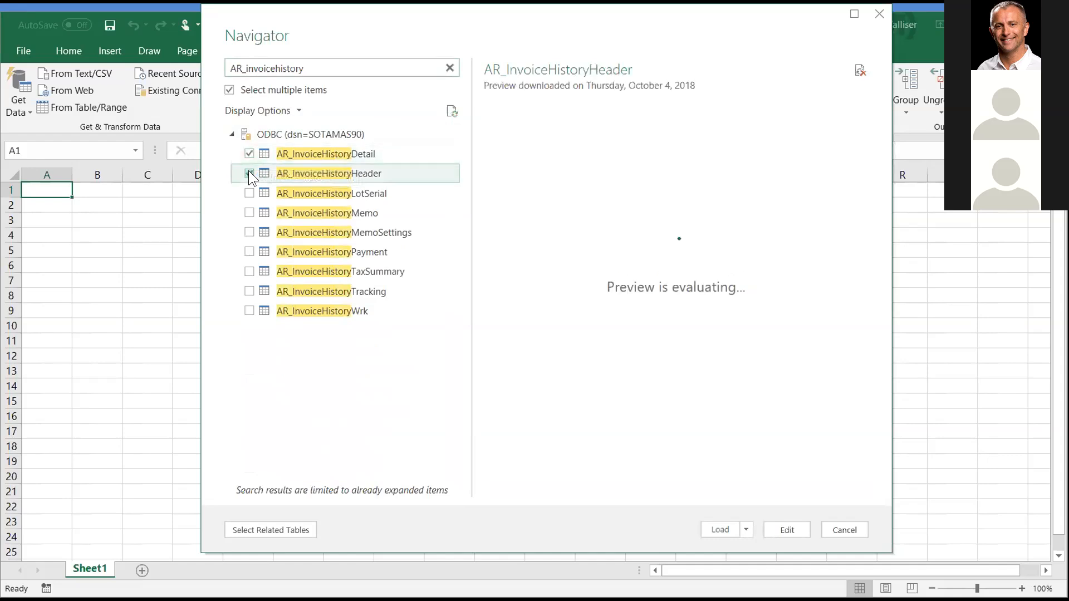
click(250, 173)
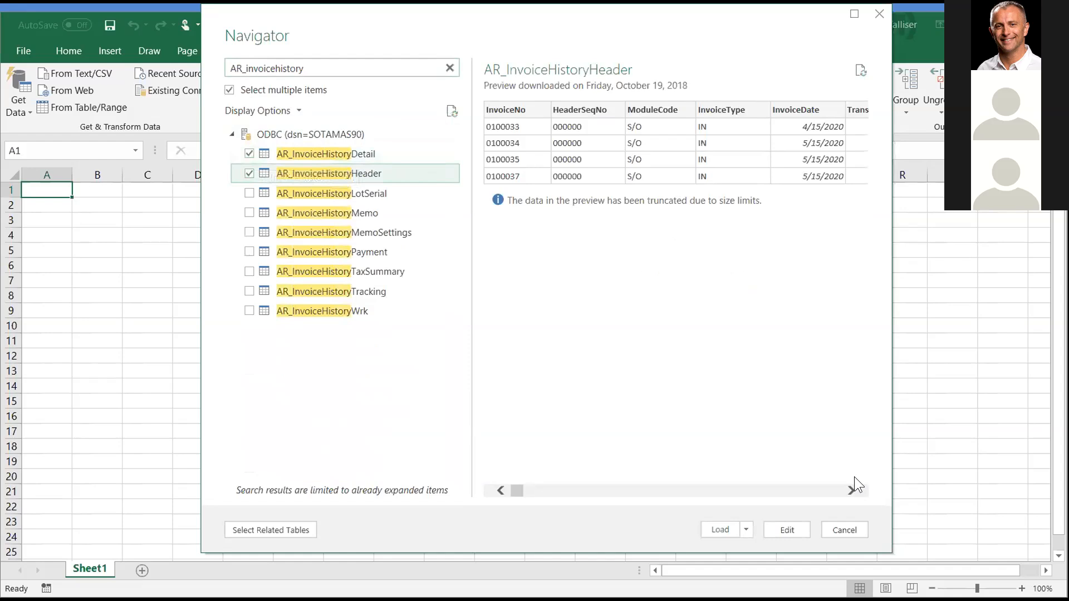
click(854, 489)
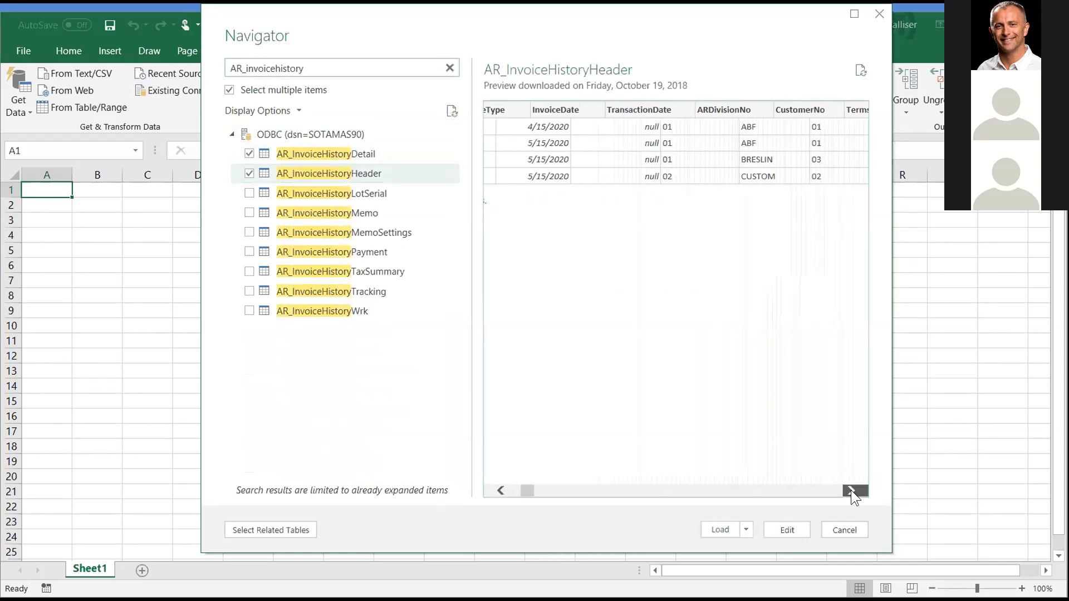
click(854, 490)
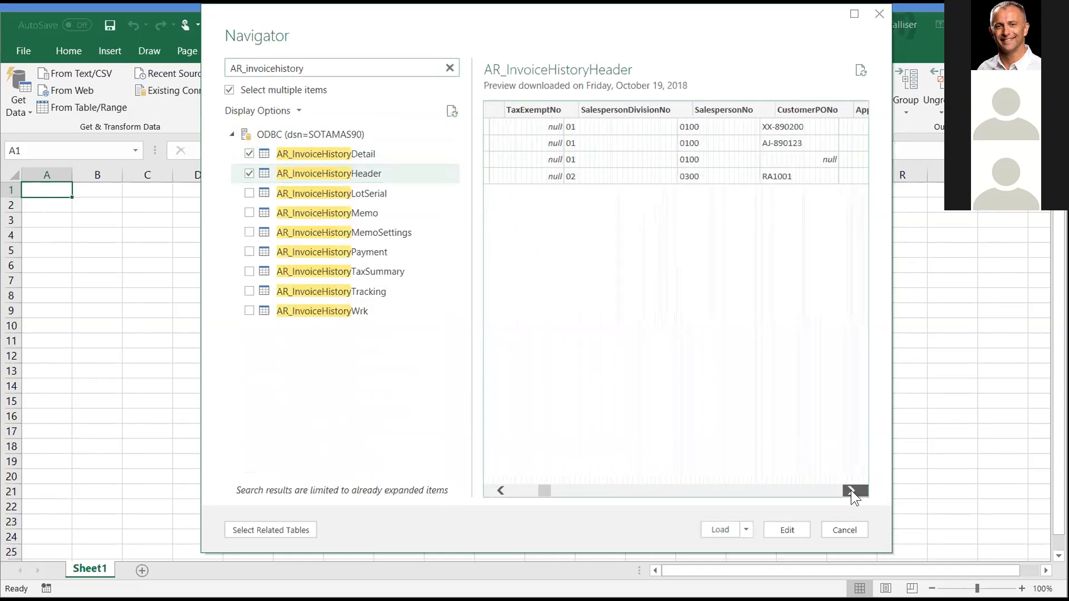
click(854, 491)
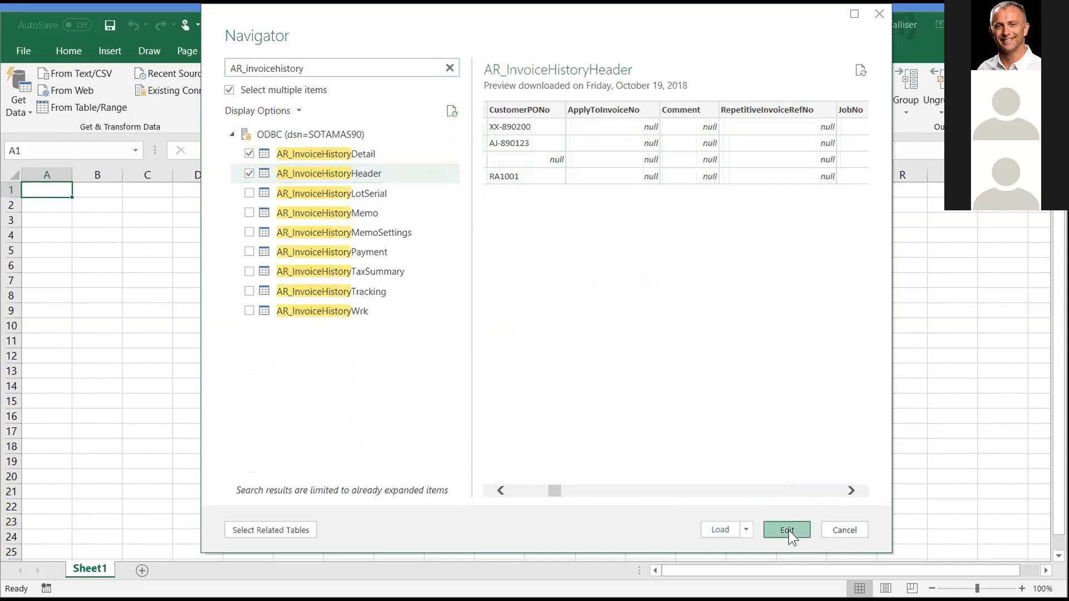
click(785, 530)
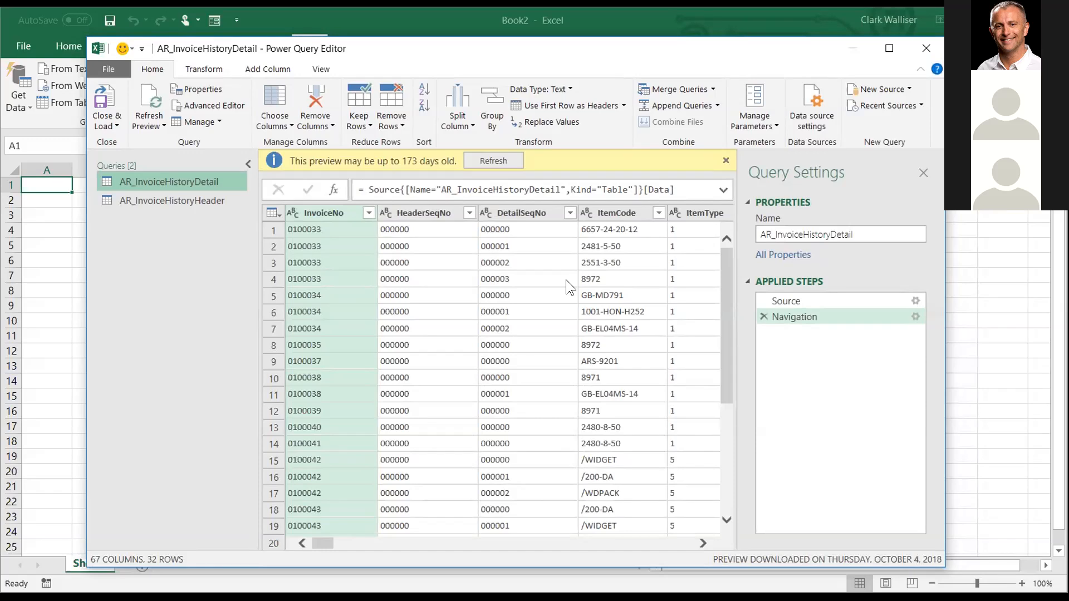
mouse_move(39, 218)
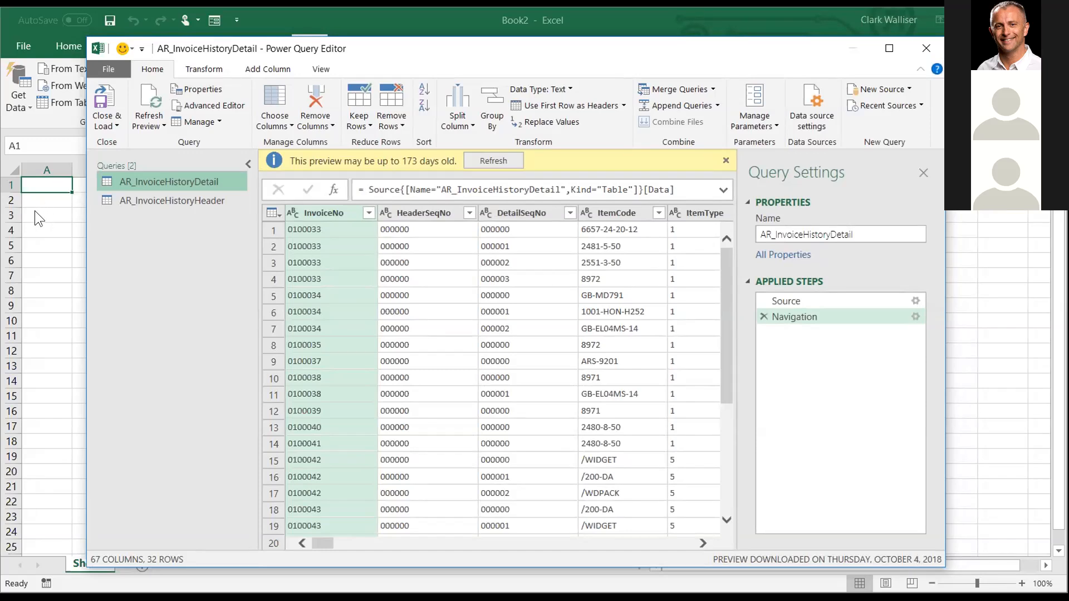
mouse_move(361, 307)
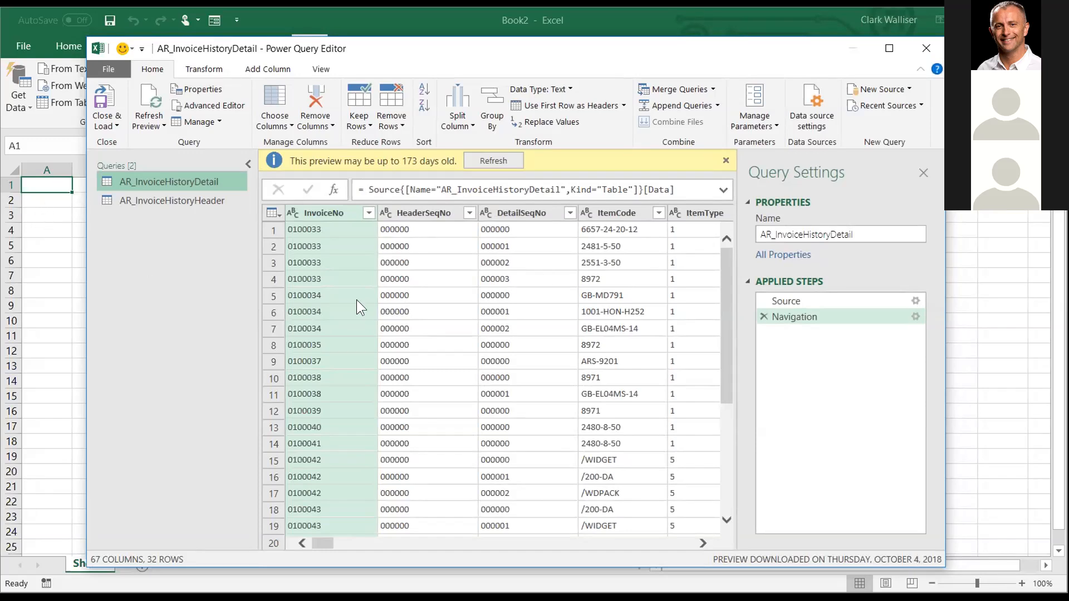
mouse_move(514, 321)
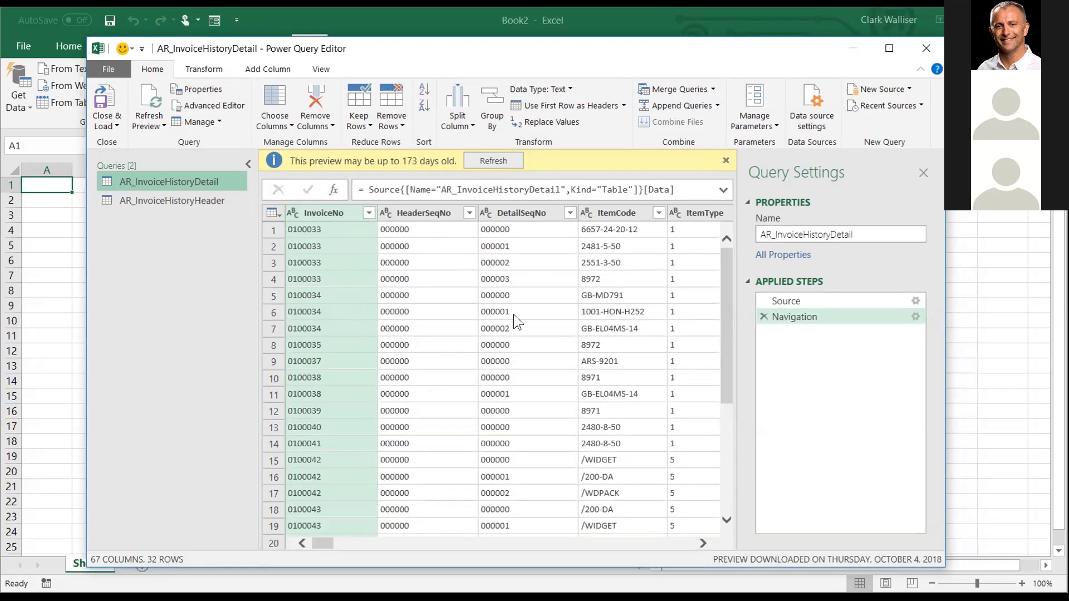
mouse_move(172, 201)
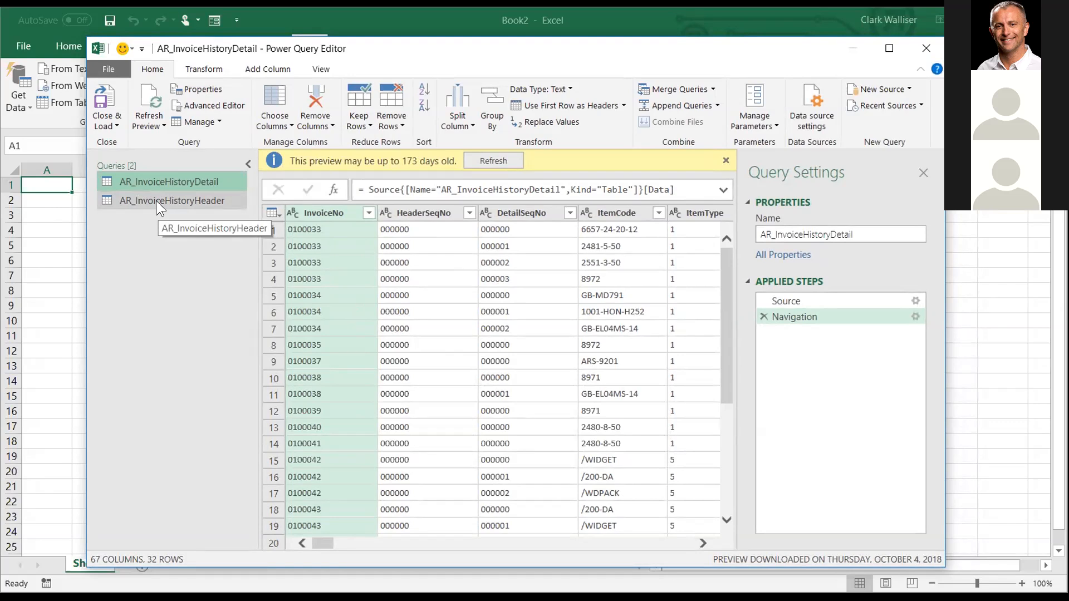
mouse_move(409, 235)
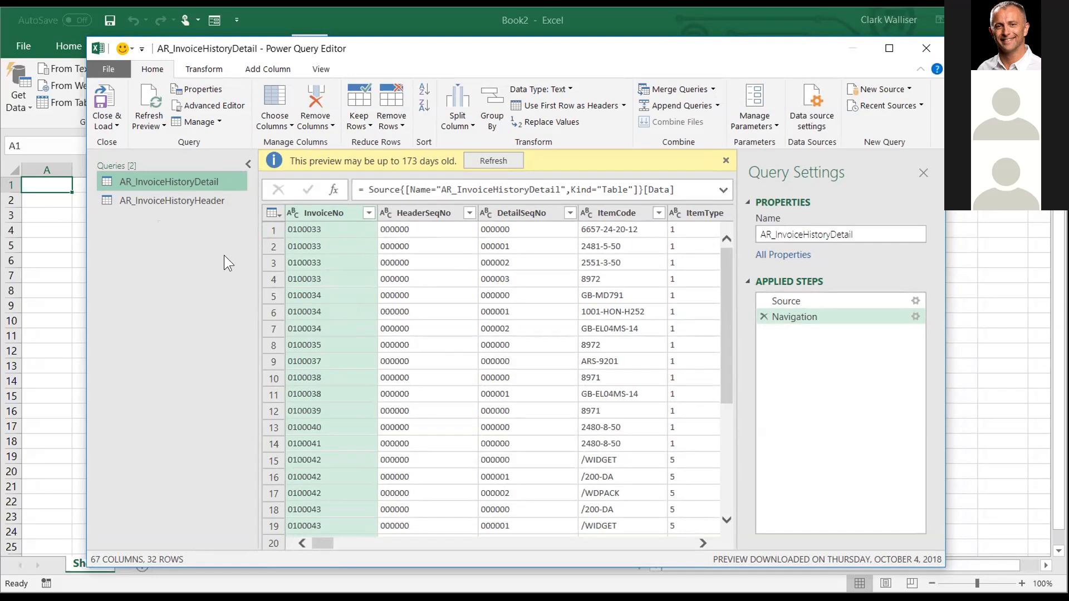
mouse_move(266, 286)
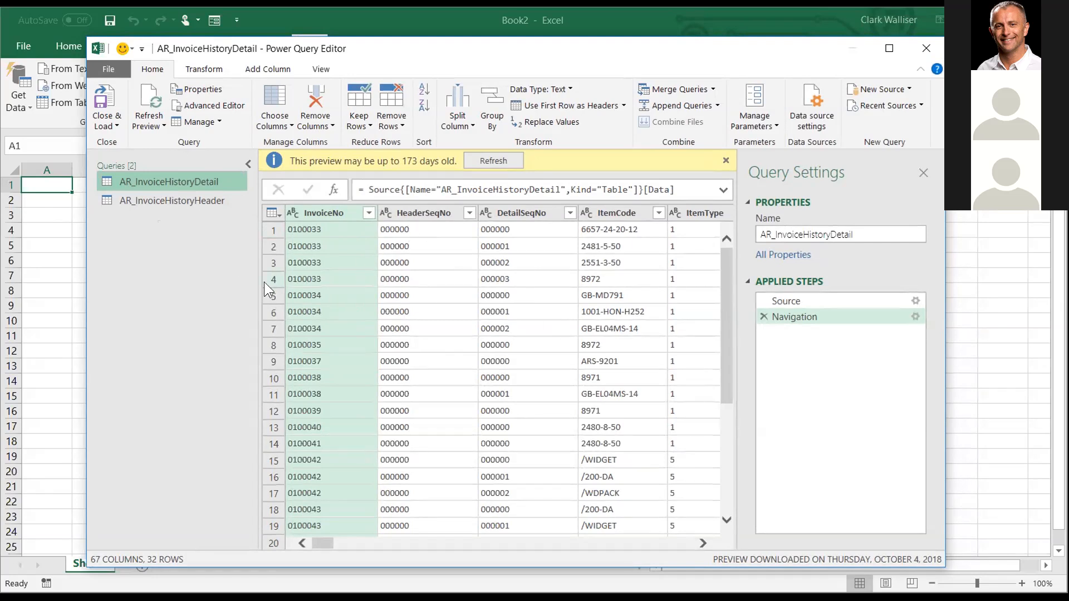
mouse_move(683, 546)
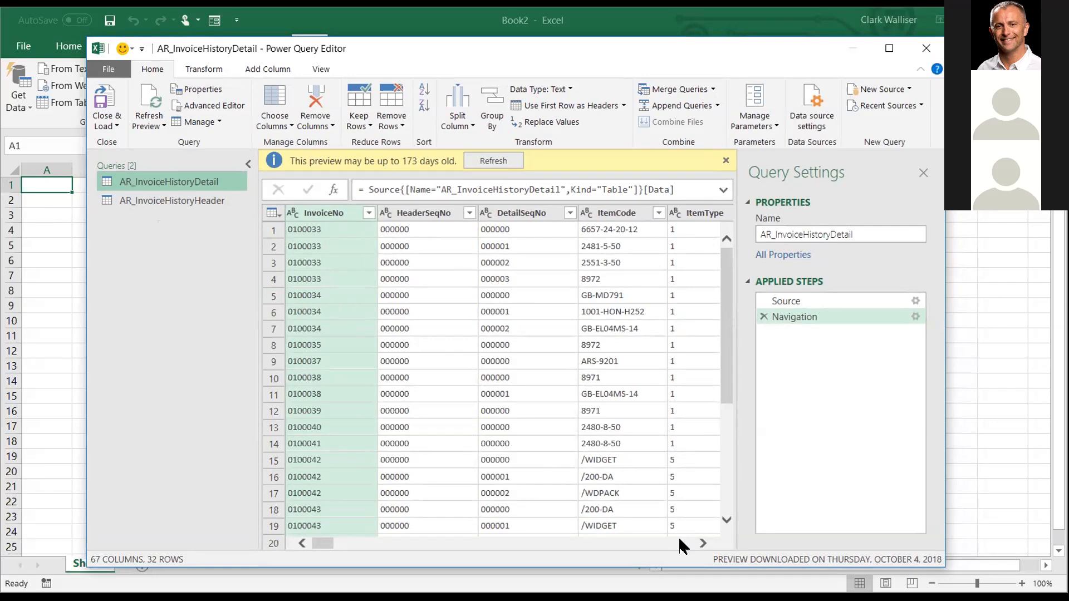
Step: Remove ExtendedDescriptionKey from AR_InvoiceHistoryDetail, then select the AR_InvoiceHistoryHeader query
scroll(right, 3)
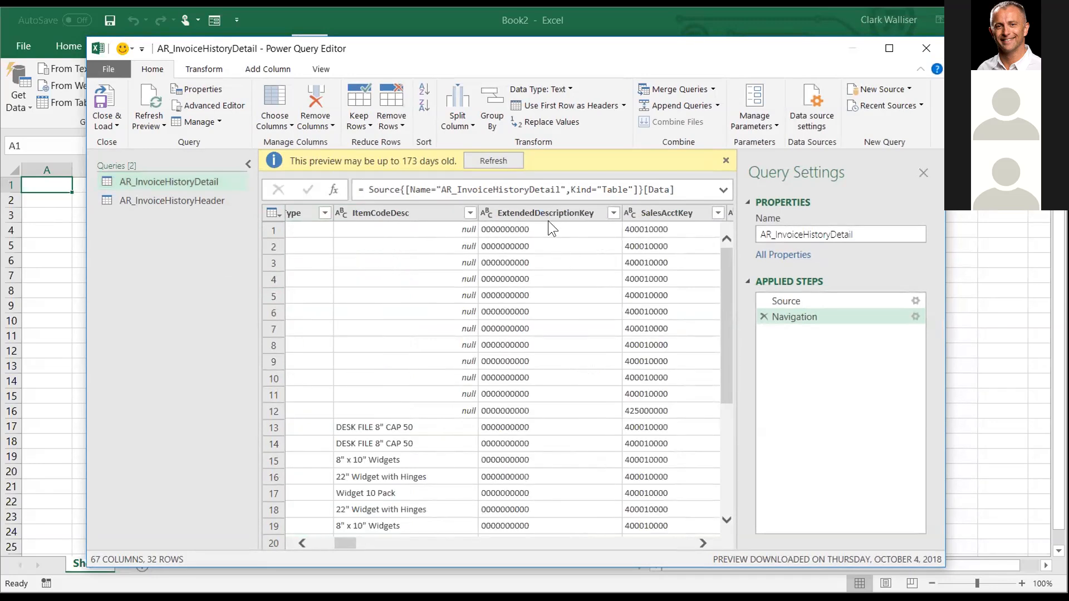
right_click(546, 212)
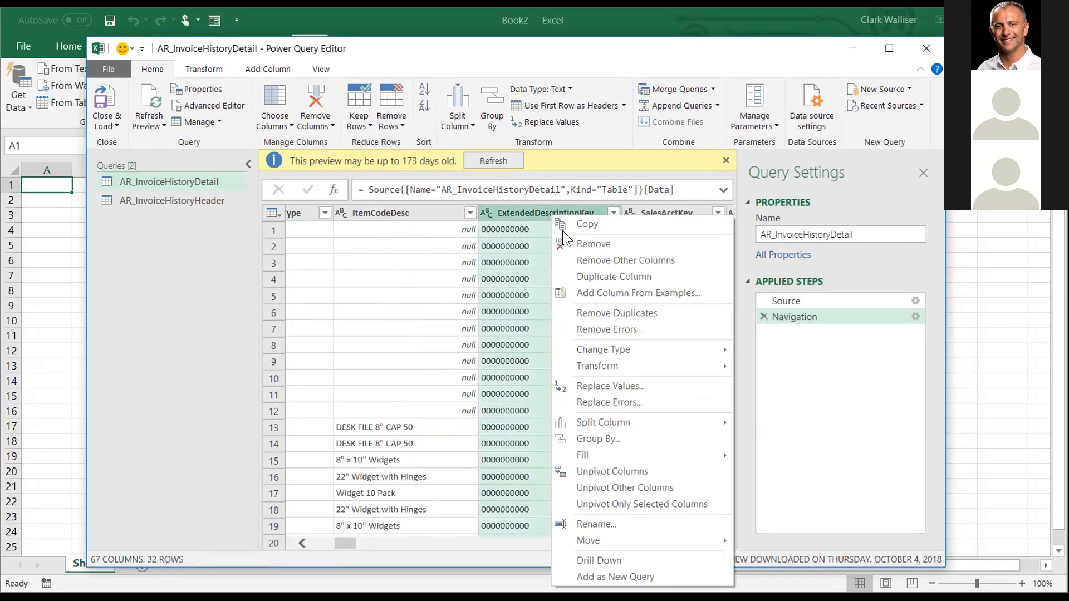
click(593, 243)
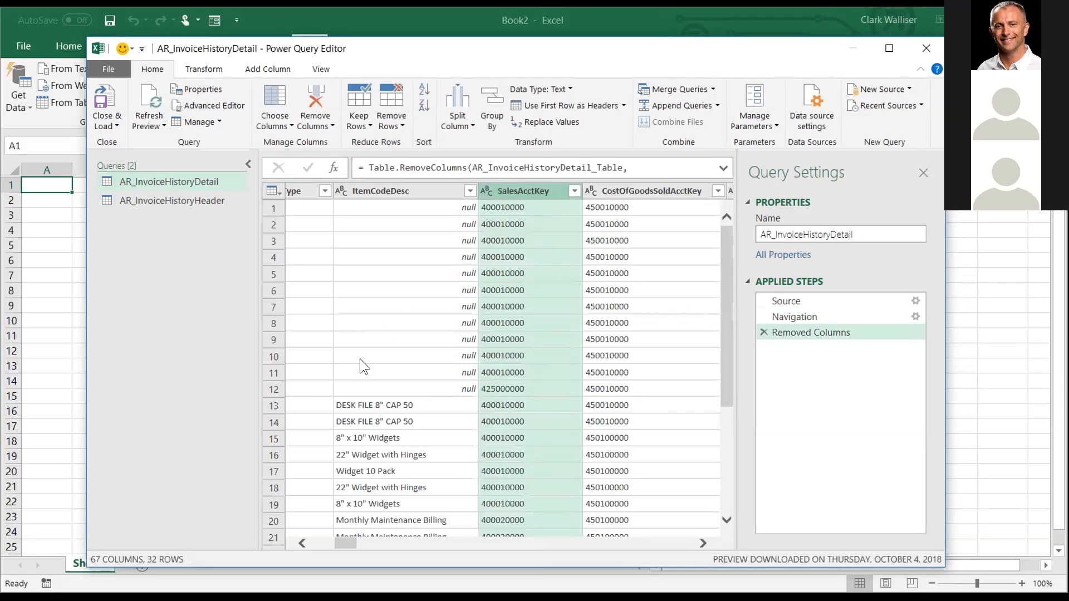
click(172, 200)
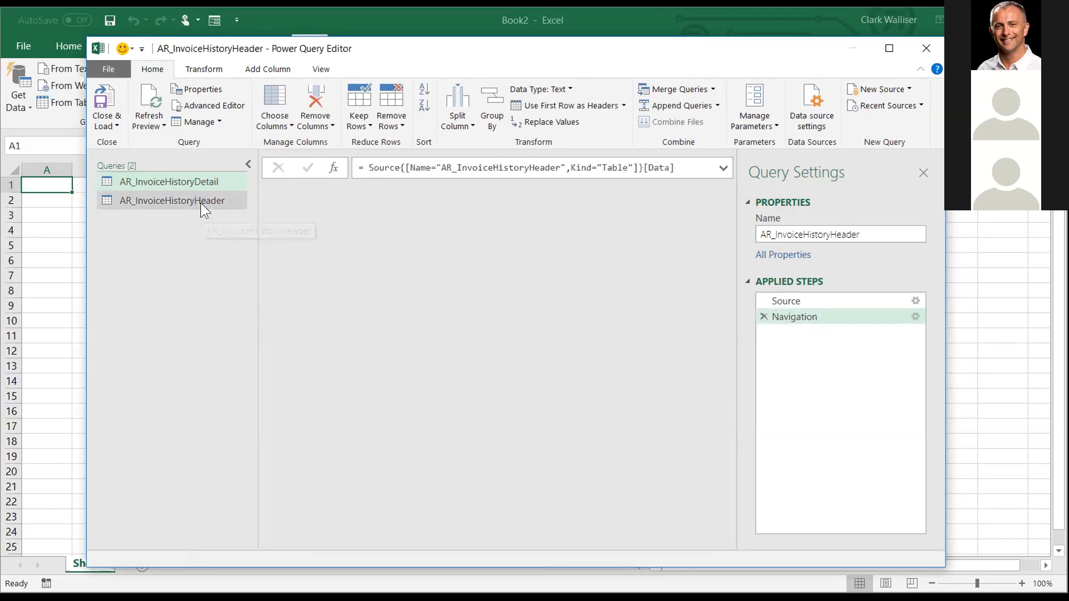
click(172, 200)
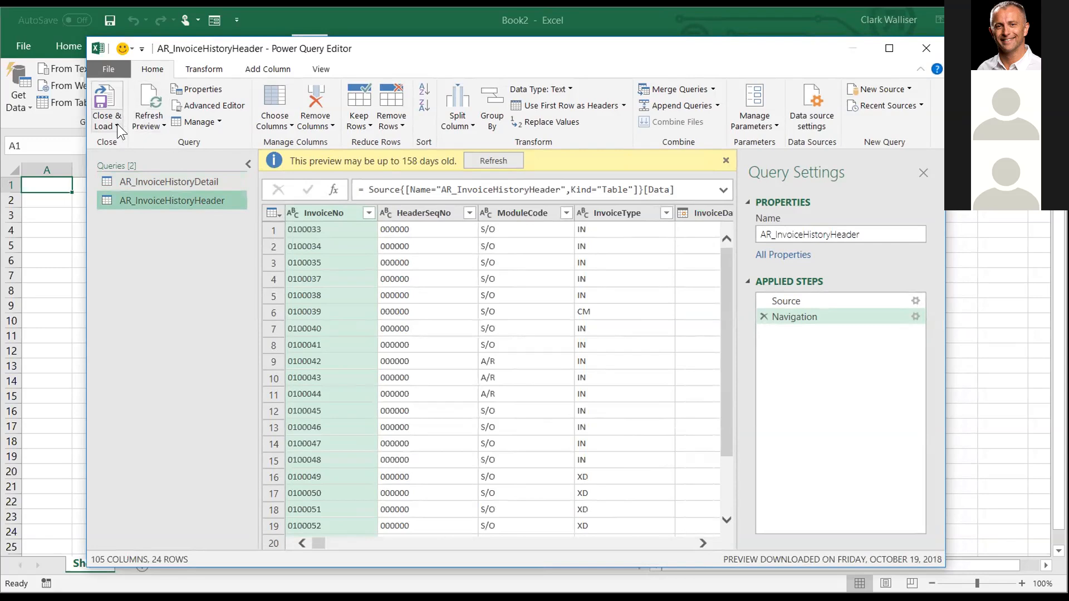
Step: Close the Power Query Editor via Close & Load To… to reach the Import Data dialog
click(106, 109)
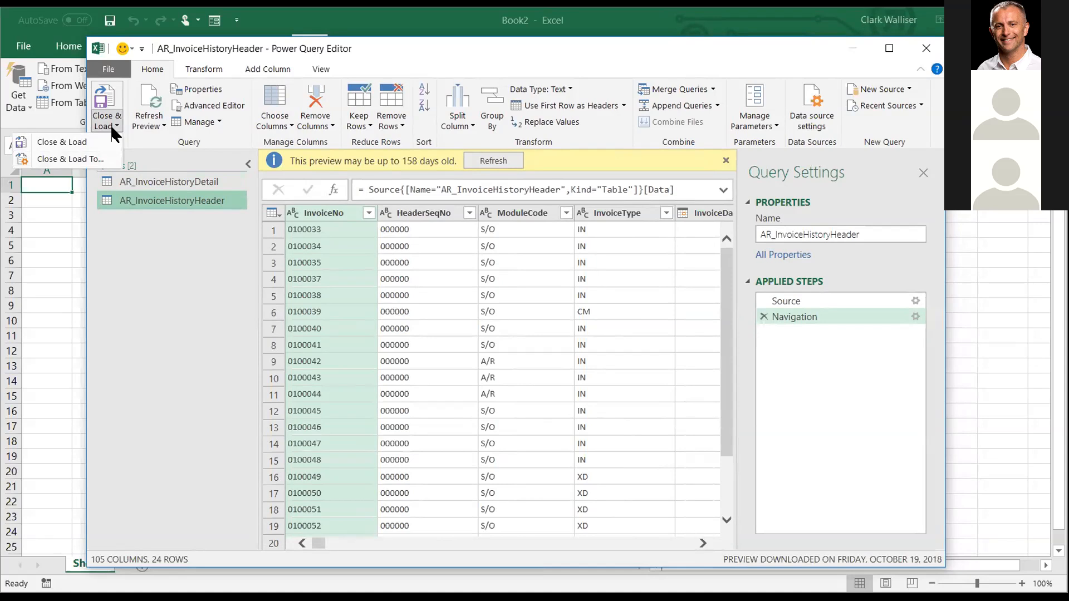
mouse_move(70, 159)
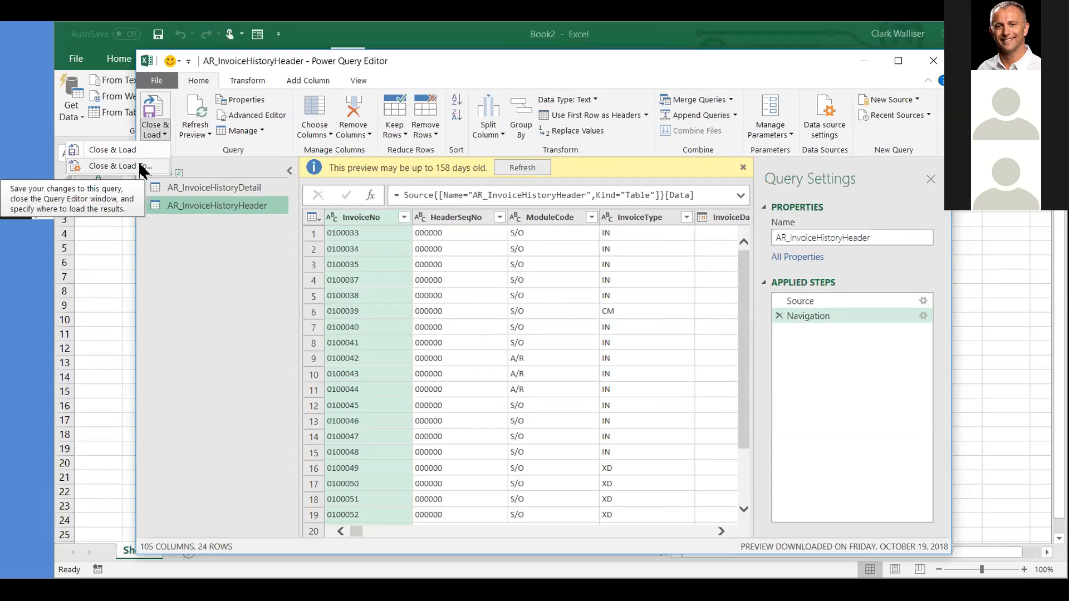
click(112, 149)
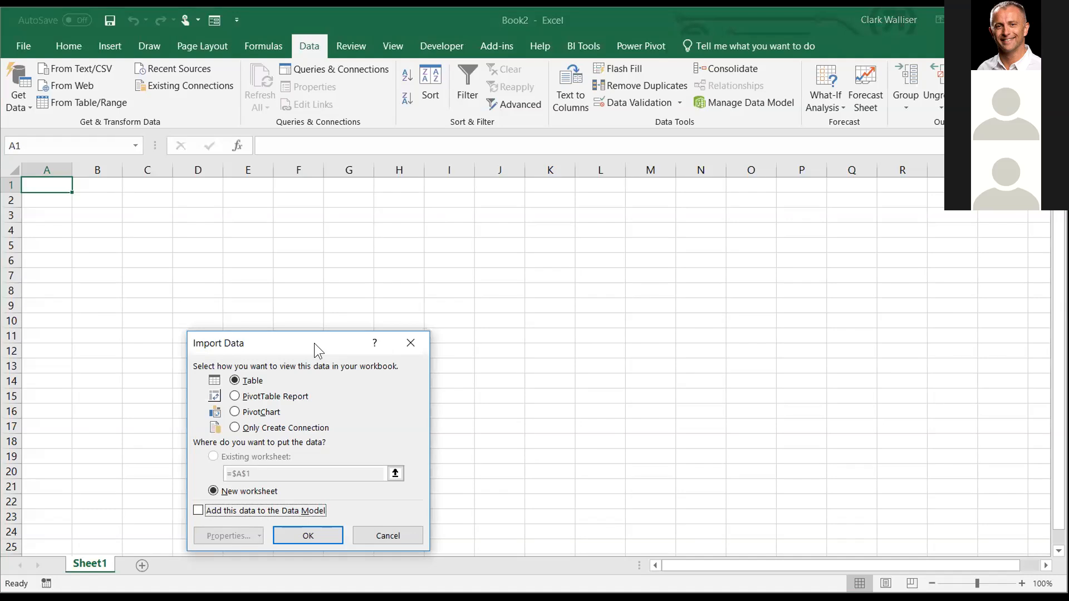
Step: Import both invoice queries as Only Create Connection, added to the Data Model
drag(314, 343, 444, 224)
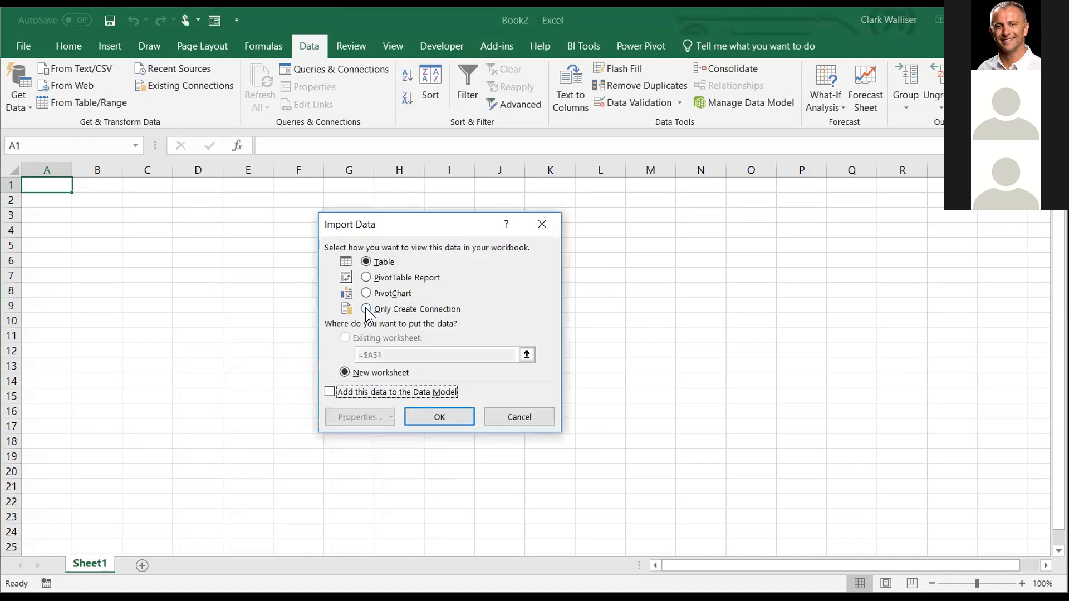
click(366, 309)
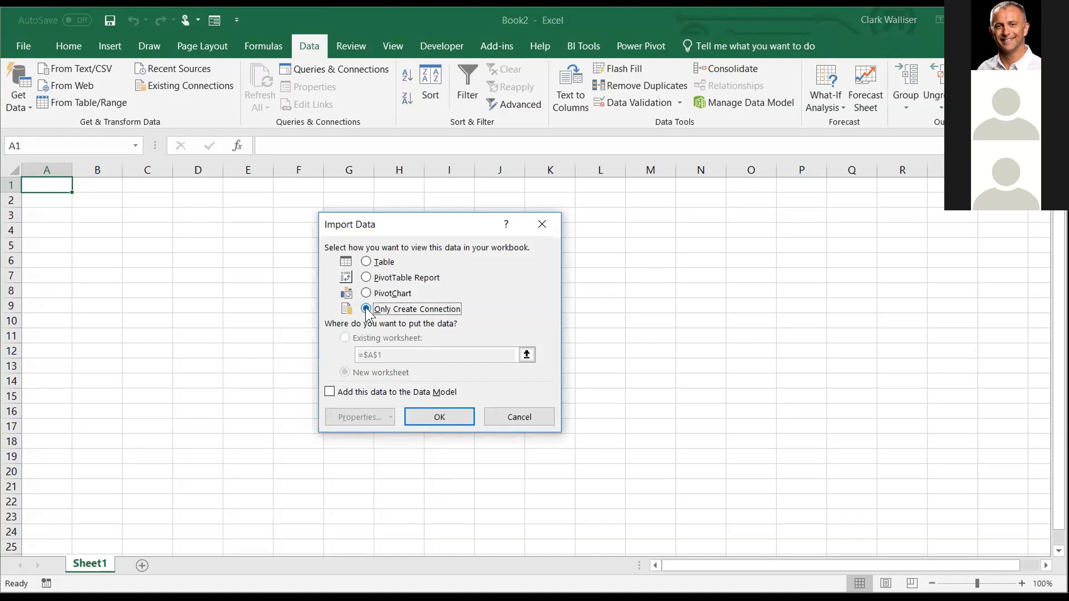
click(367, 309)
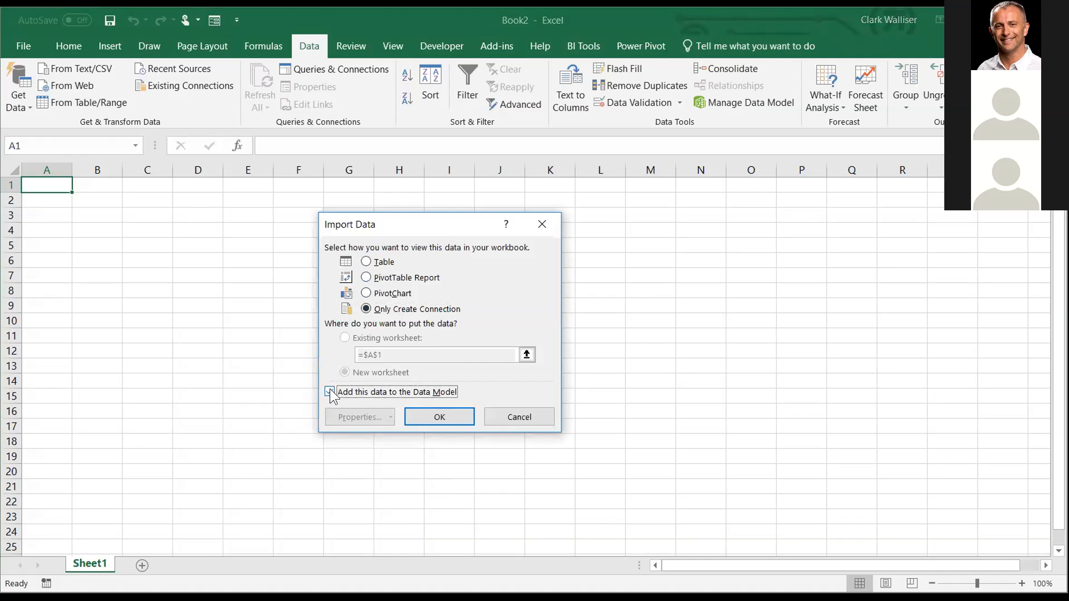
click(330, 391)
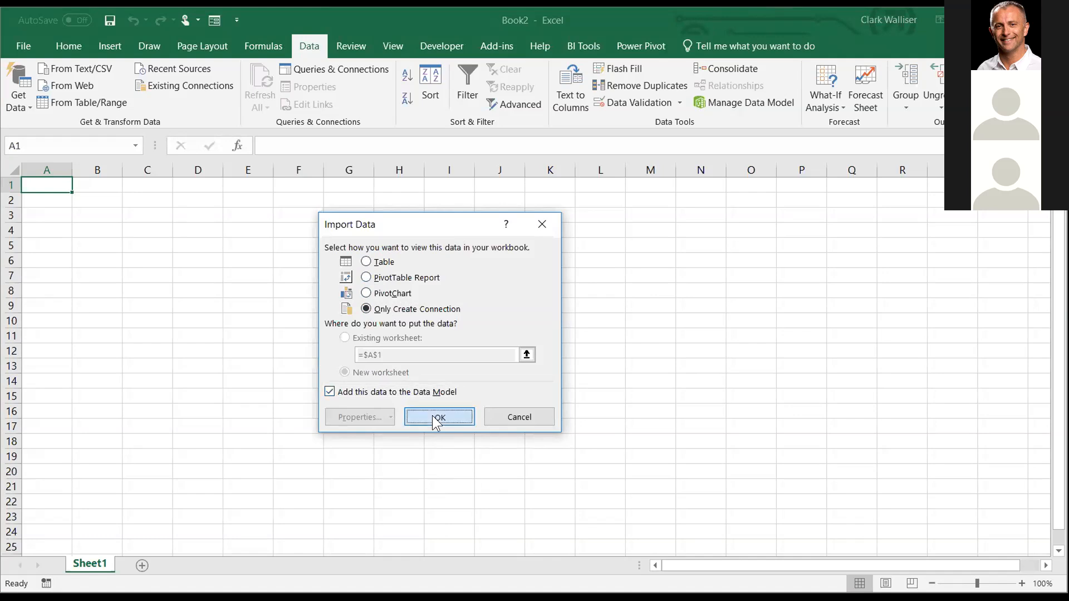
click(438, 416)
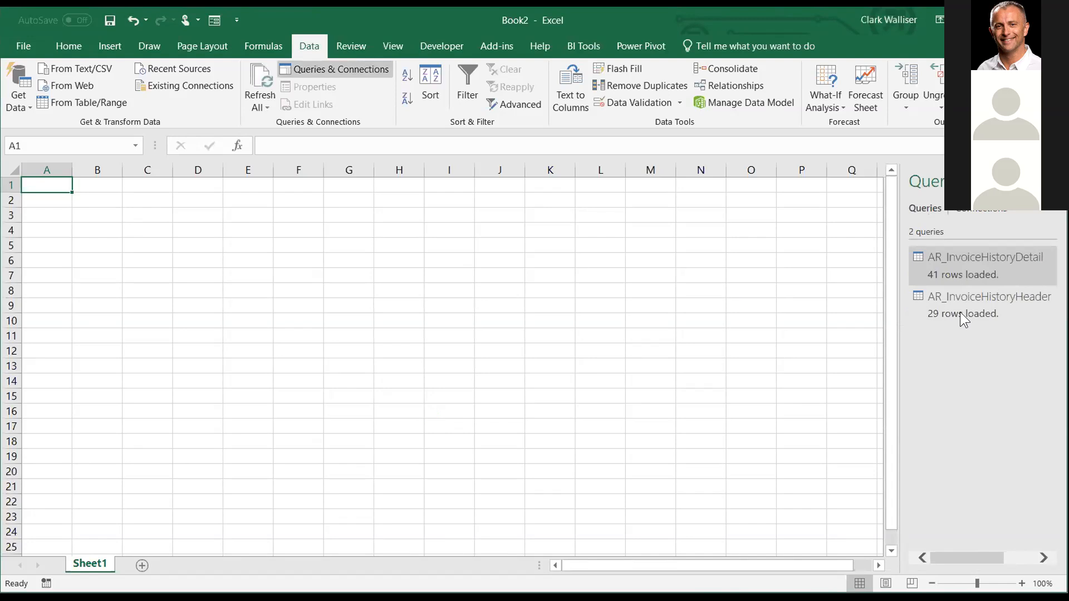
Step: Open Manage Data Model to view AR_InvoiceHistoryDetail in Power Pivot
click(989, 297)
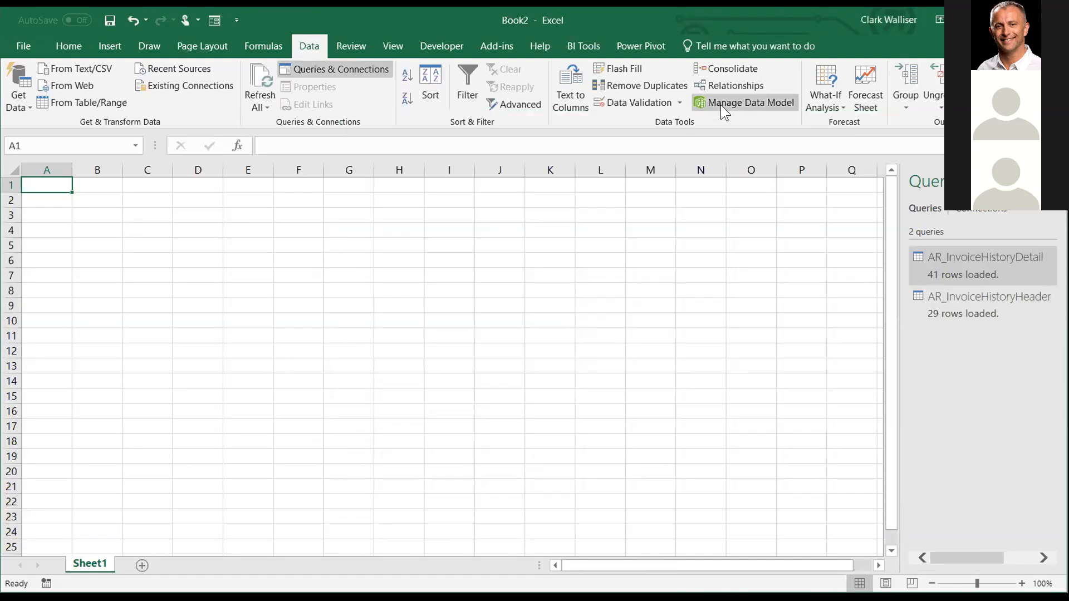
mouse_move(750, 102)
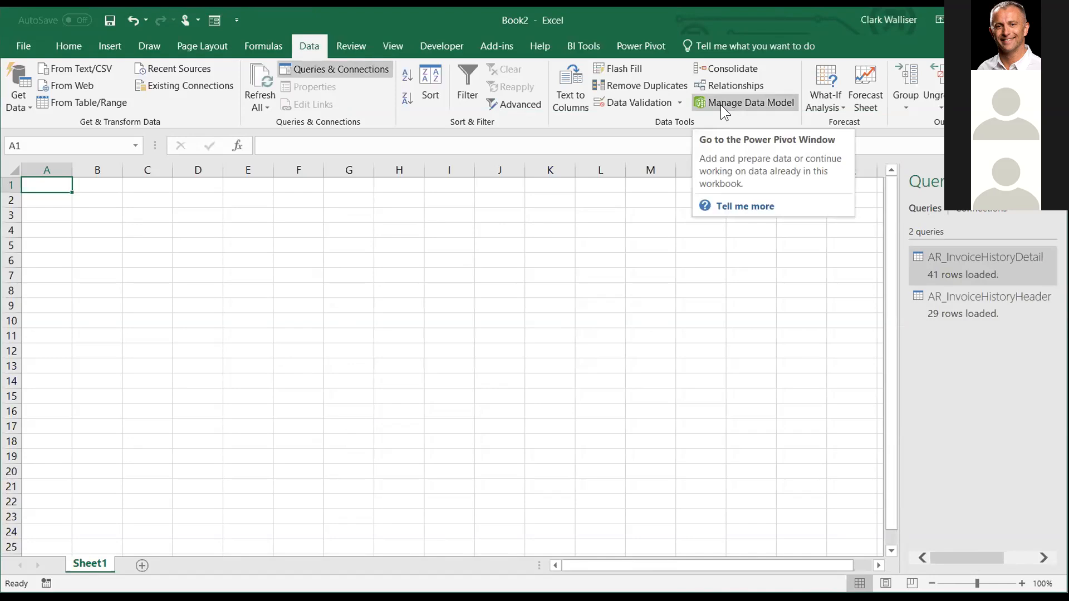
mouse_move(740, 113)
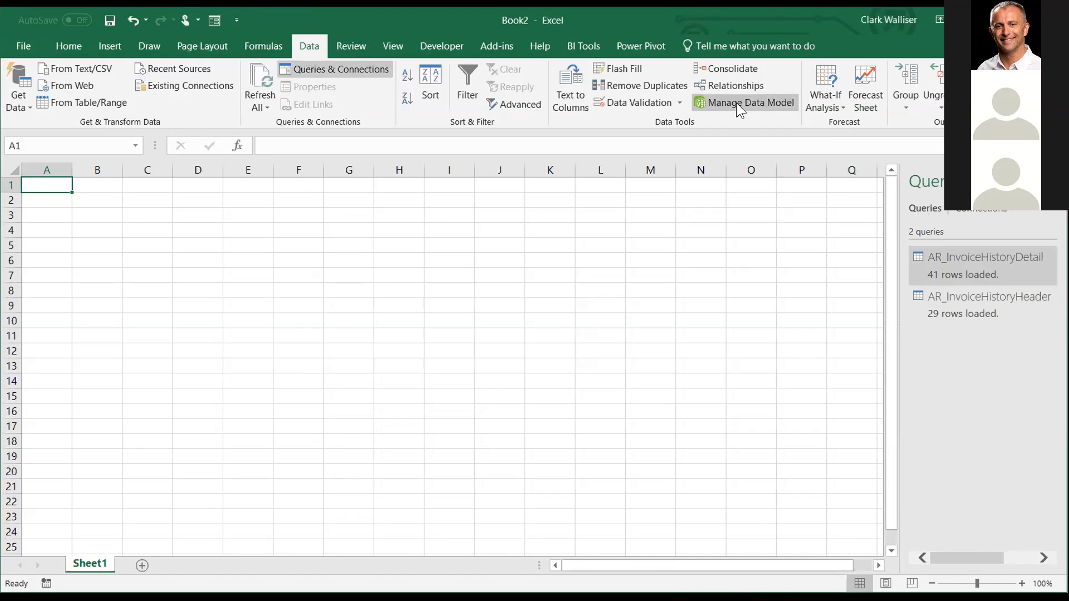
mouse_move(741, 111)
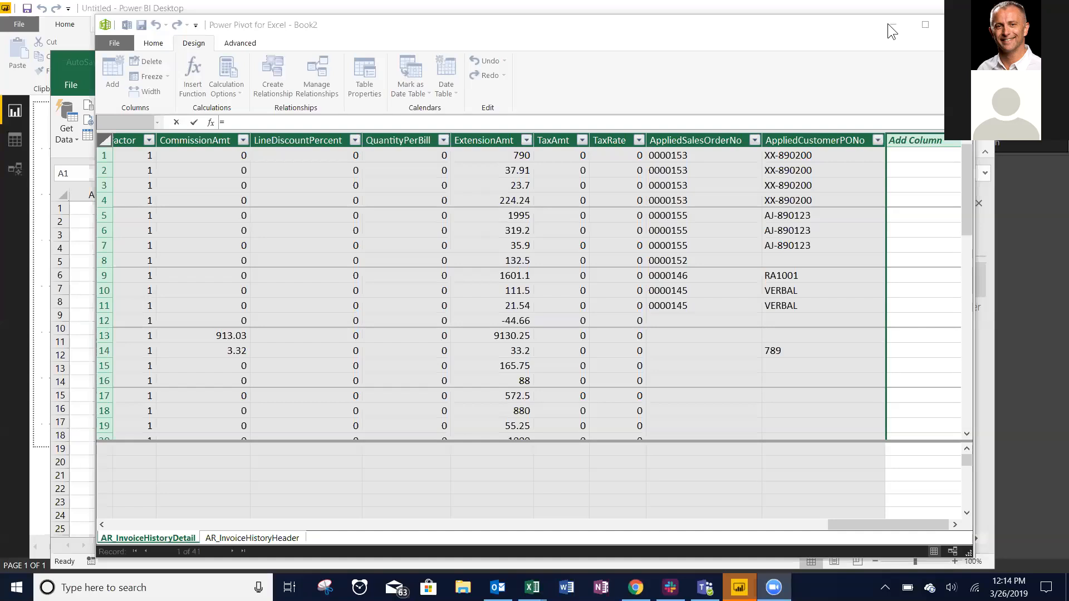
mouse_move(892, 25)
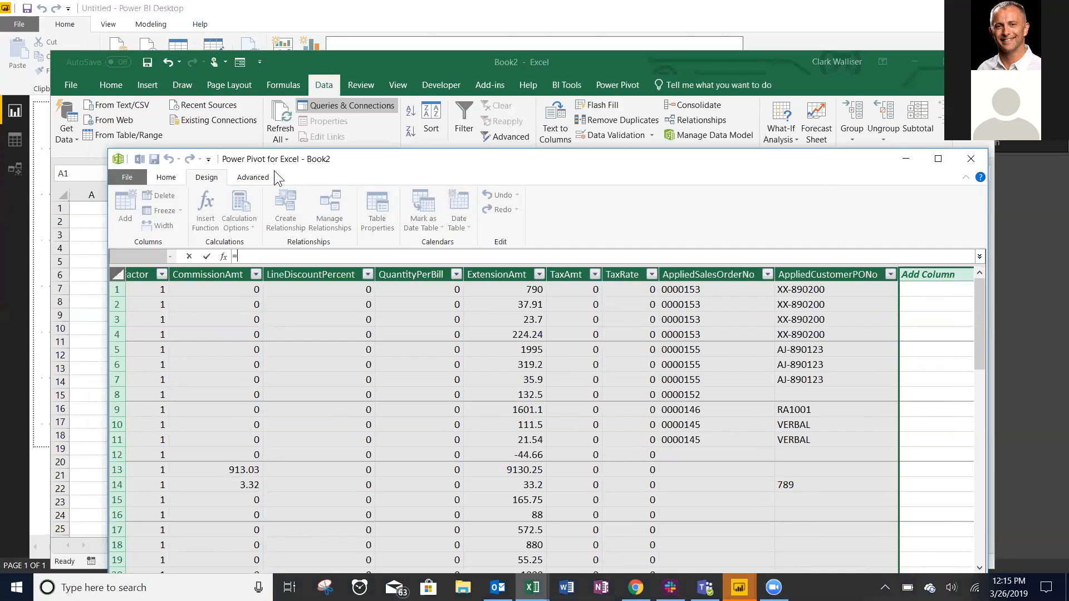
mouse_move(543, 281)
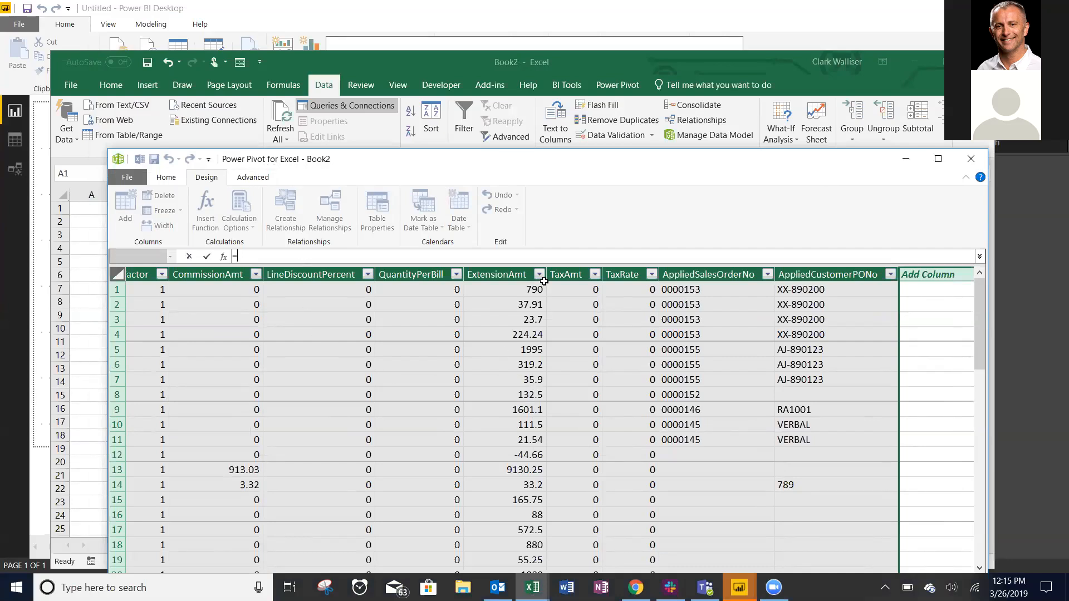
mouse_move(627, 161)
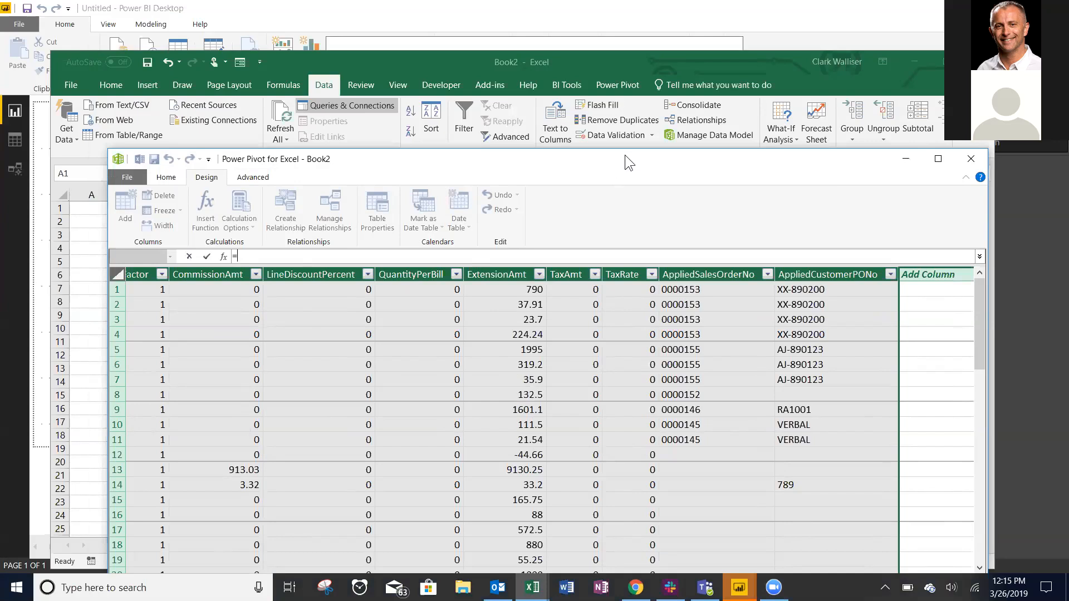
mouse_move(681, 70)
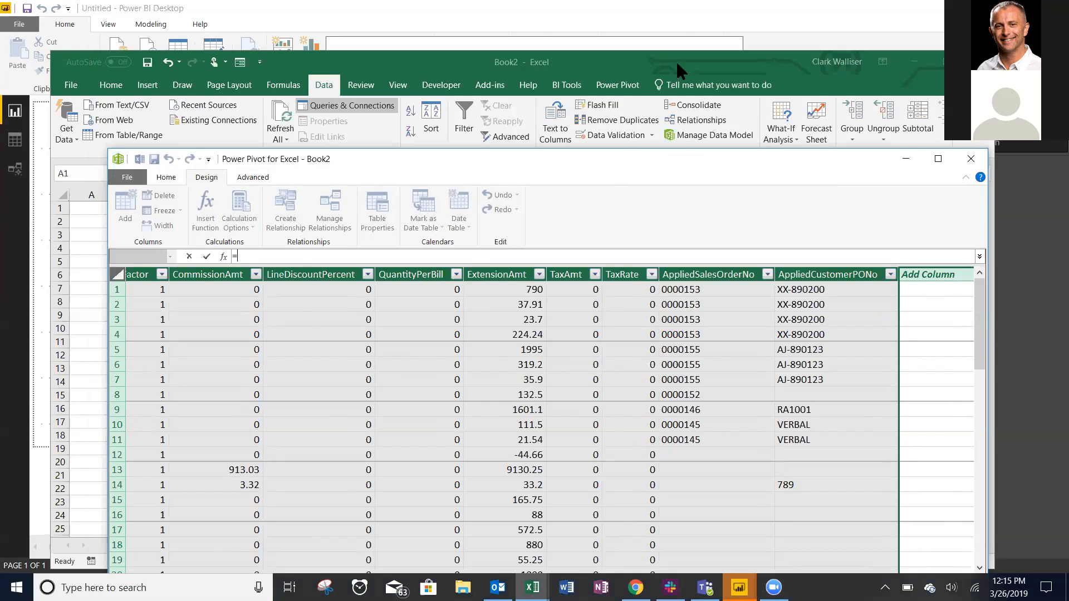
Step: Switch from Power Pivot back to the Book2 workbook window
click(970, 158)
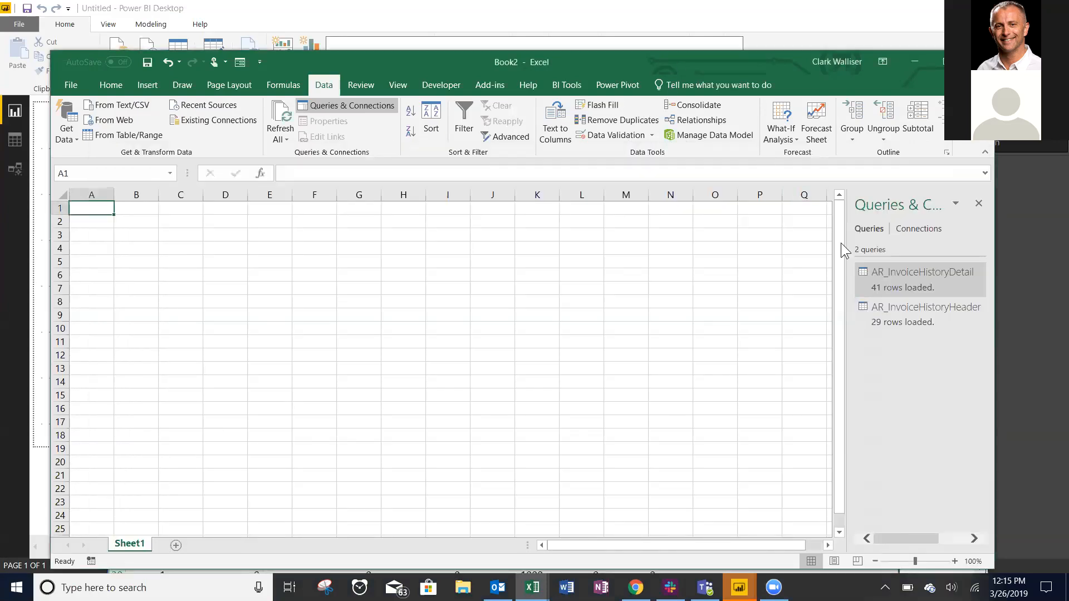
mouse_move(920, 273)
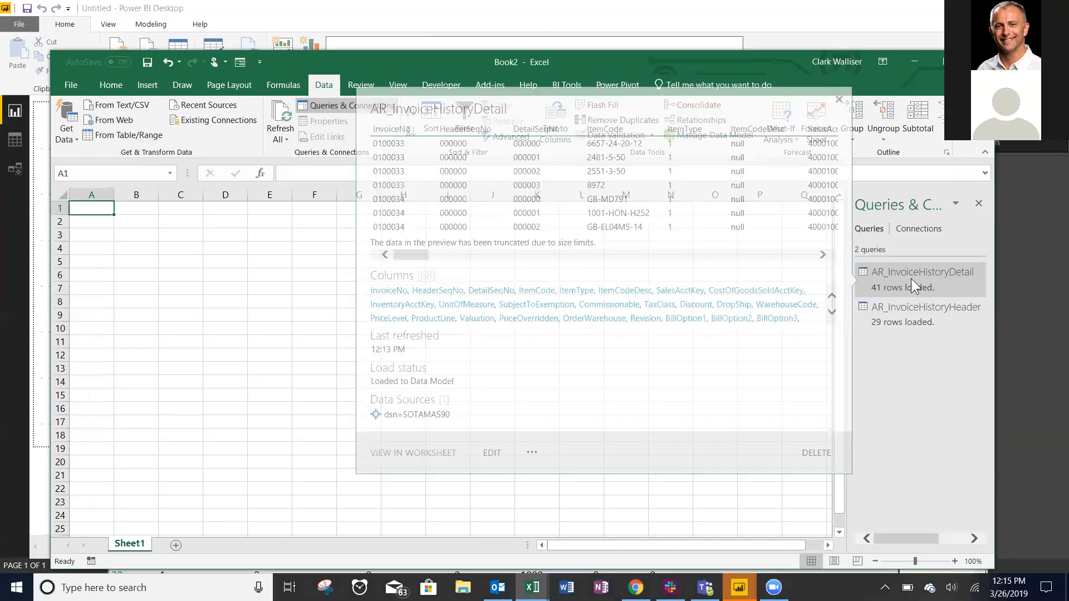
Step: Edit AR_InvoiceHistoryDetail, close the editor, then open the query's context menu
right_click(920, 272)
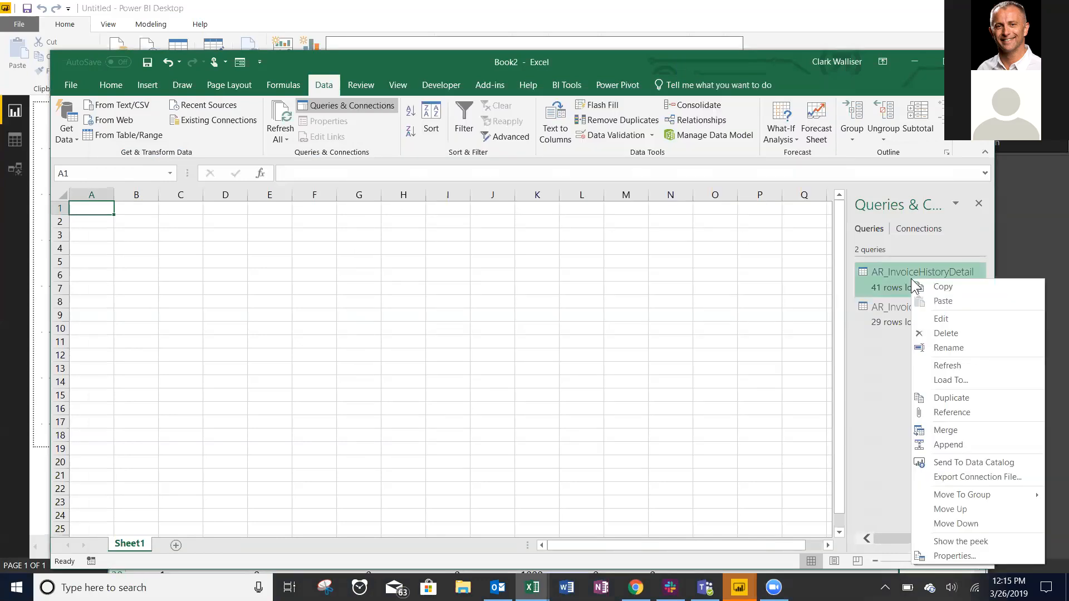
click(941, 319)
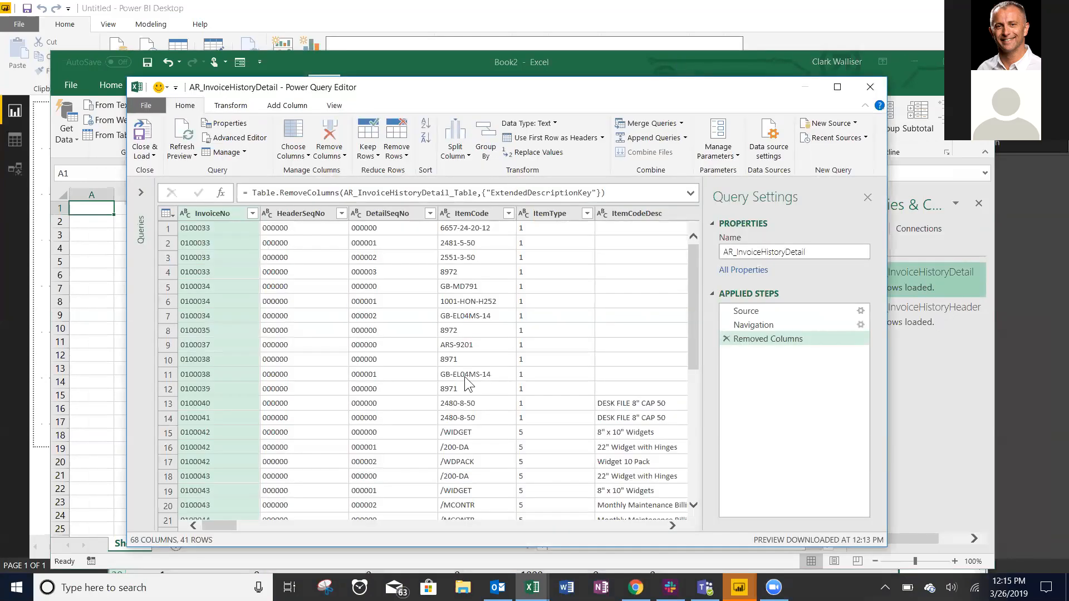
mouse_move(492, 470)
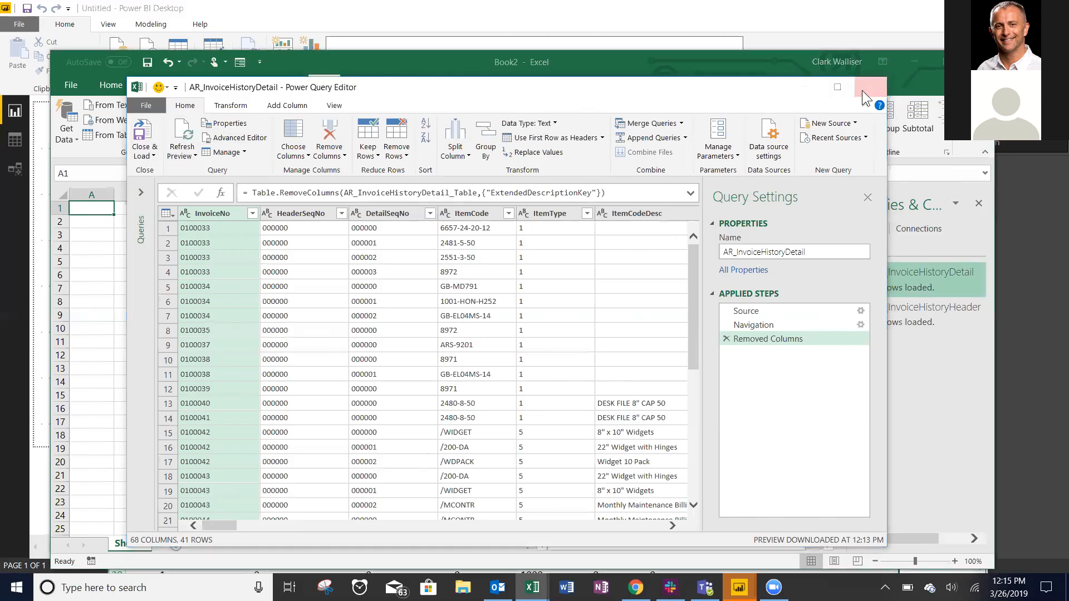
right_click(920, 271)
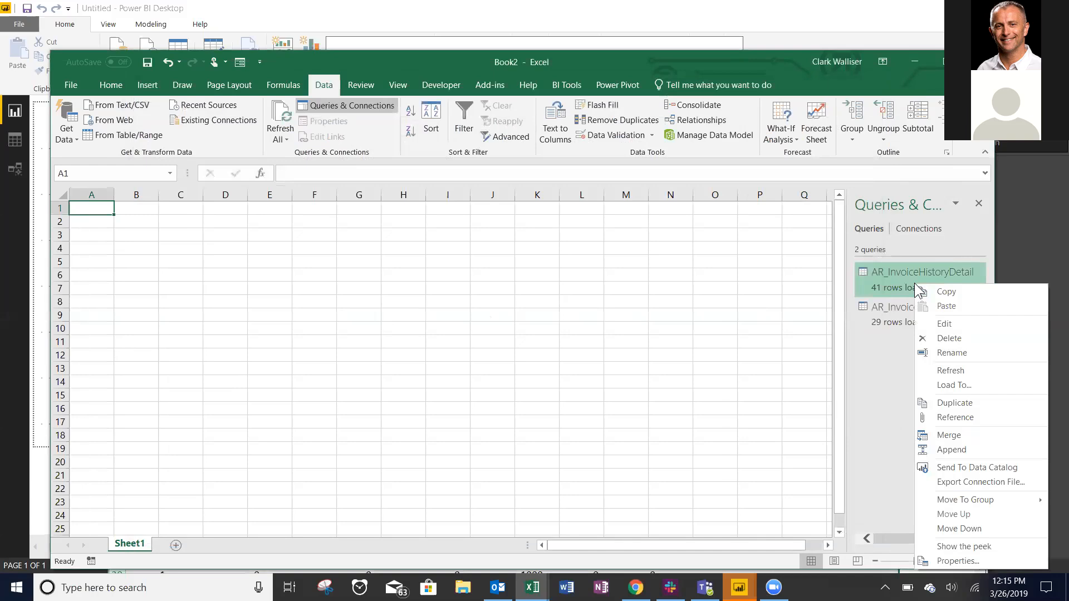
mouse_move(954, 402)
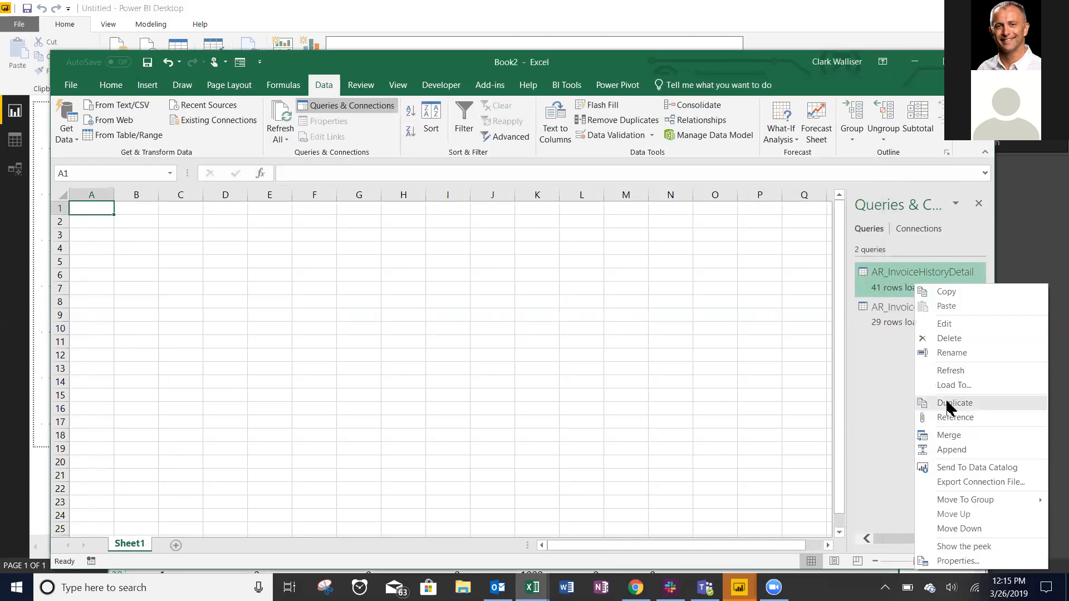
Step: Reload AR_InvoiceHistoryDetail via Load To… as connection-only into the Data Model
click(954, 385)
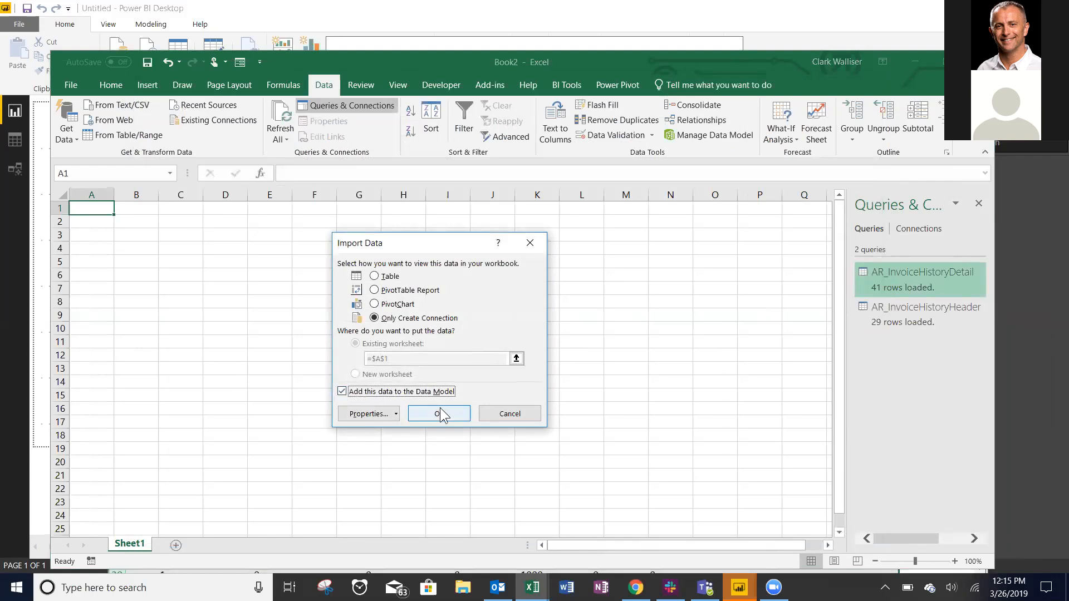
click(439, 413)
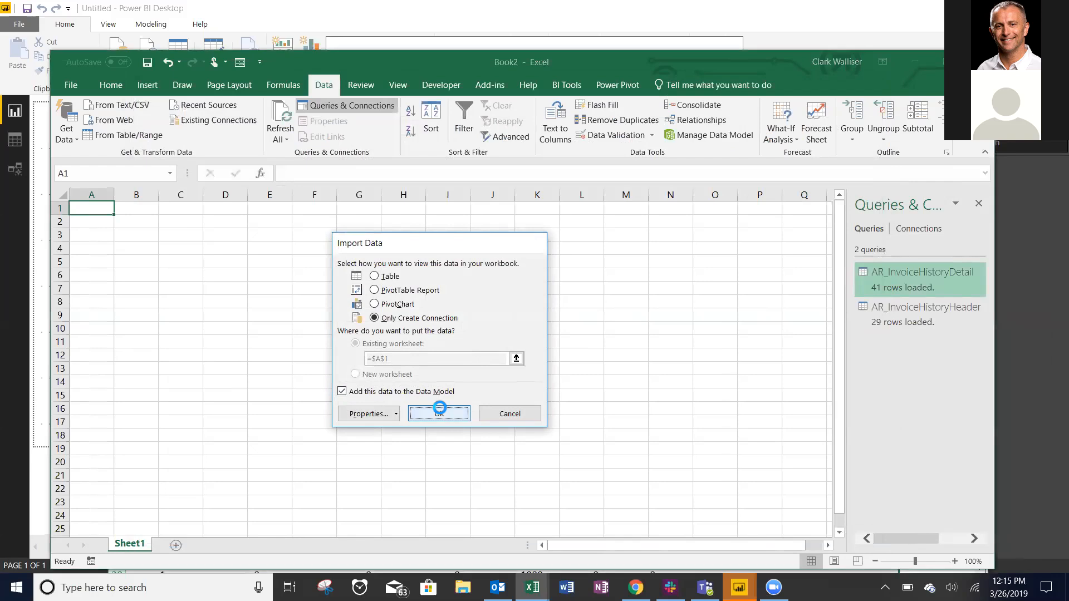
click(438, 414)
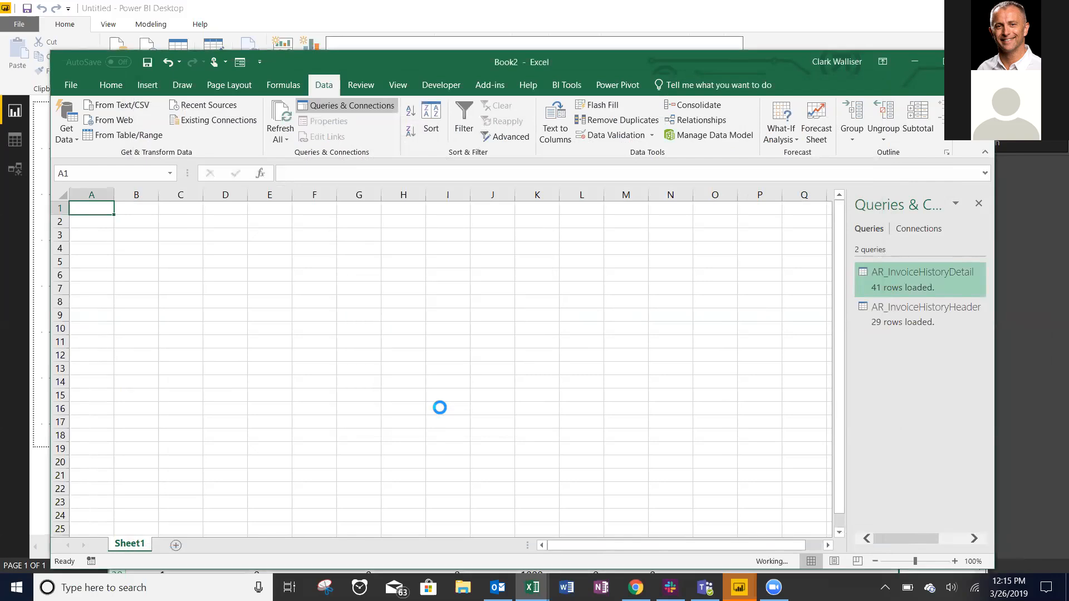
mouse_move(763, 256)
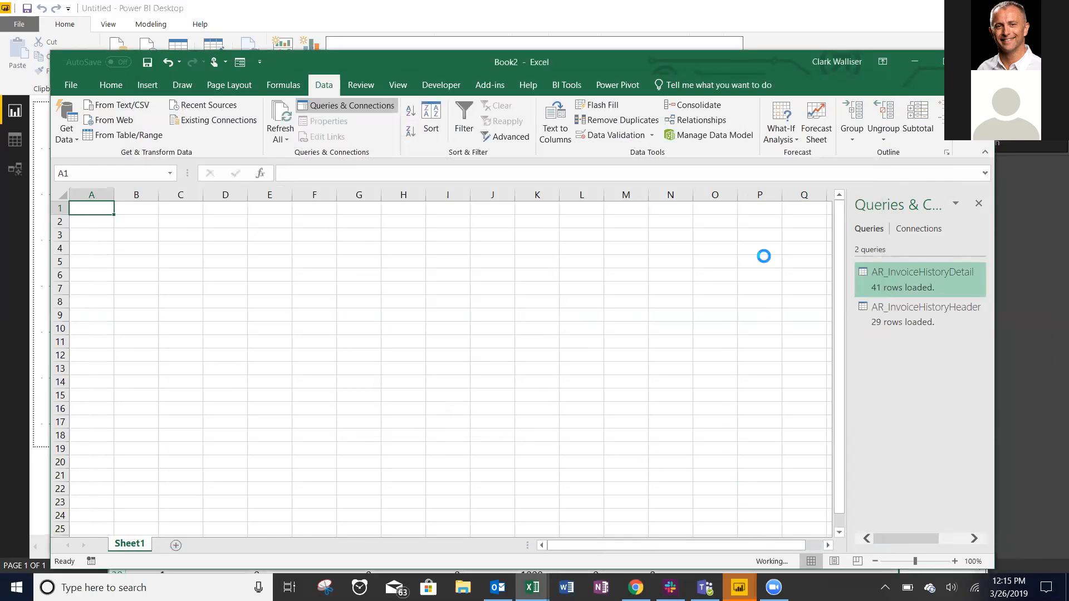
mouse_move(695, 221)
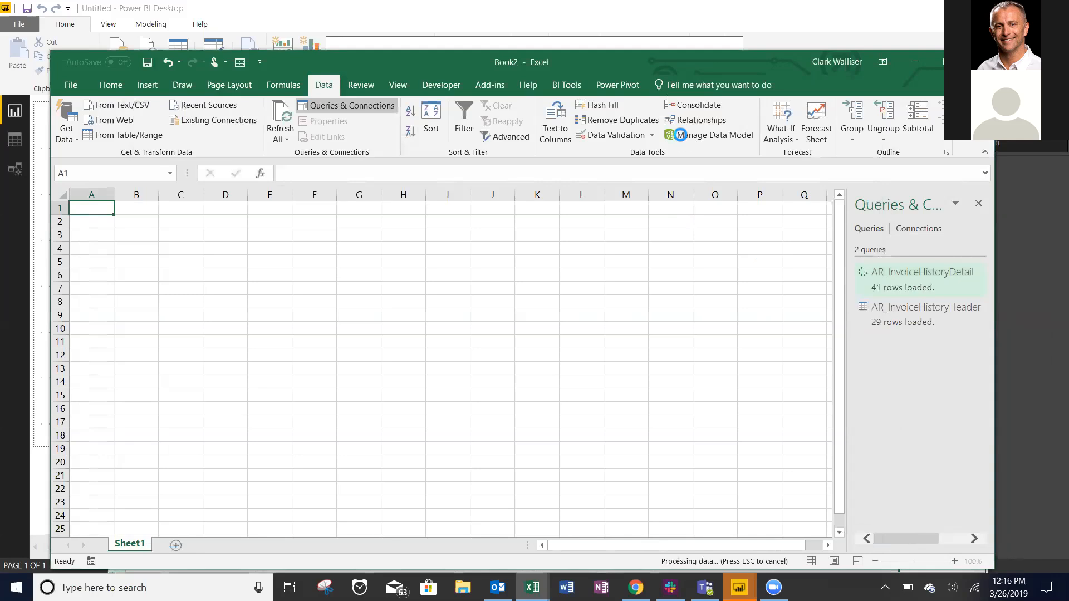
mouse_move(683, 140)
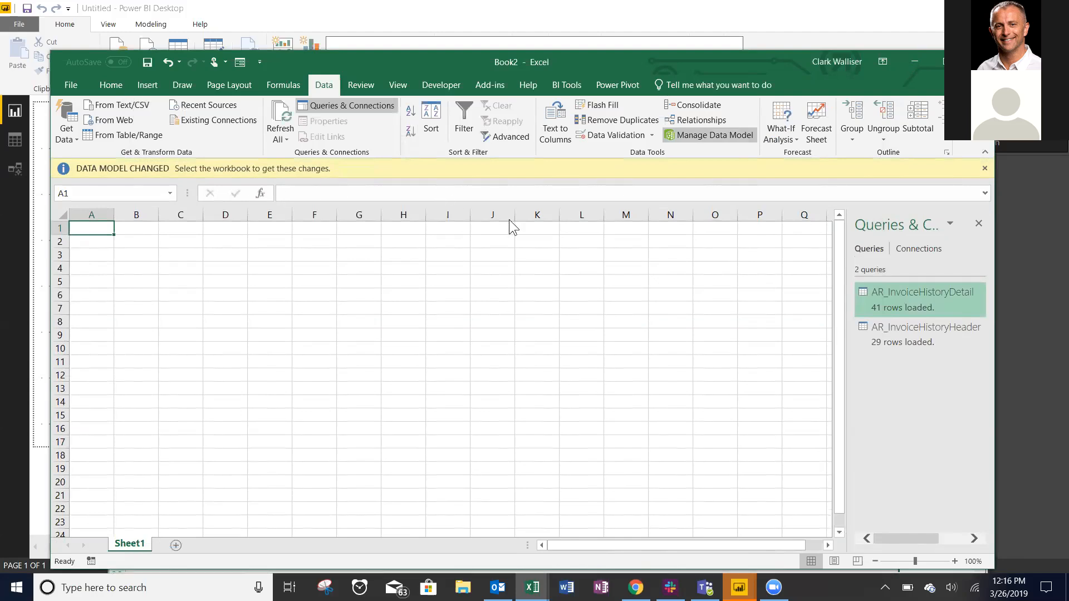
Step: Open Manage Data Model, view the Home tab, and dismiss the Power BI sign-in
click(709, 135)
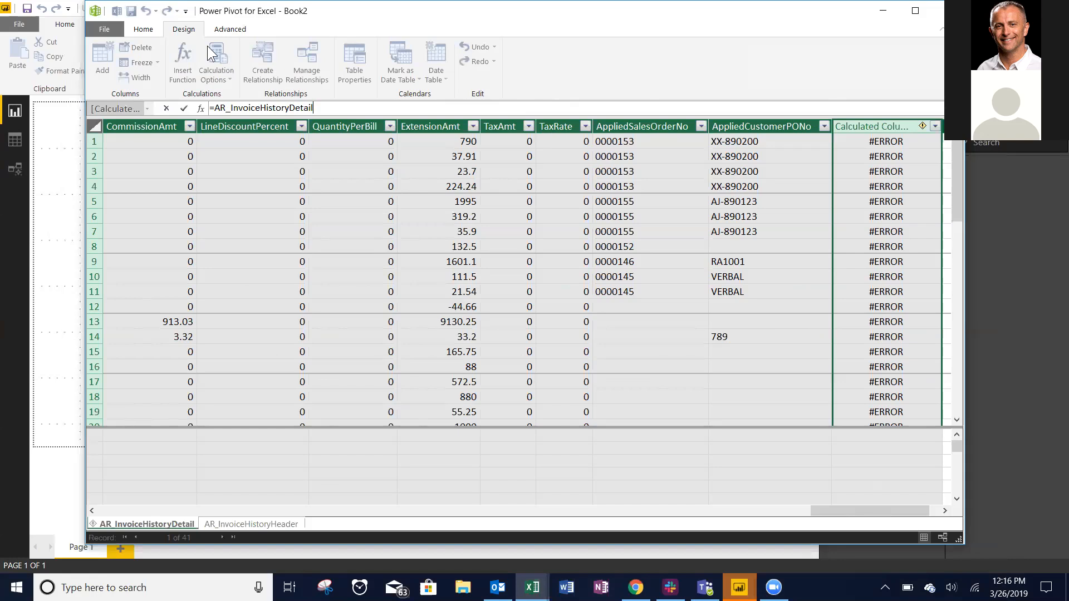
click(143, 29)
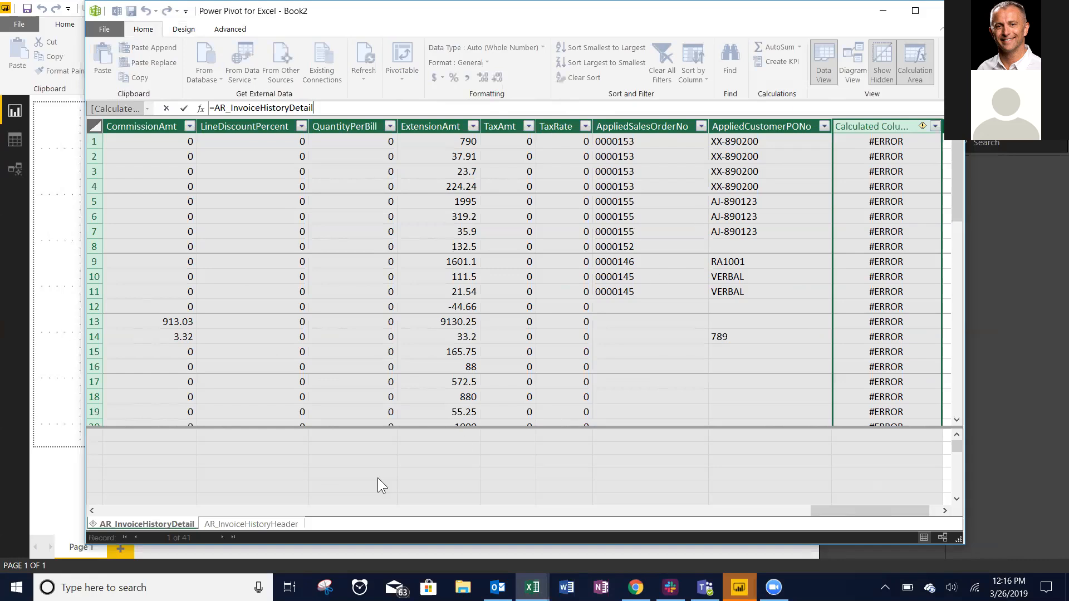
mouse_move(247, 535)
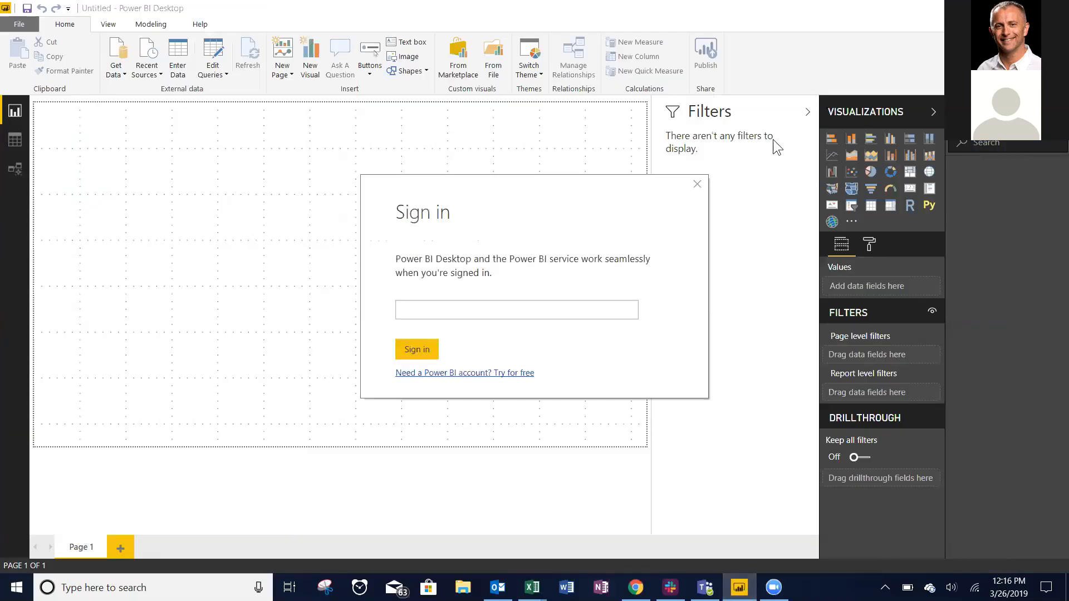
click(696, 185)
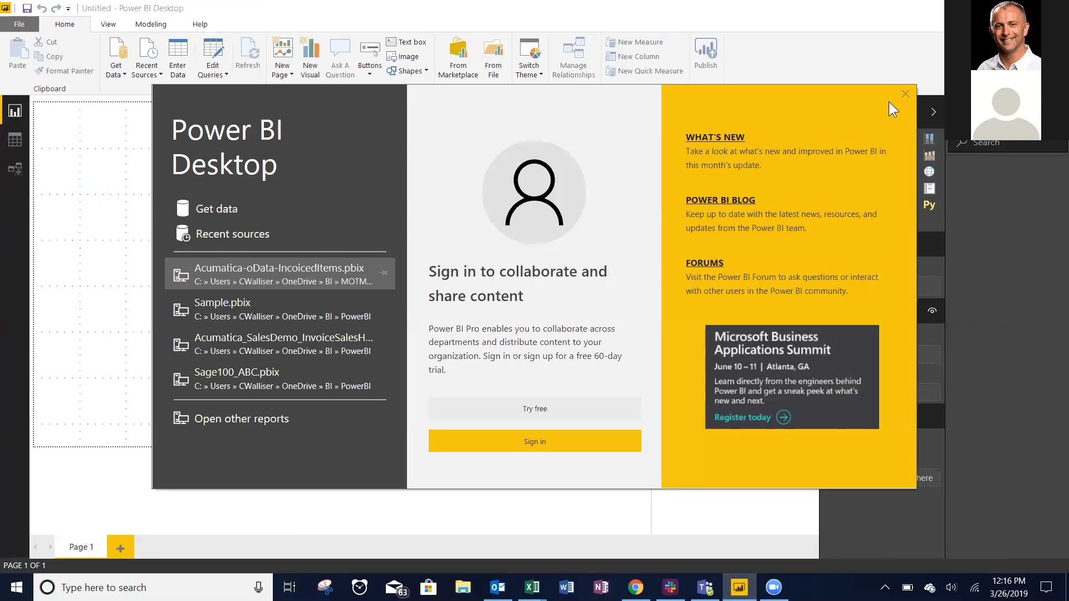
Step: Close the Power BI start screen and reopen the Excel data model
click(904, 93)
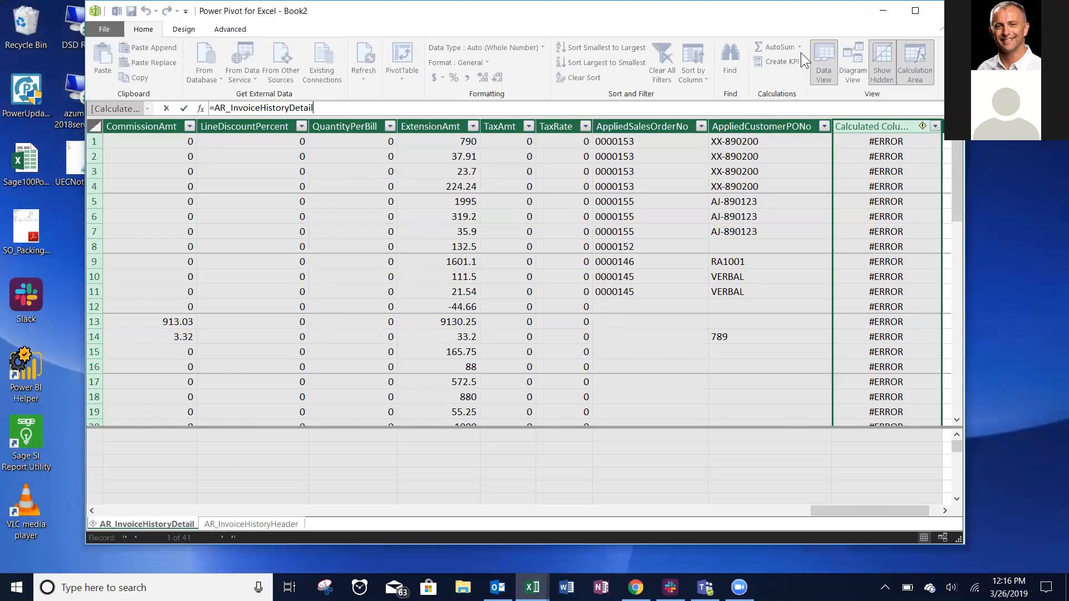
mouse_move(832, 75)
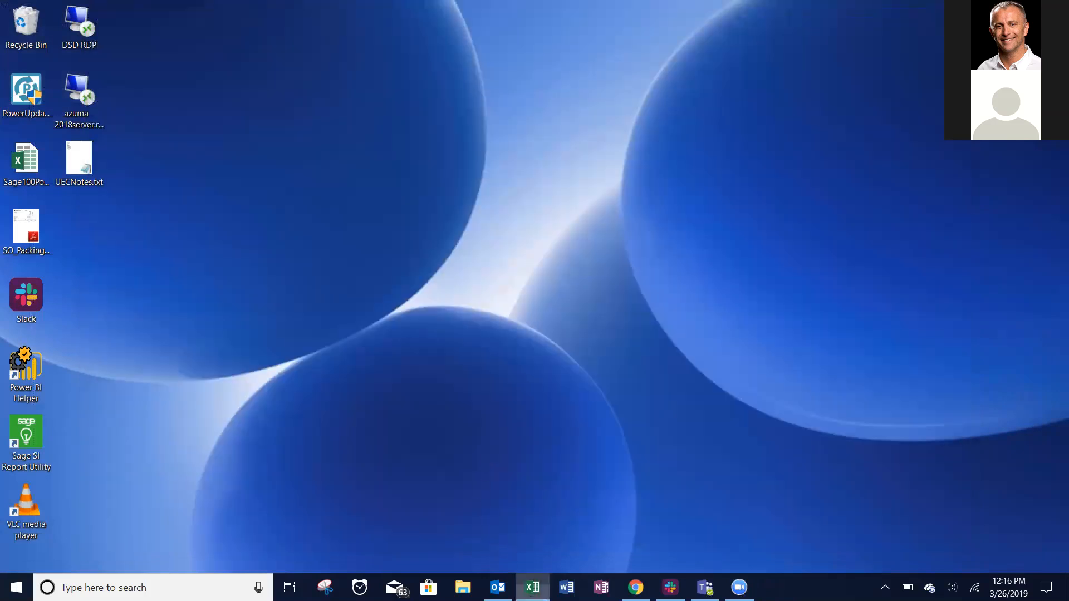
click(532, 586)
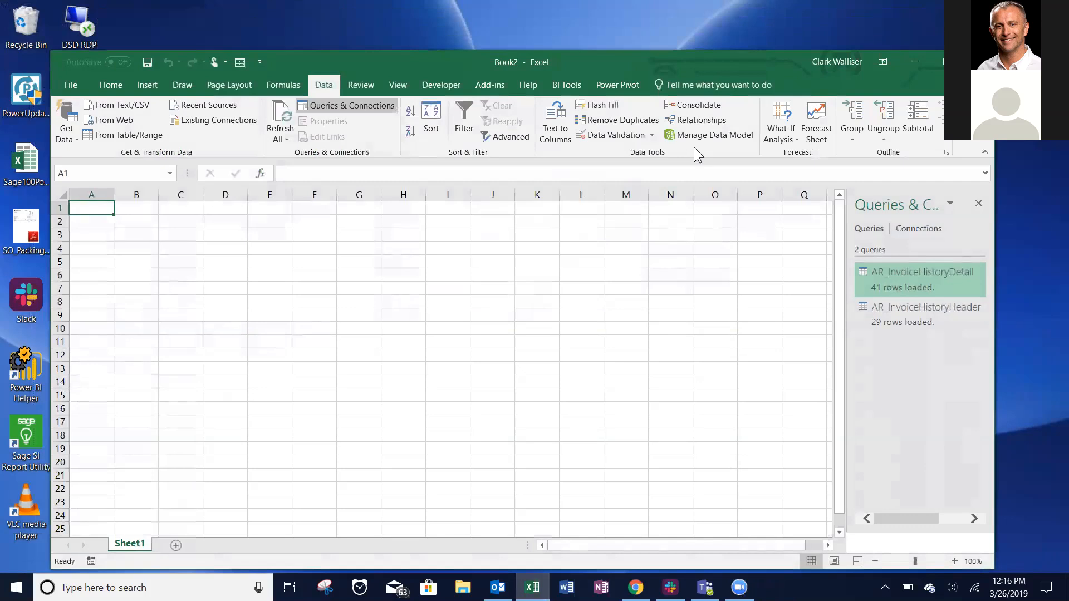
click(714, 134)
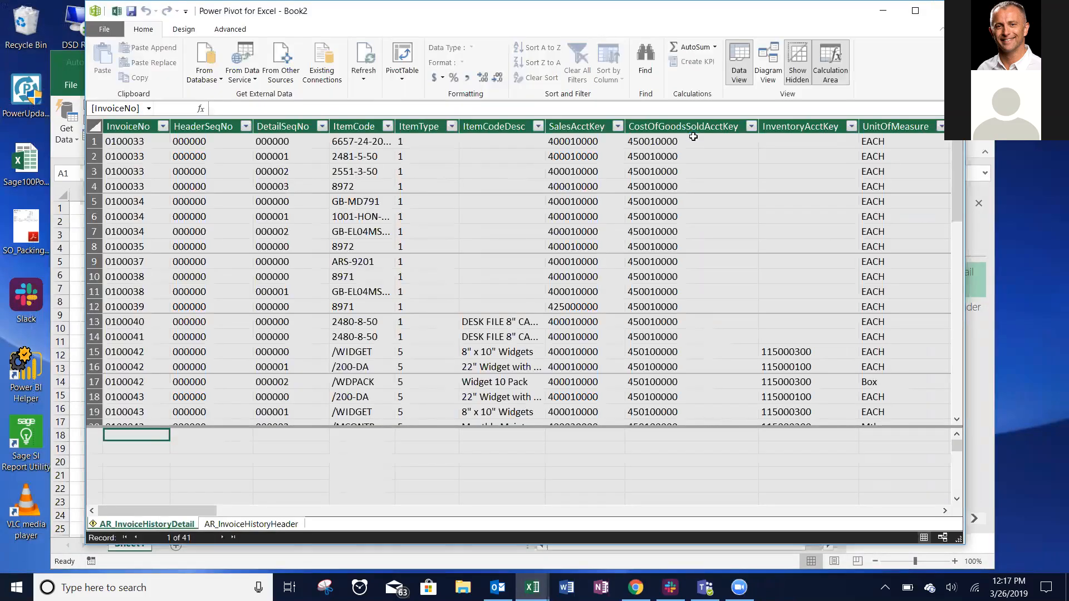
Step: View both invoice tables in Diagram View, then scroll Data View to the Calculated Column
click(767, 61)
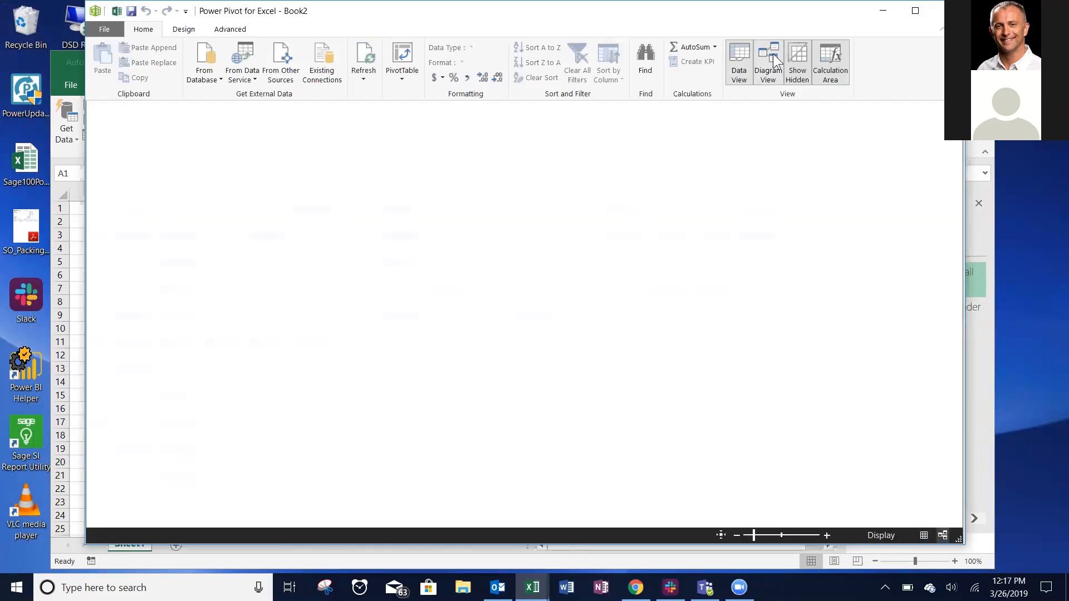
mouse_move(562, 239)
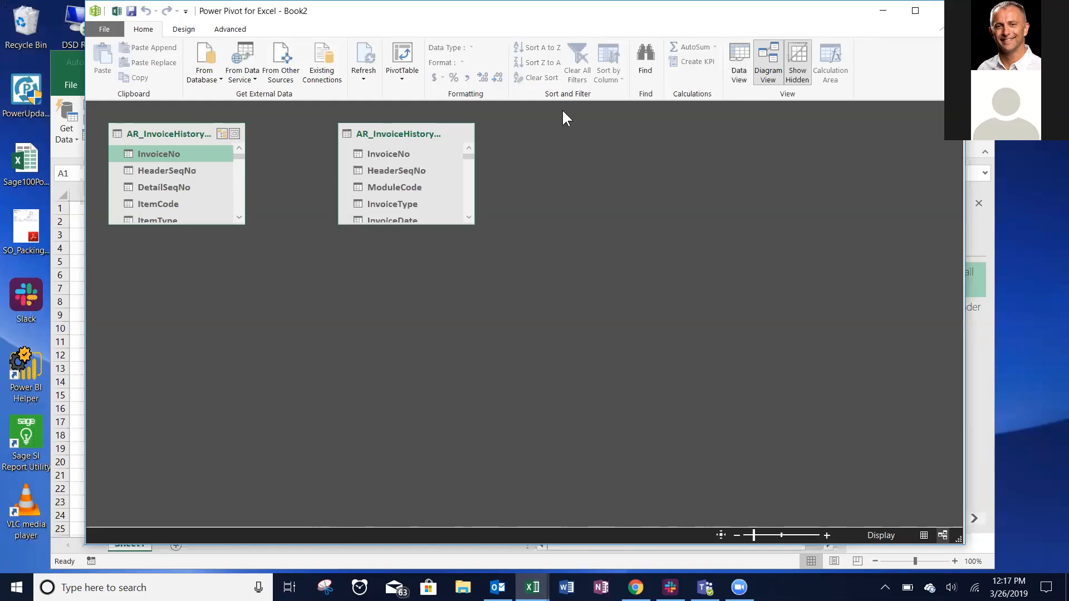
click(738, 61)
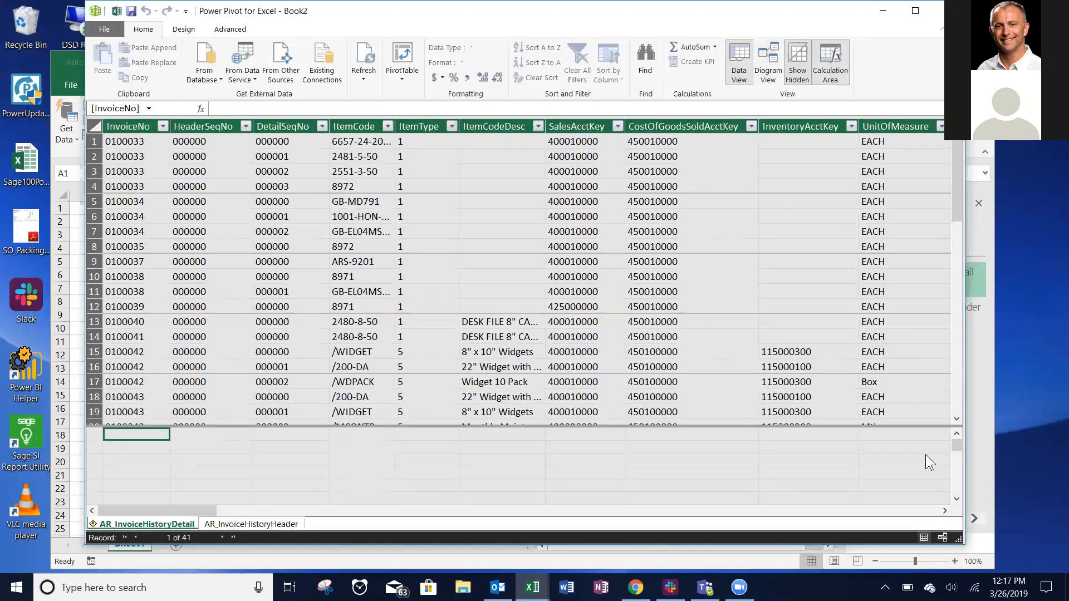
scroll(right, 3)
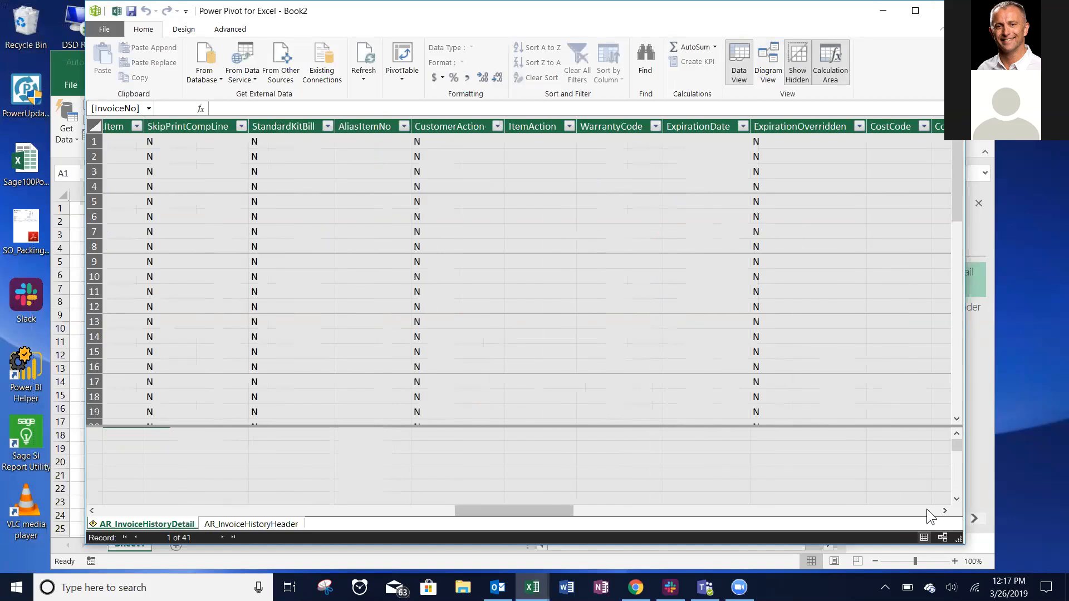
scroll(right, 3)
text(=)
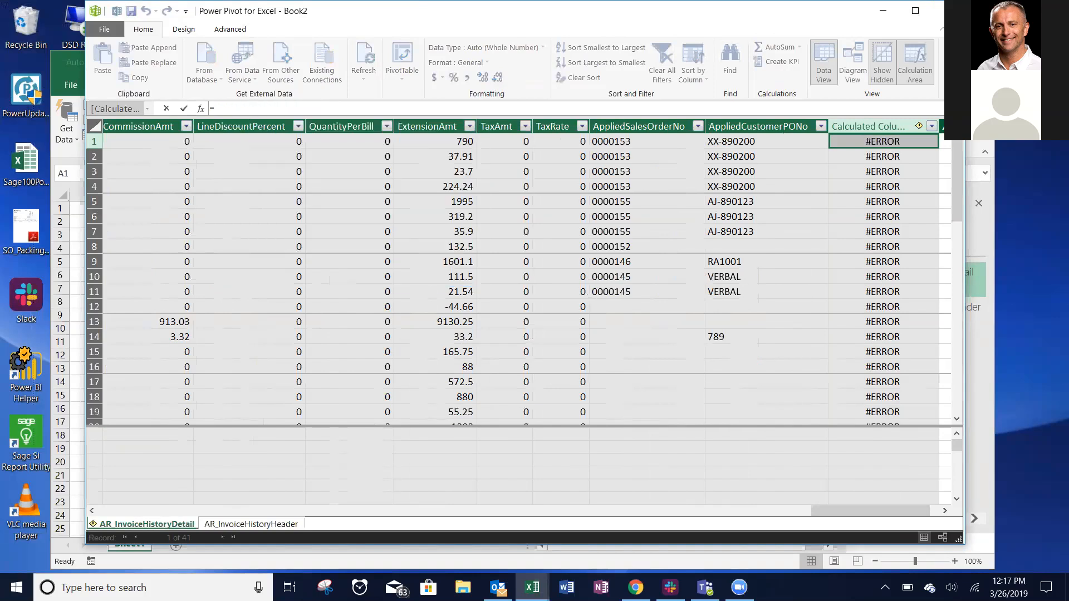
Step: Enter =AR_InvoiceHistoryDetail[InvoiceNo]&AR_InvoiceHistoryDetail[HeaderSeqNo] and name the column Key
text(ar)
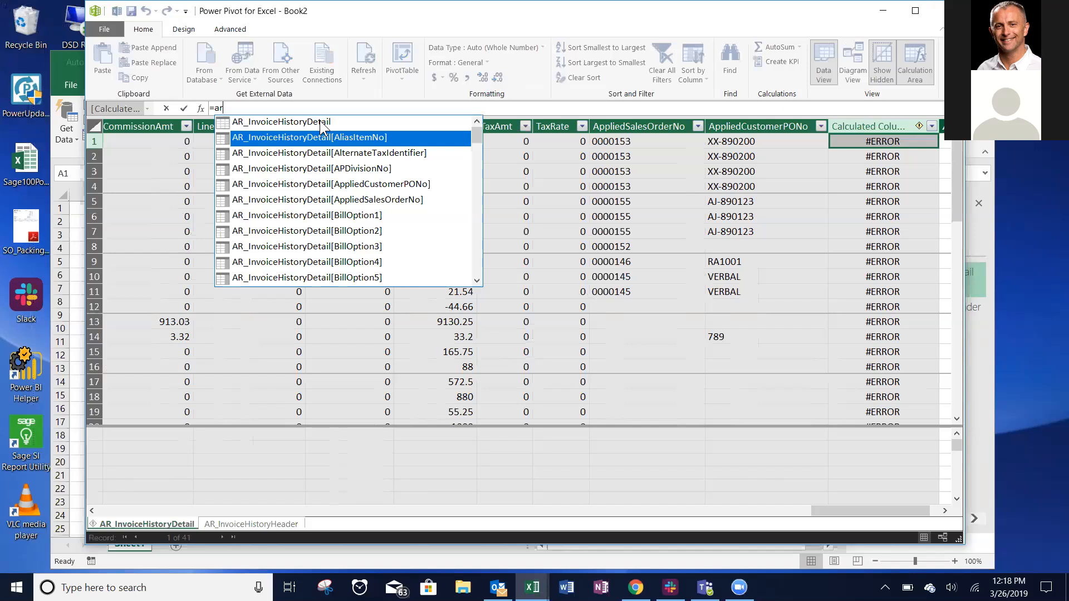
scroll(down, 3)
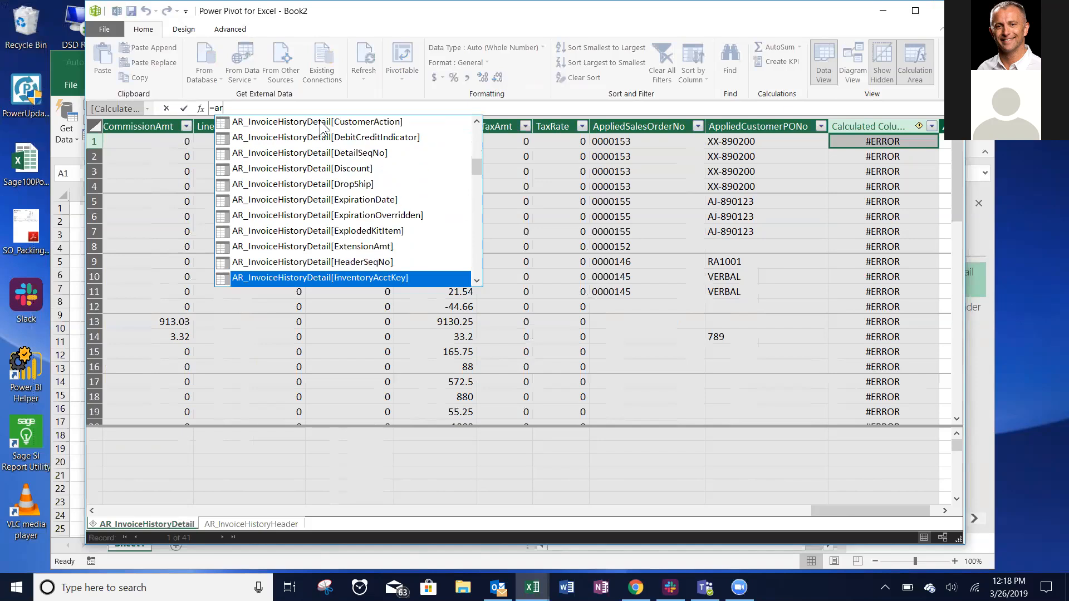
scroll(down, 3)
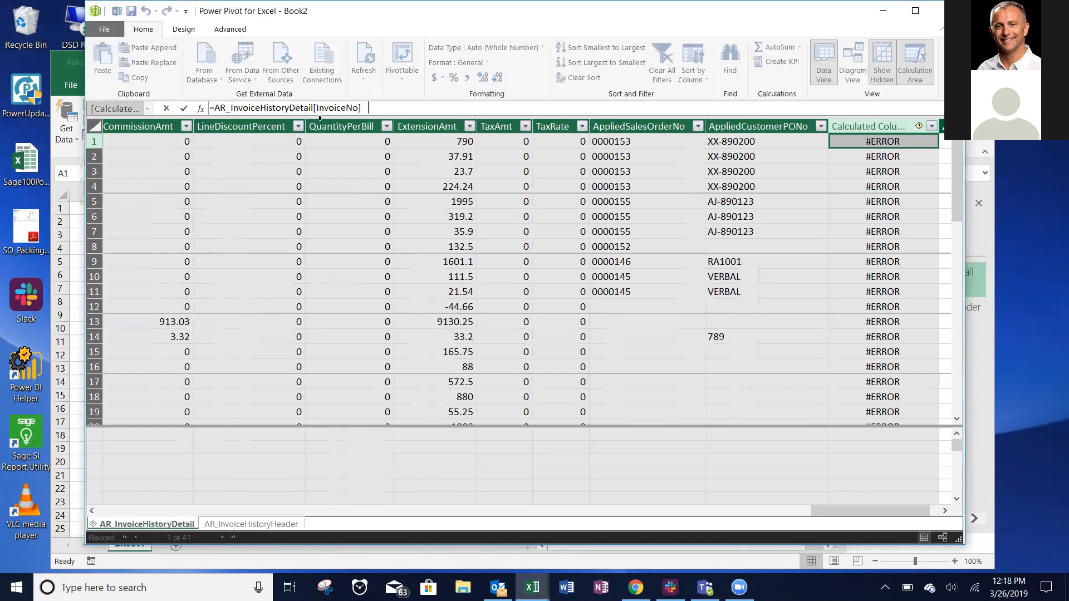
text(&ar)
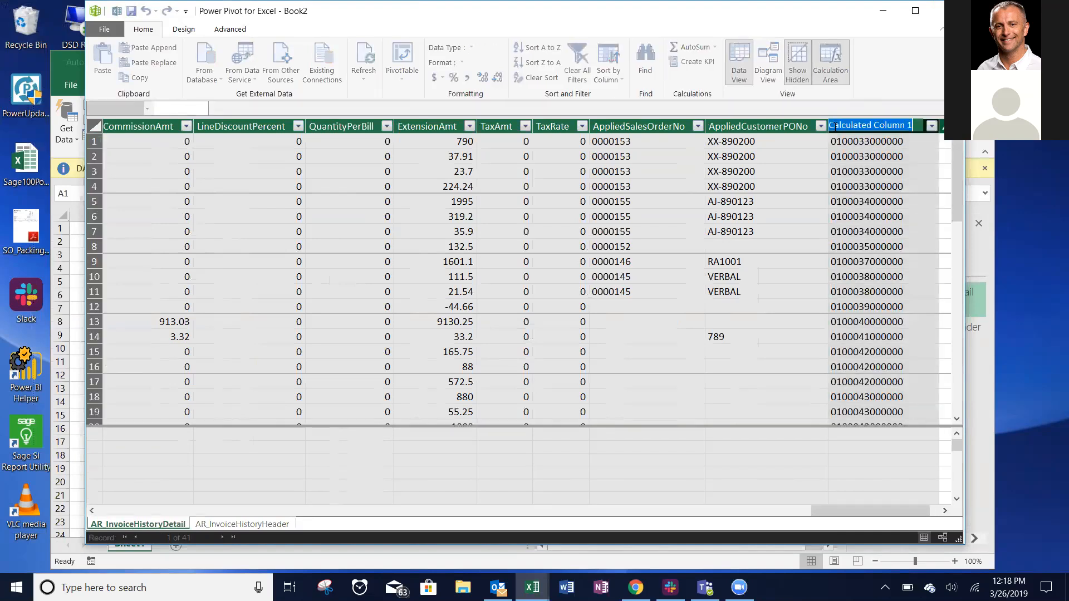
text(Key)
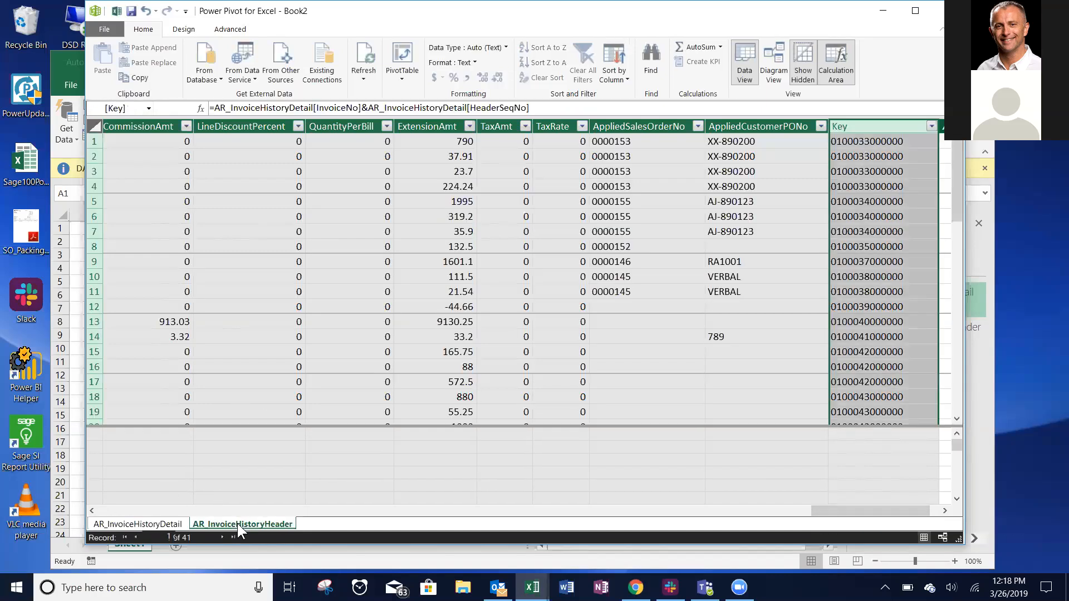
Step: Add a calculated column =AR_InvoiceHistoryHeader[InvoiceNo]&[HeaderSeqNo] to the header table and rename it Key
click(242, 523)
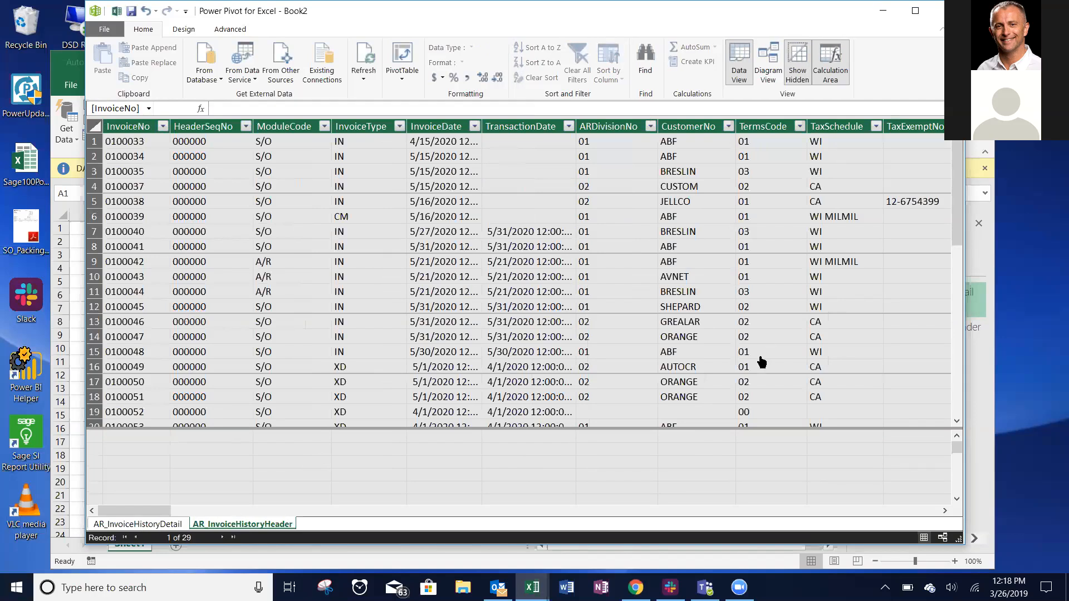
scroll(right, 3)
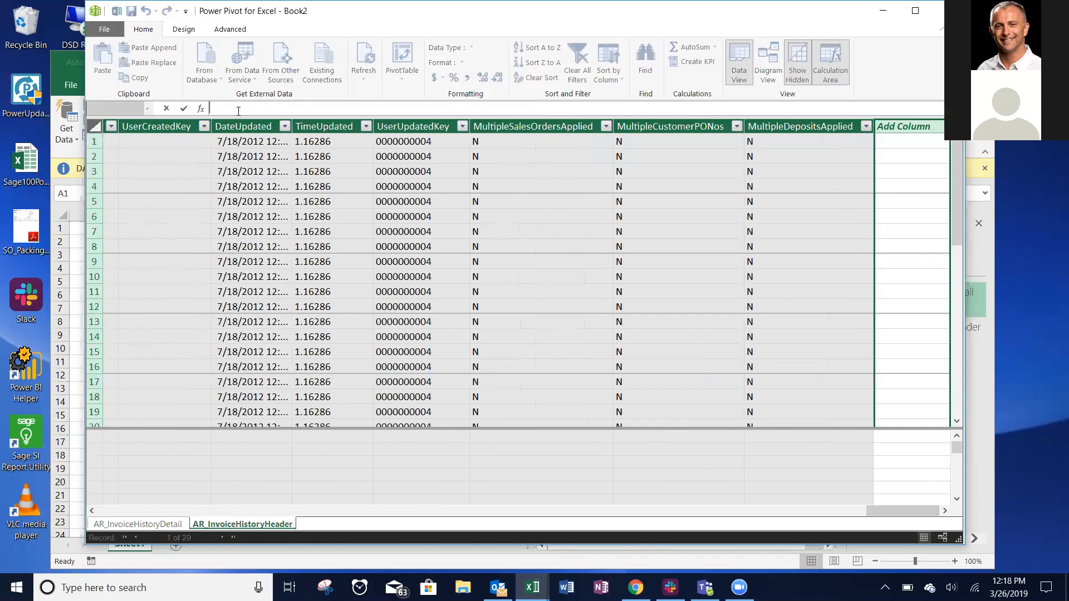
text(=a)
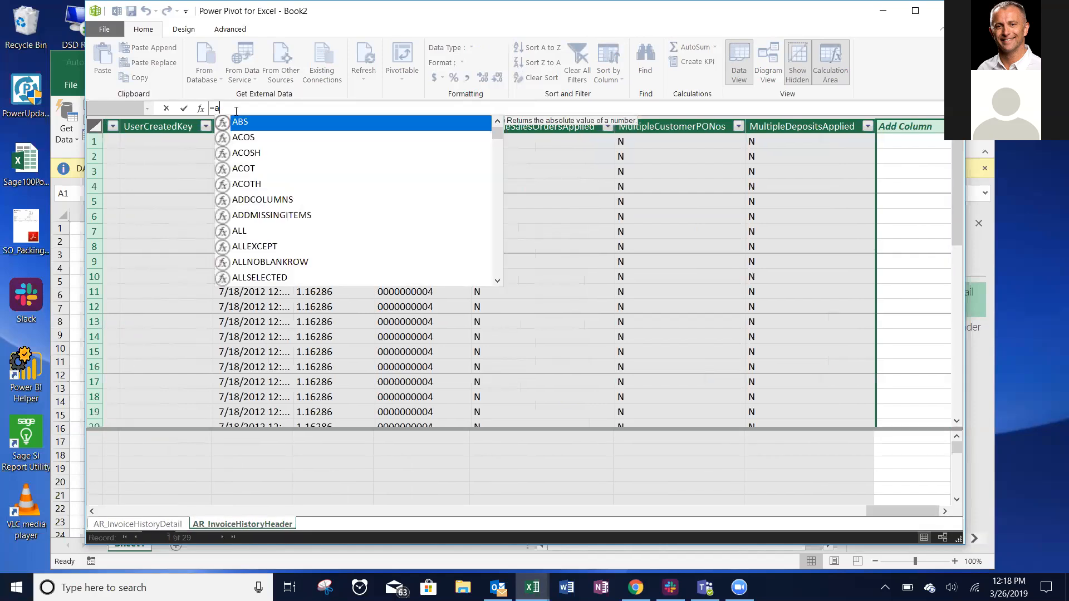
text(ryHeader[InvoiceNo]&)
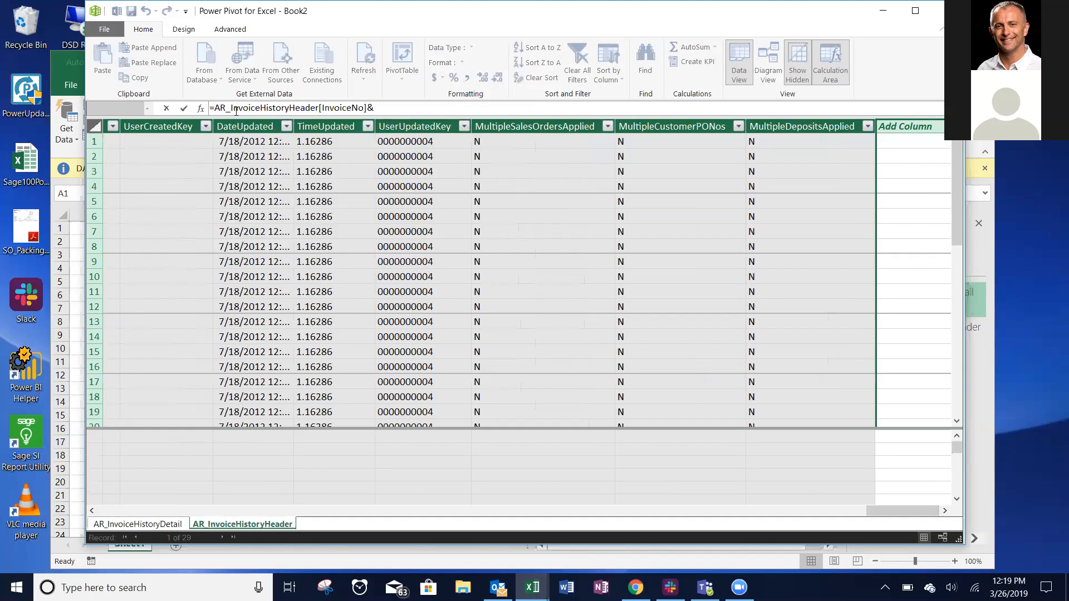
text(ar)
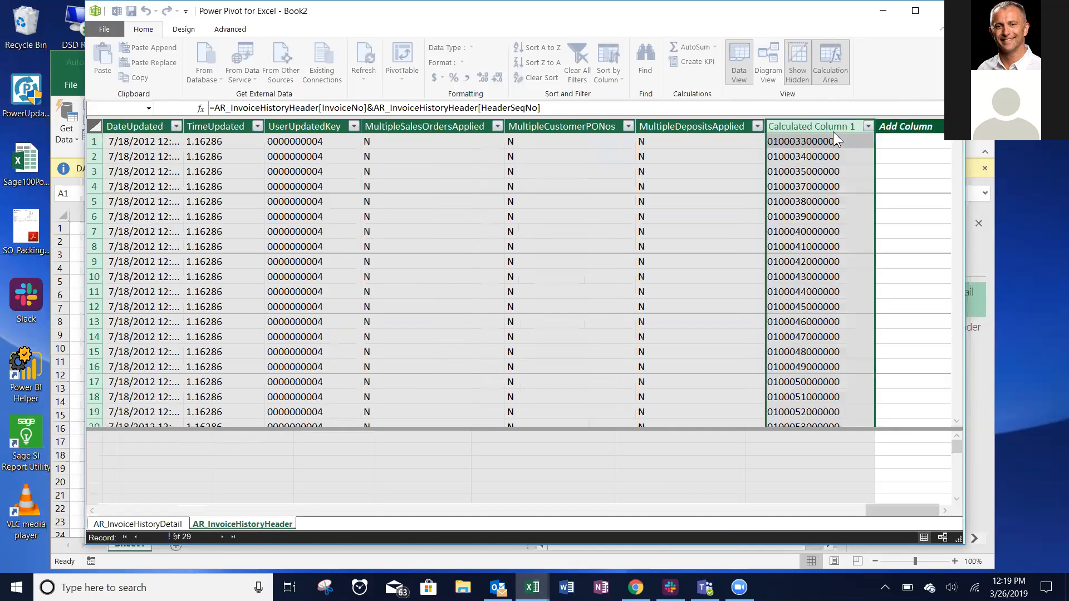
click(811, 127)
text(Key)
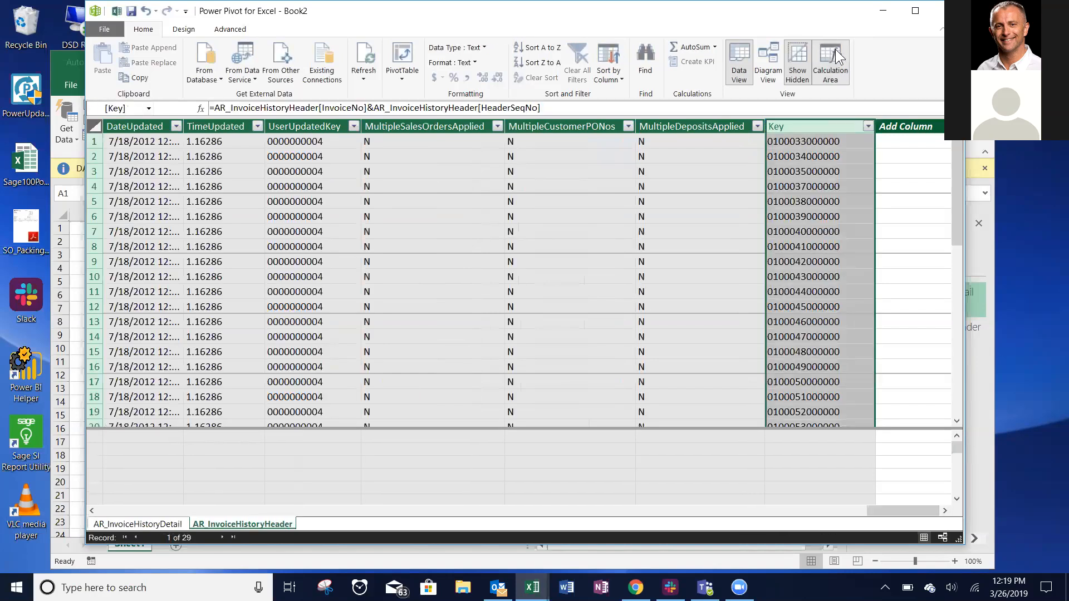
Step: Show the data model in Diagram View with both invoice tables scrolled to Key
click(768, 61)
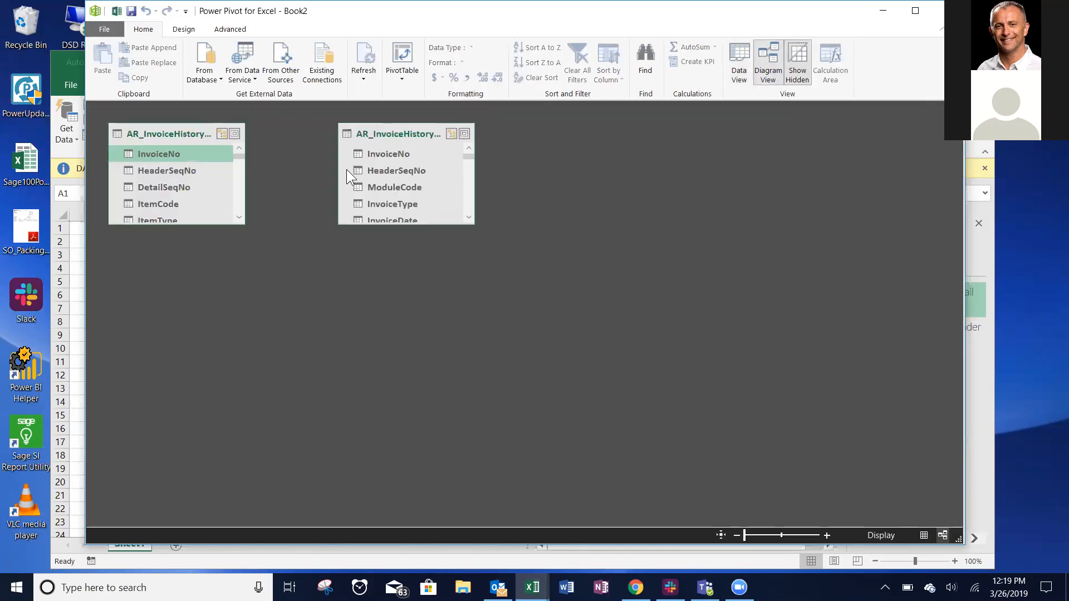
scroll(down, 3)
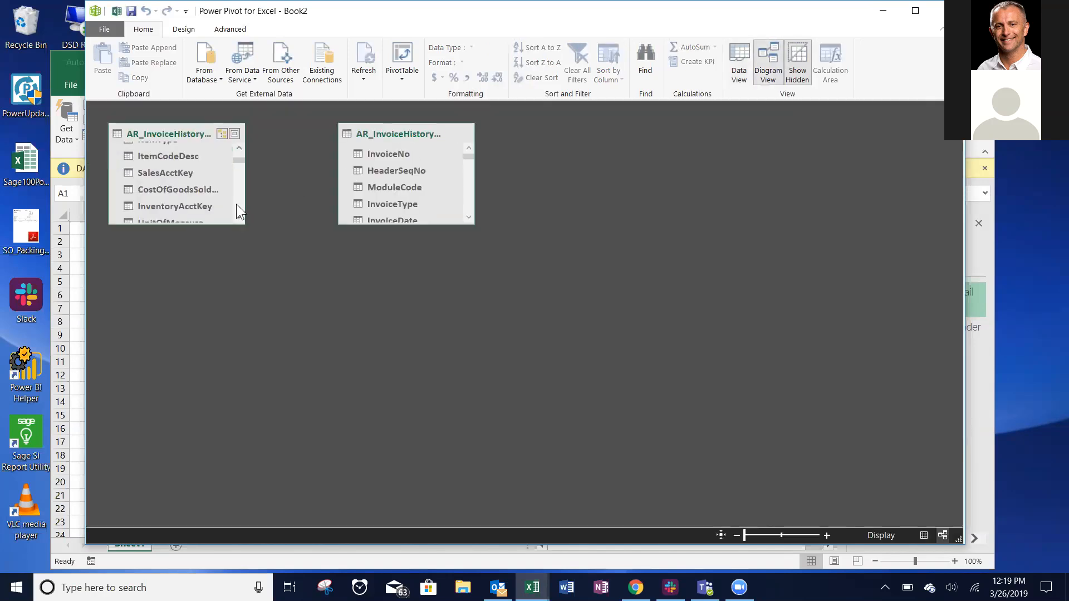
scroll(down, 3)
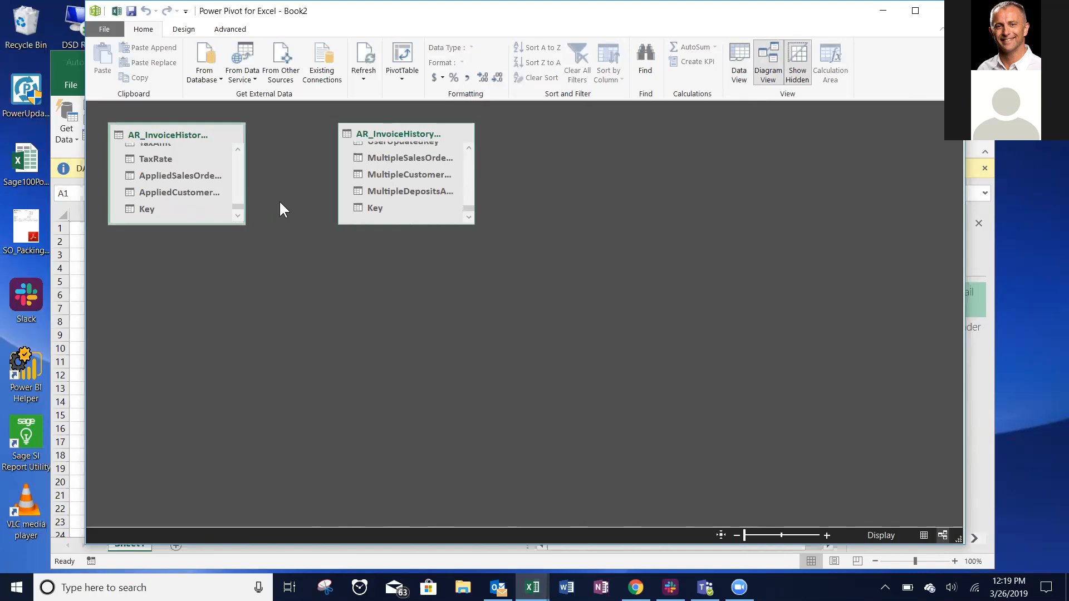
mouse_move(177, 212)
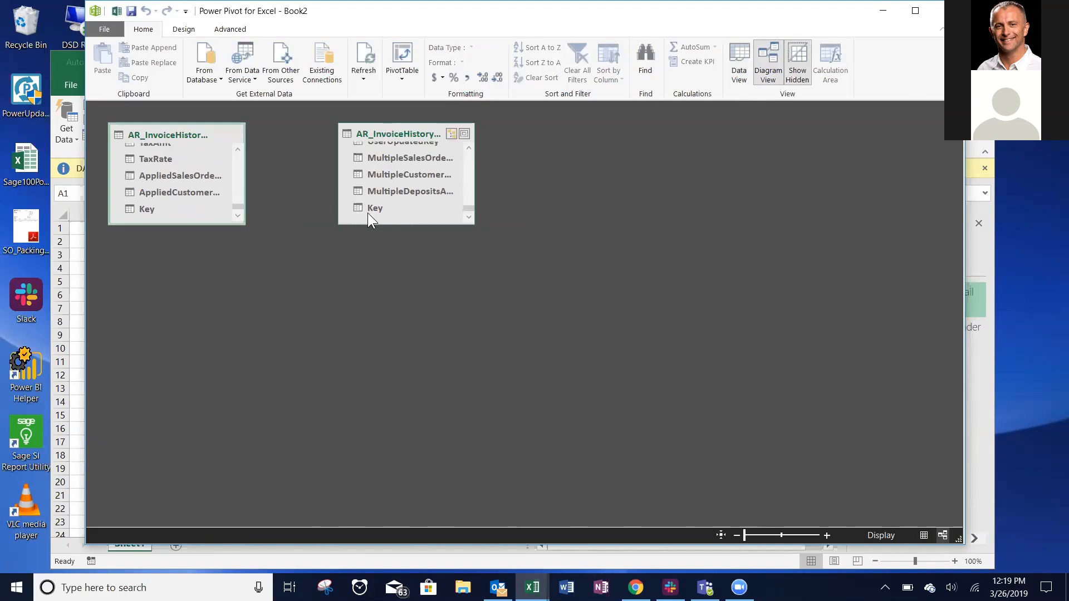
Step: Try linking the detail Key to the header Key, then dismiss the busy-operation error
click(145, 208)
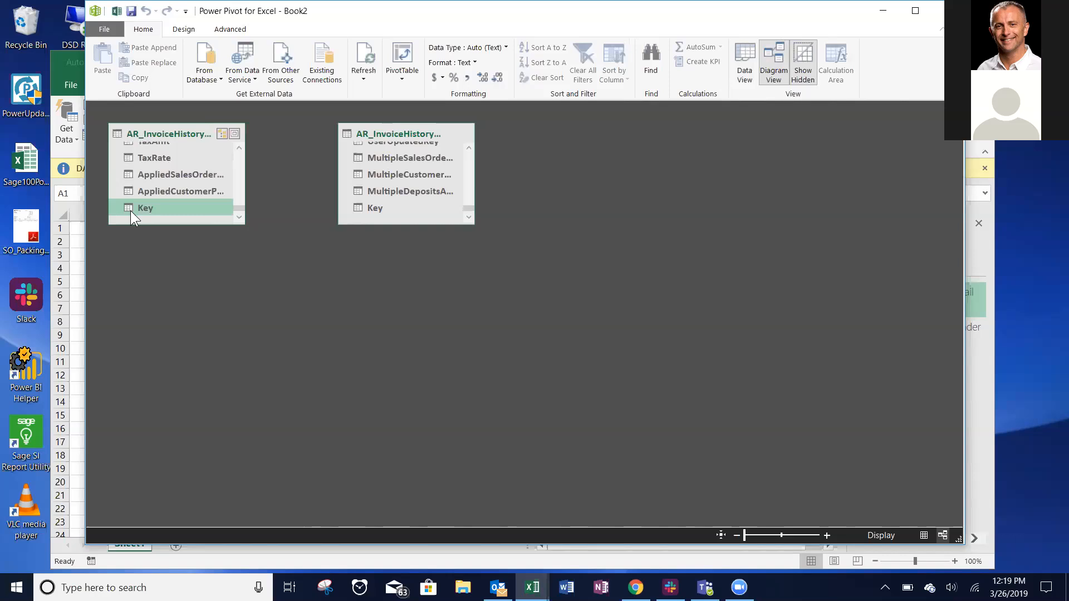
drag(145, 207, 374, 207)
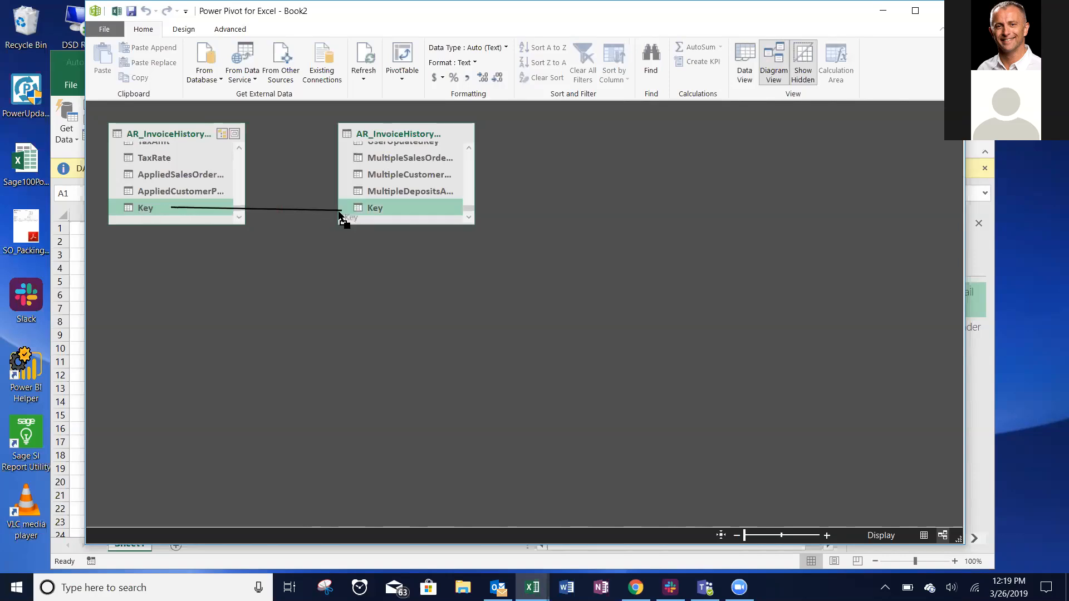
drag(145, 207, 357, 208)
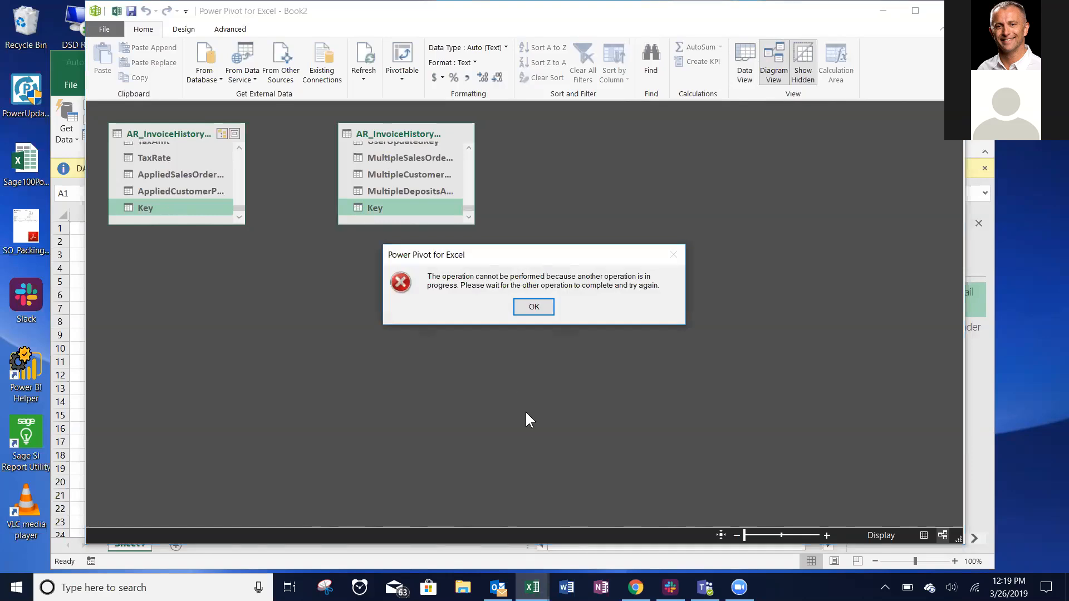
click(534, 307)
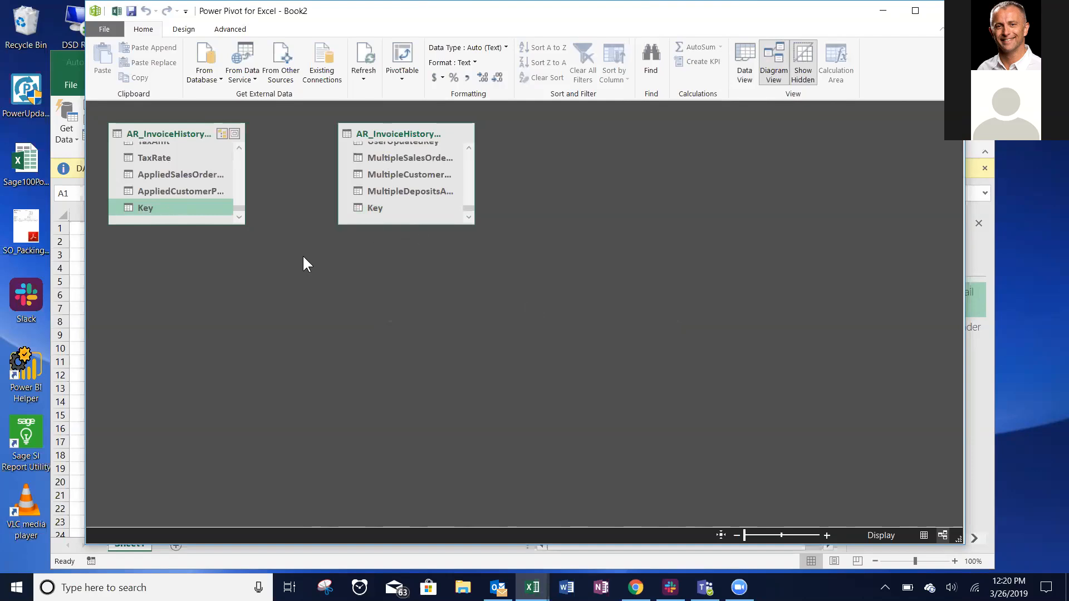
mouse_move(134, 216)
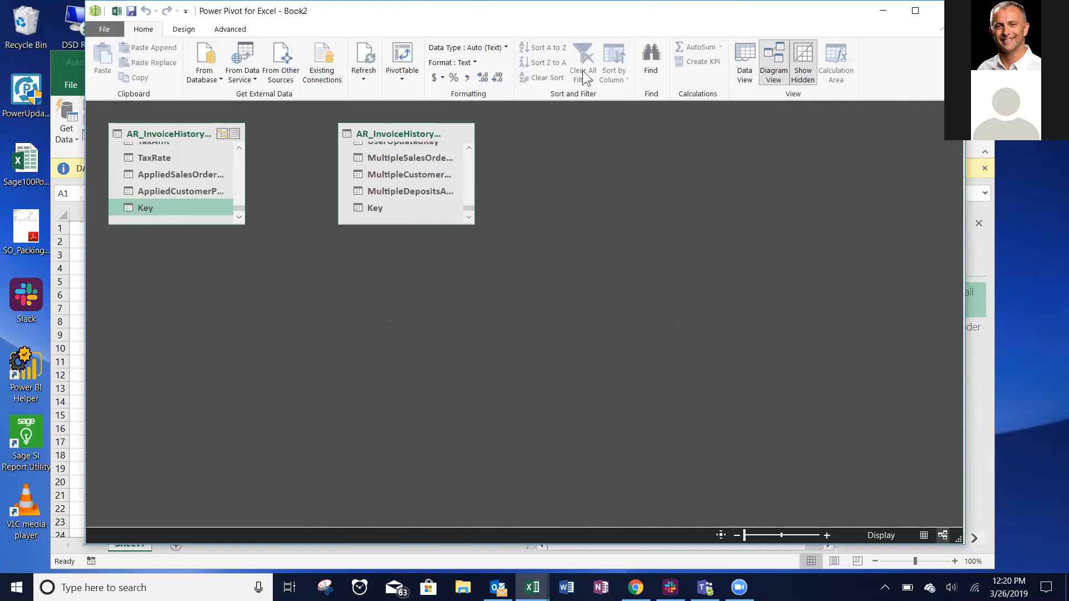
Step: Refresh Diagram View via Data View, then relate detail Key to header Key many-to-one
click(743, 61)
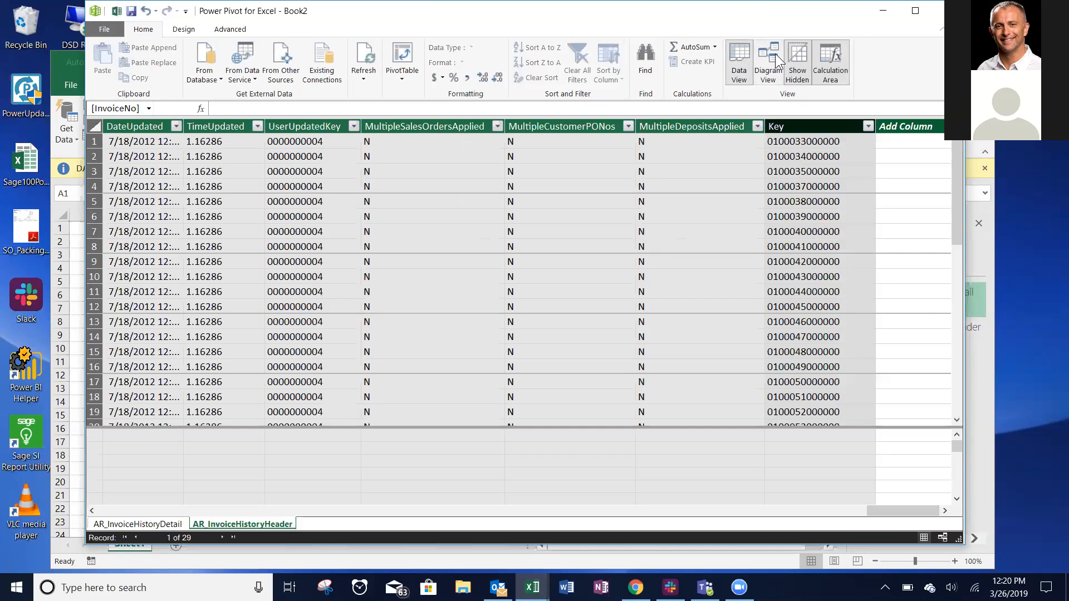
click(772, 61)
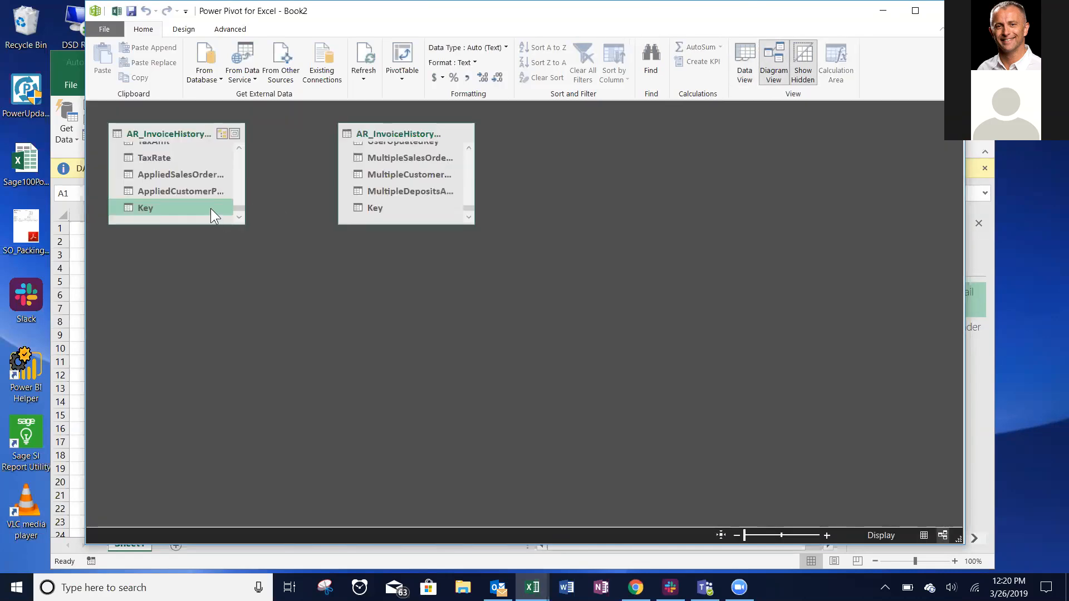
drag(146, 208, 374, 207)
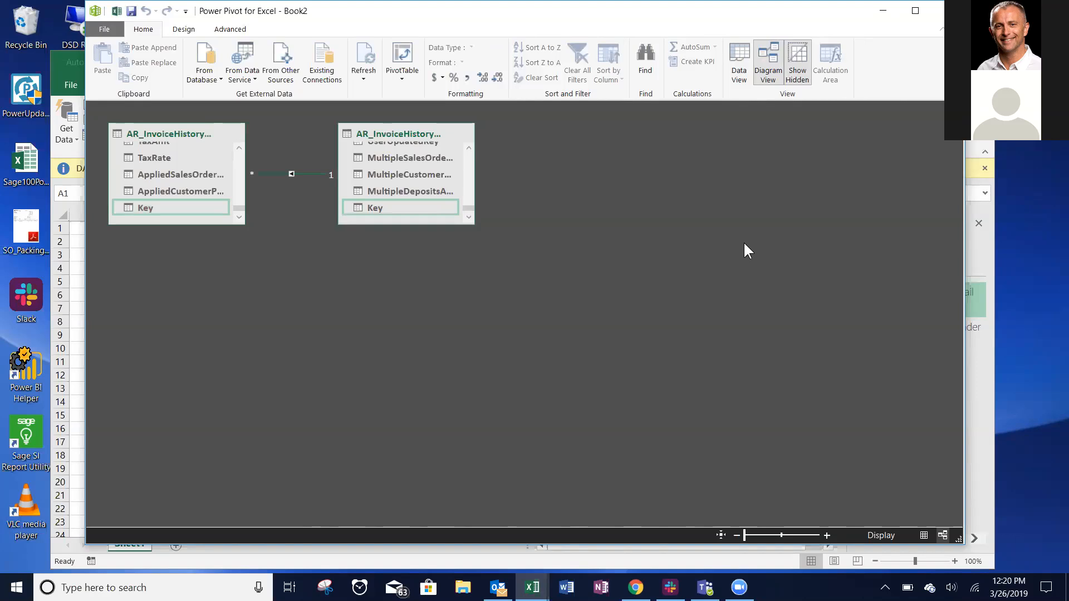
mouse_move(399, 174)
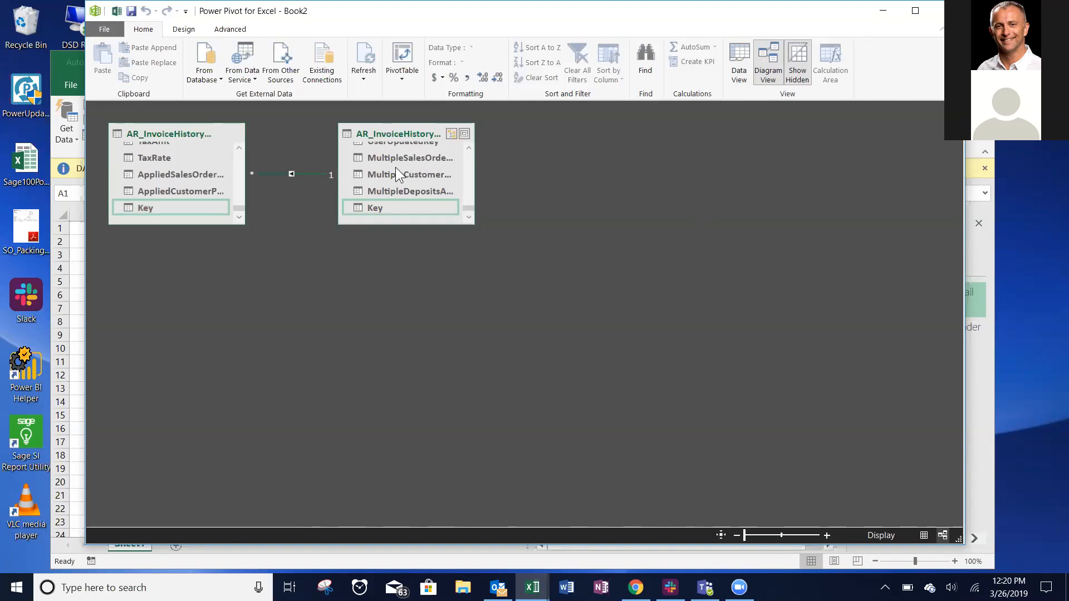
mouse_move(932, 26)
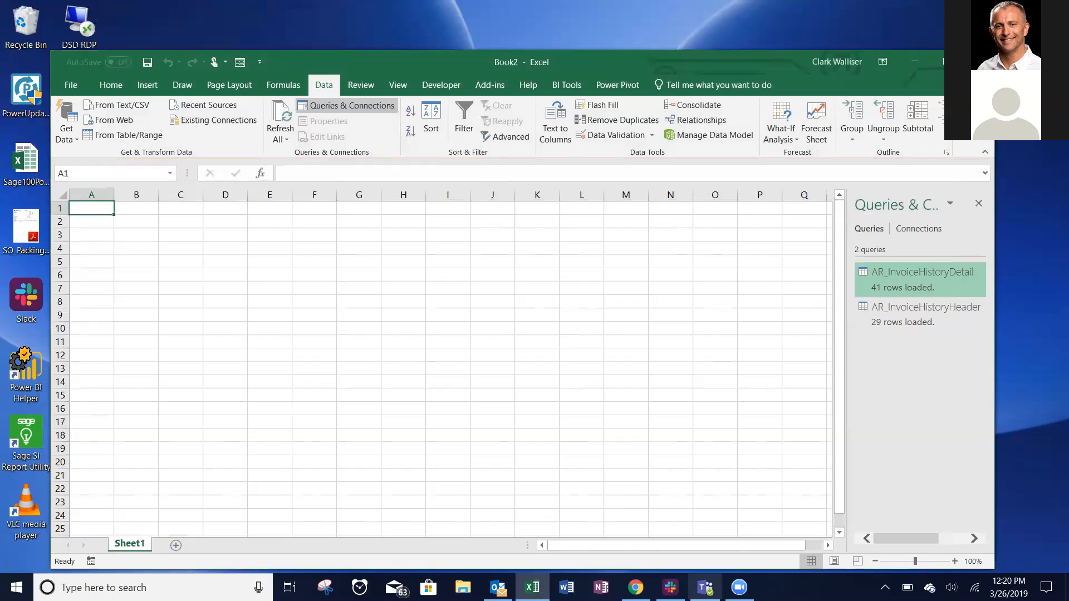
mouse_move(586, 514)
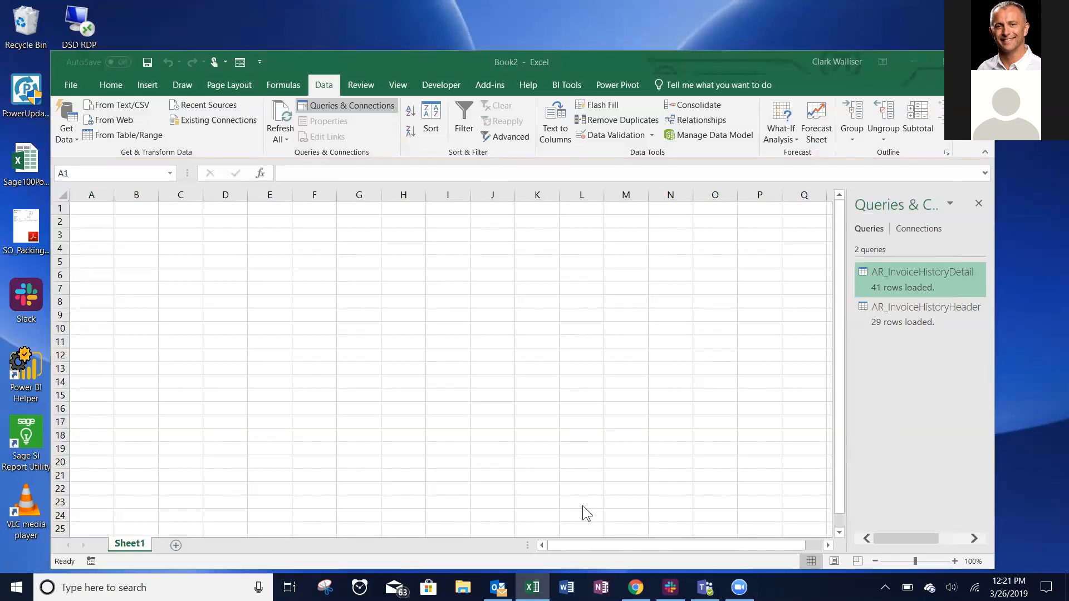